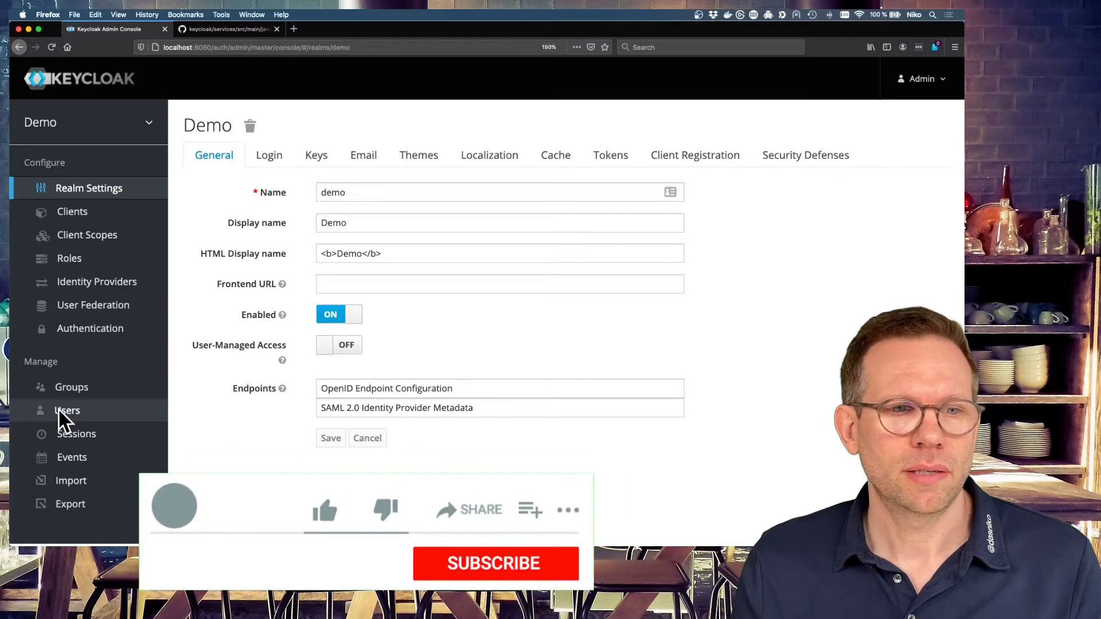
Open user dasniko and view their role mappings, showing the user role
left_click(66, 410)
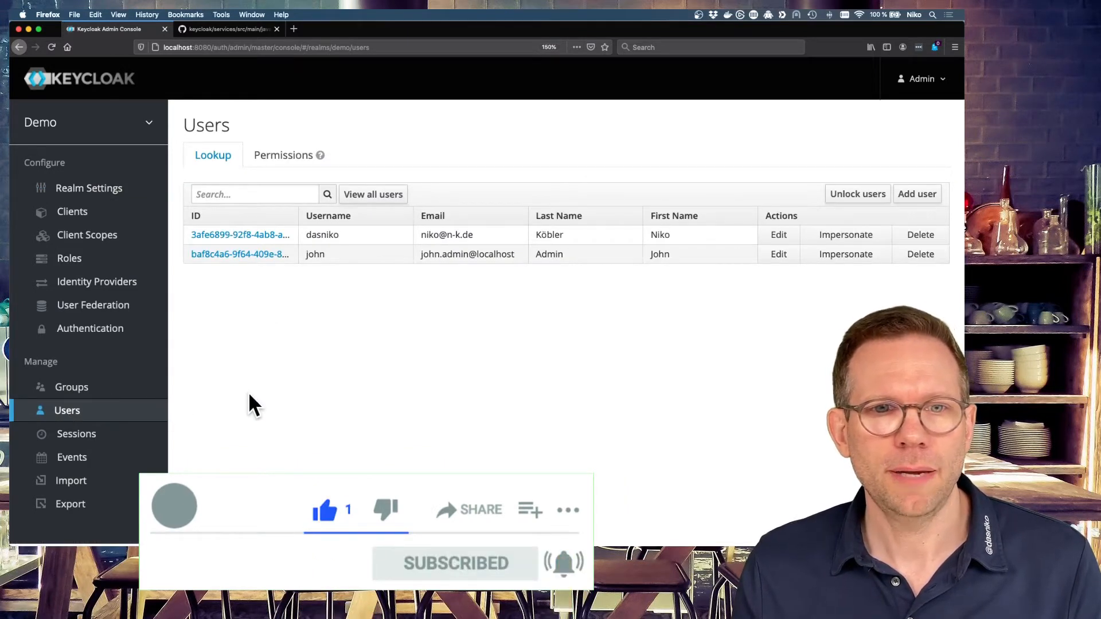
left_click(239, 235)
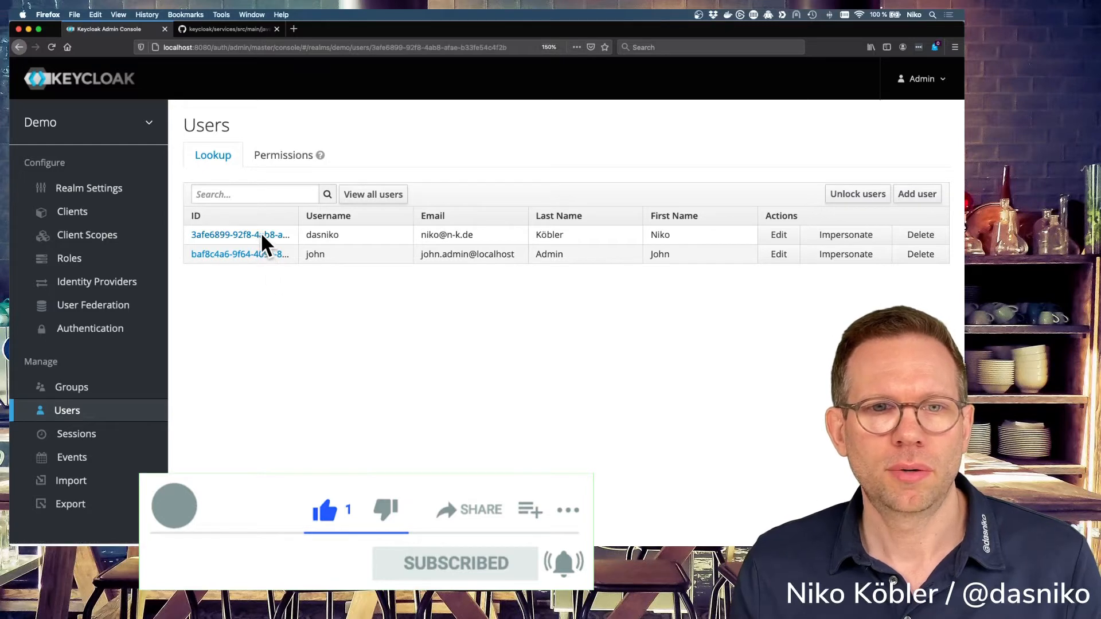
left_click(239, 234)
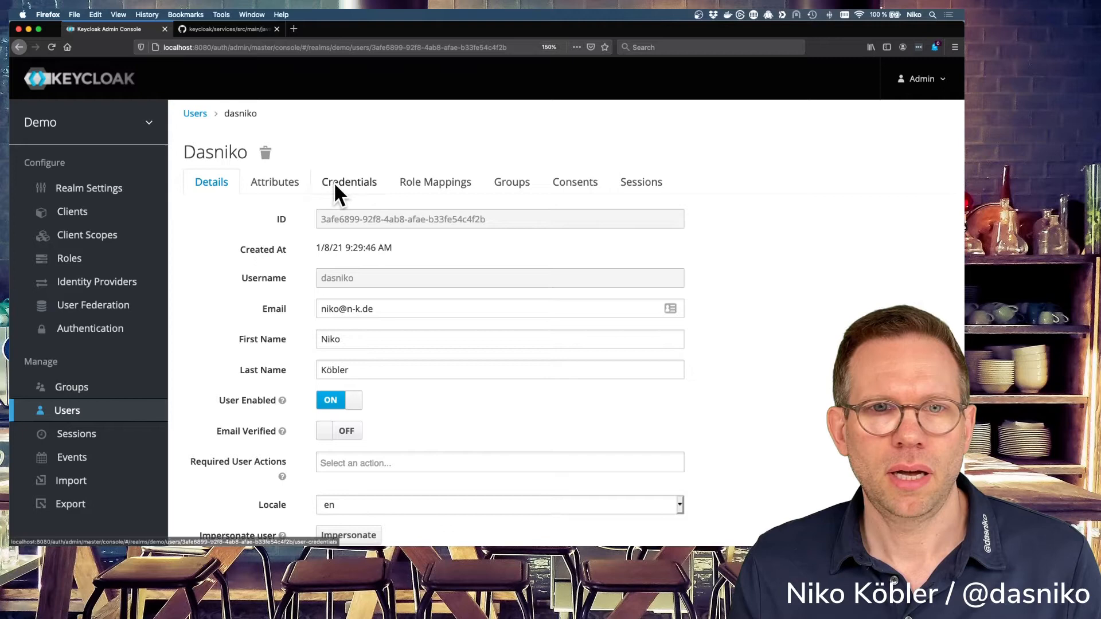
left_click(434, 182)
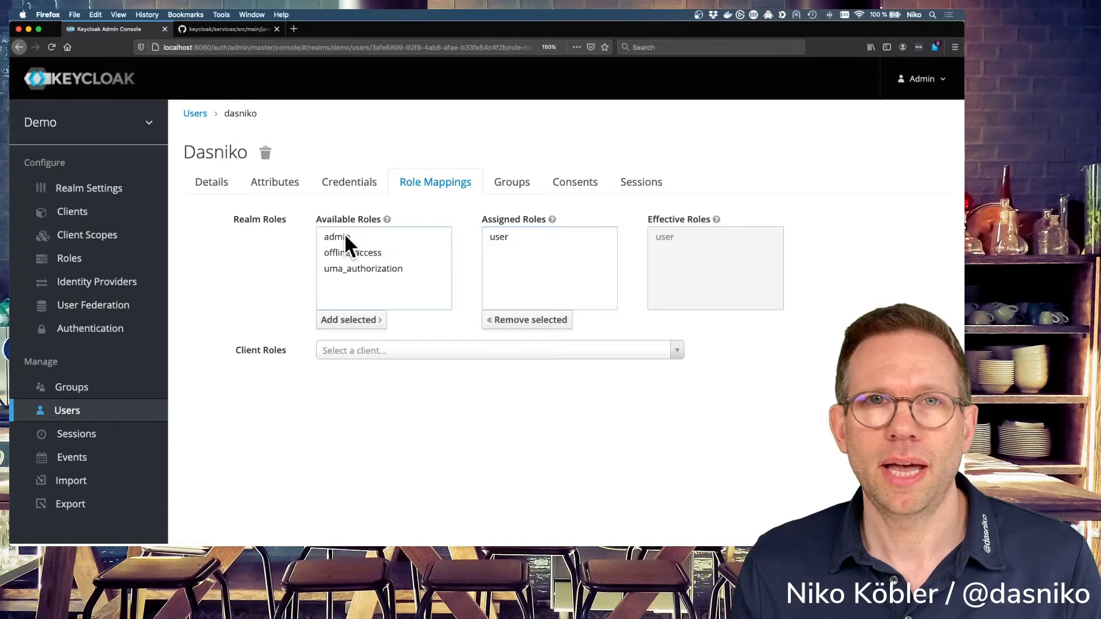
mouse_move(469, 247)
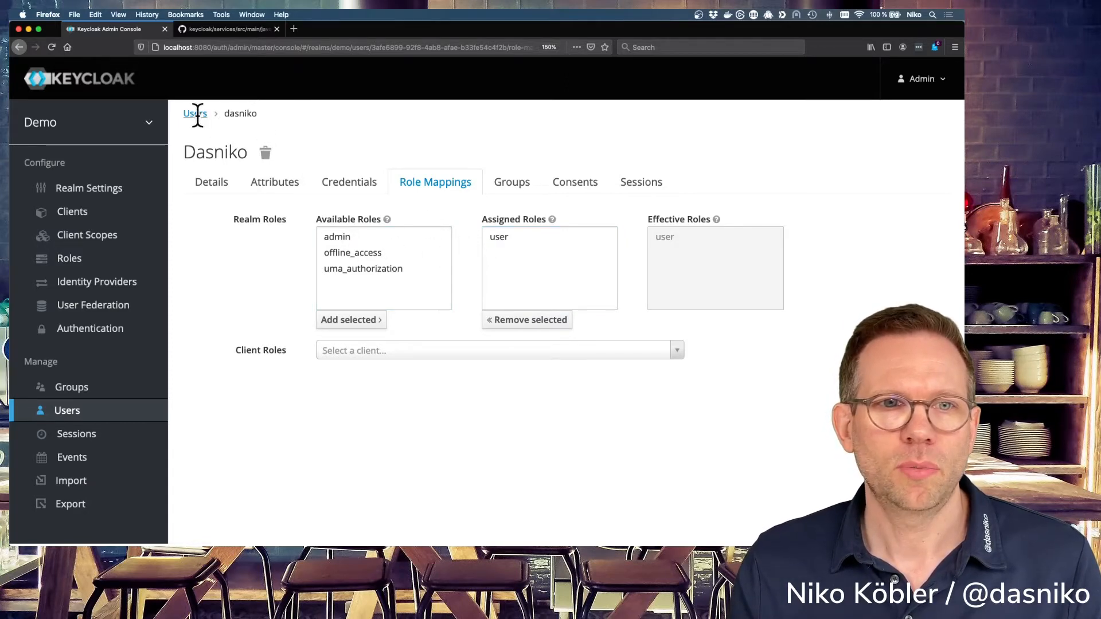
Open user john's role mappings, confirming admin and user roles, then return to Users
left_click(195, 113)
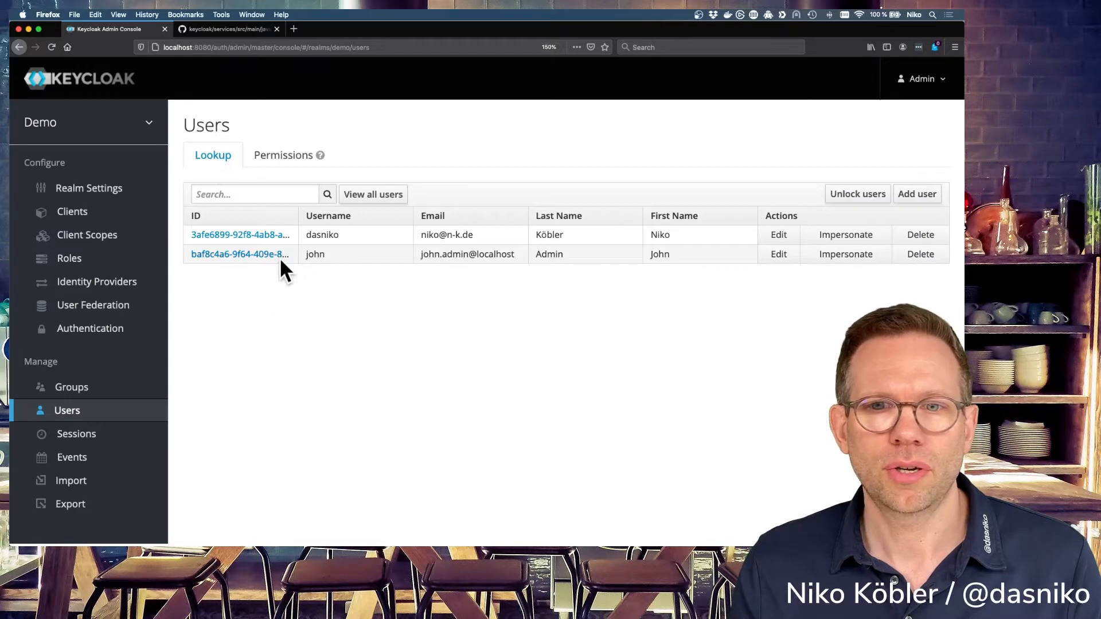
left_click(240, 253)
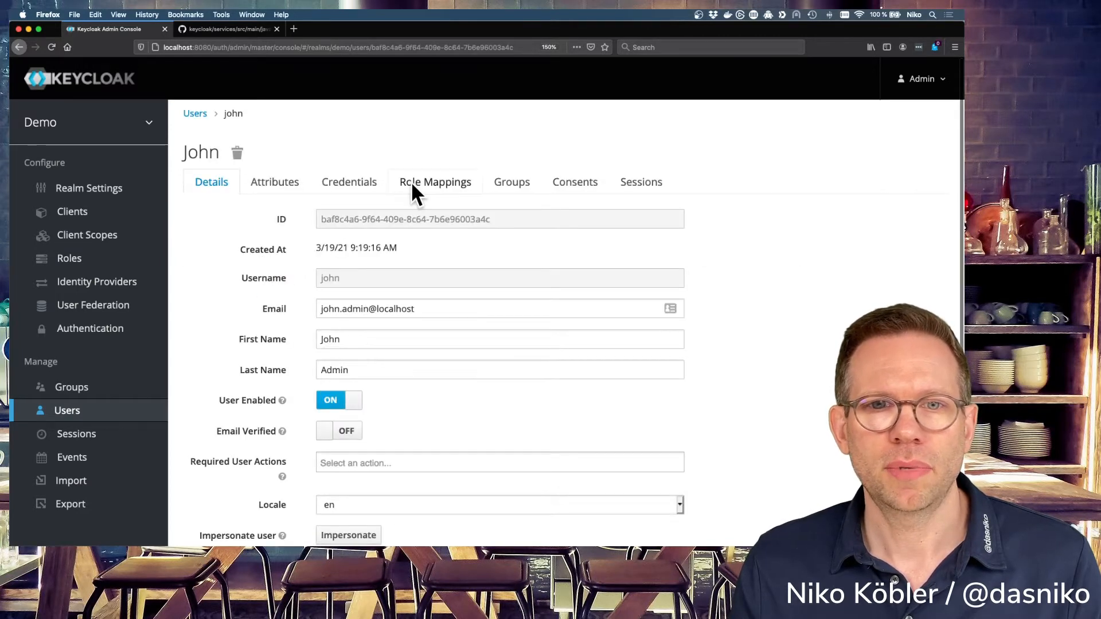
left_click(435, 182)
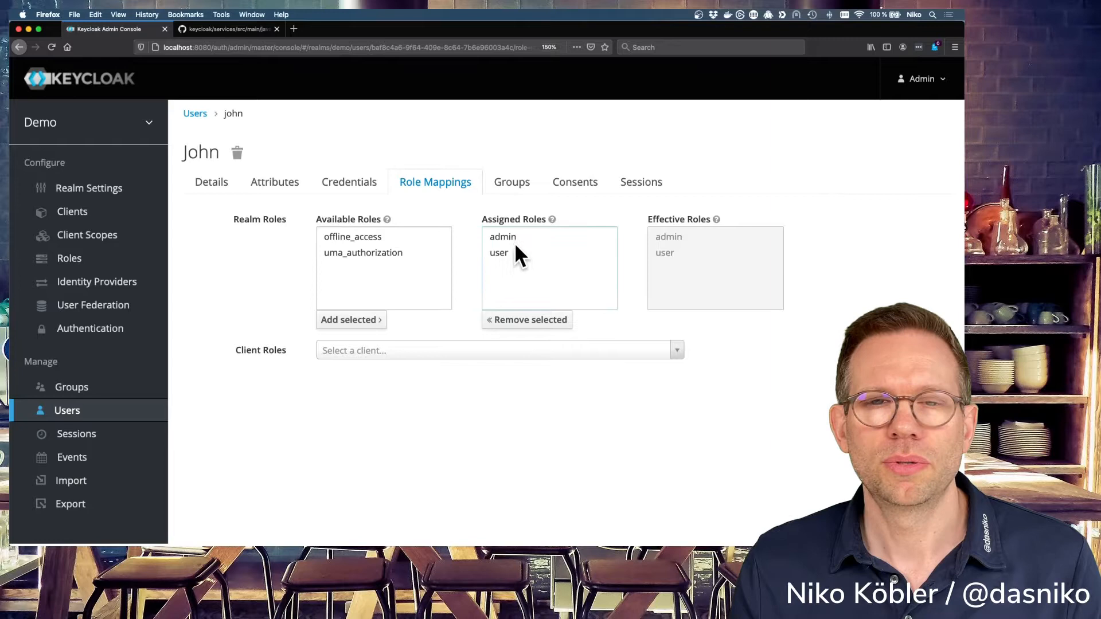
mouse_move(523, 260)
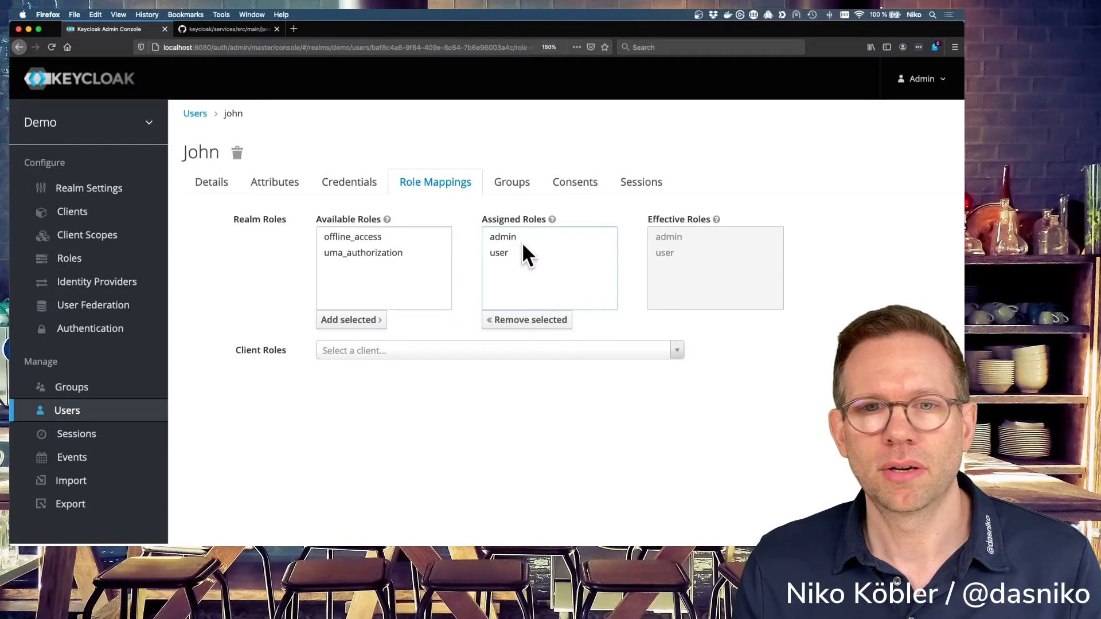
mouse_move(481, 263)
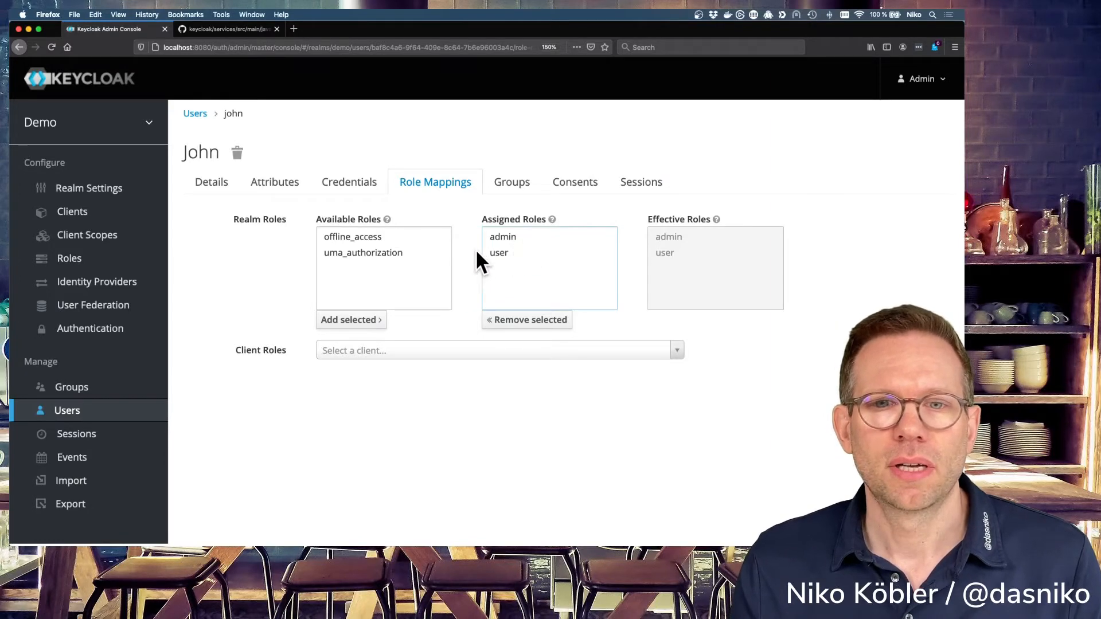
mouse_move(465, 262)
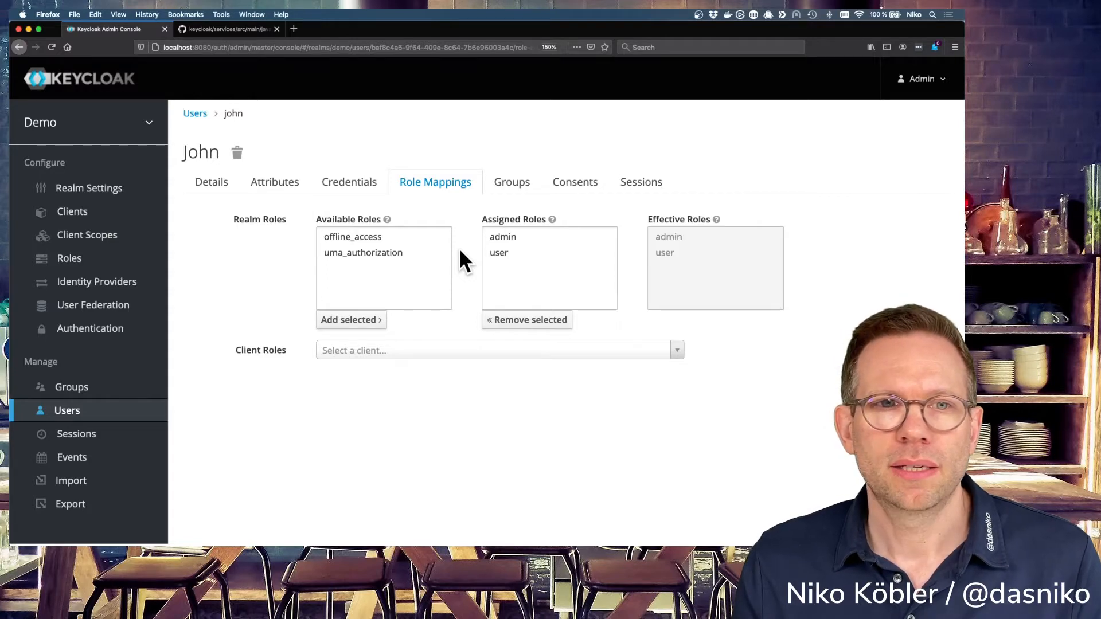
left_click(194, 112)
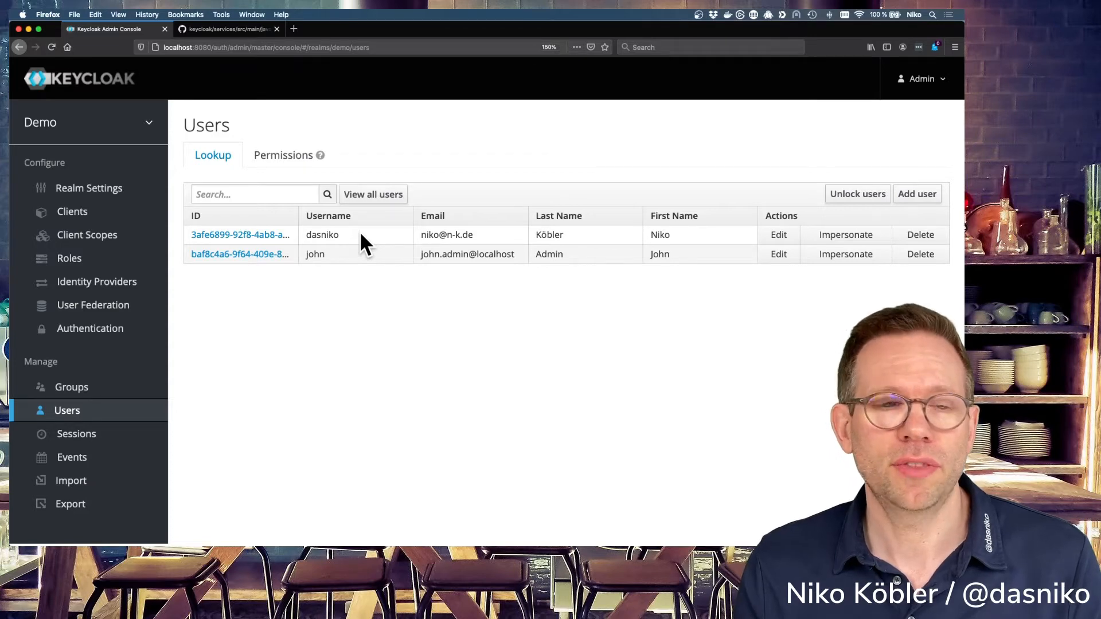
Show the Authentication flows with the Browser flow selected in the flow dropdown
left_click(89, 328)
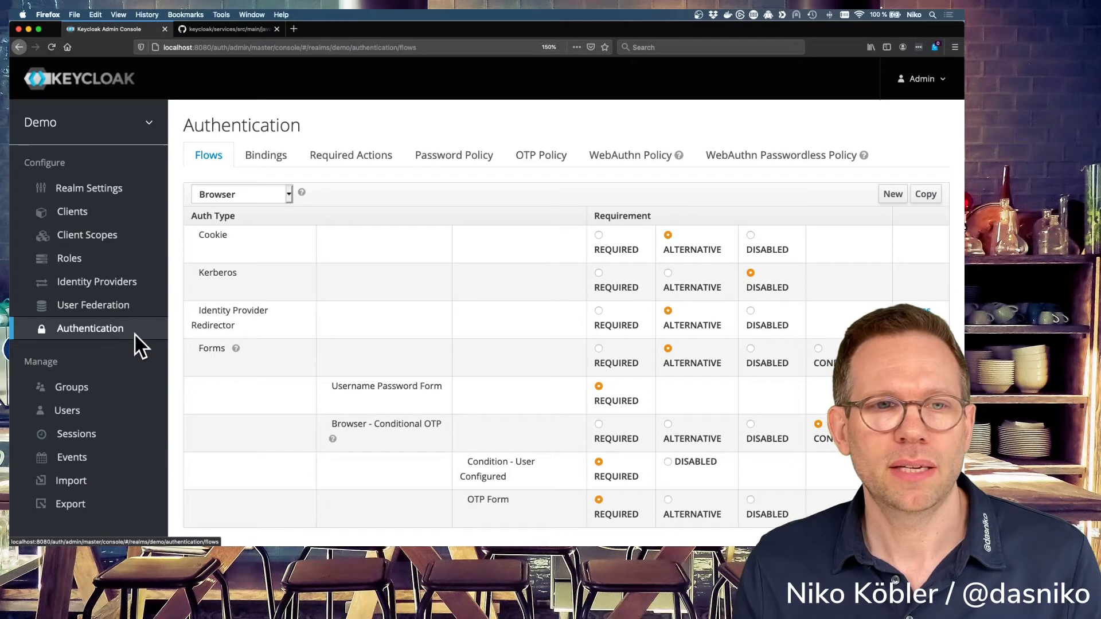
mouse_move(300, 274)
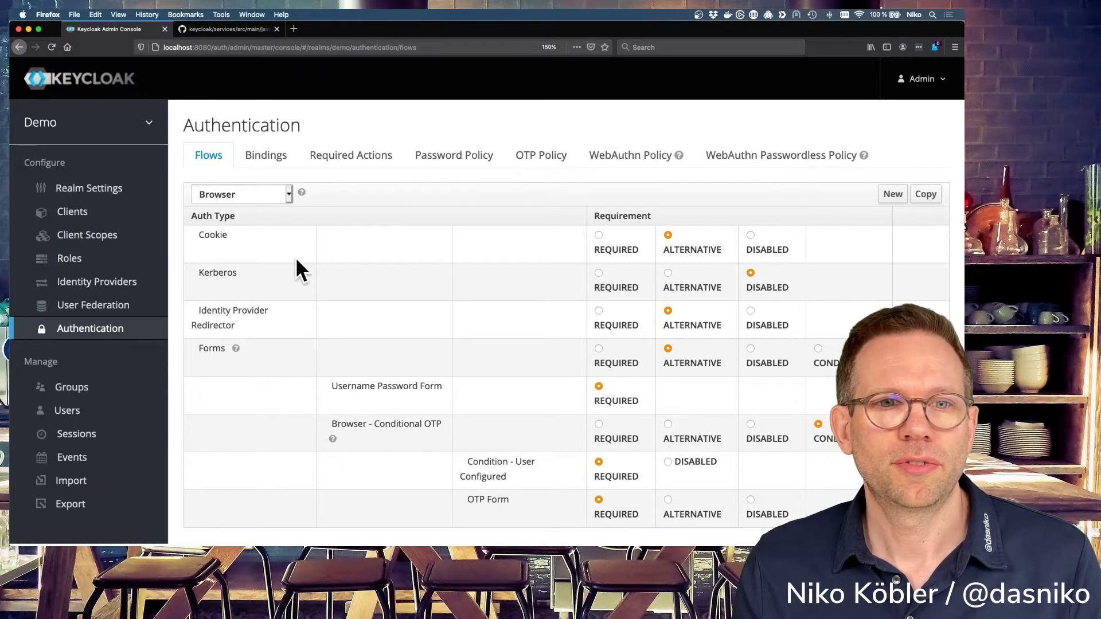
left_click(241, 194)
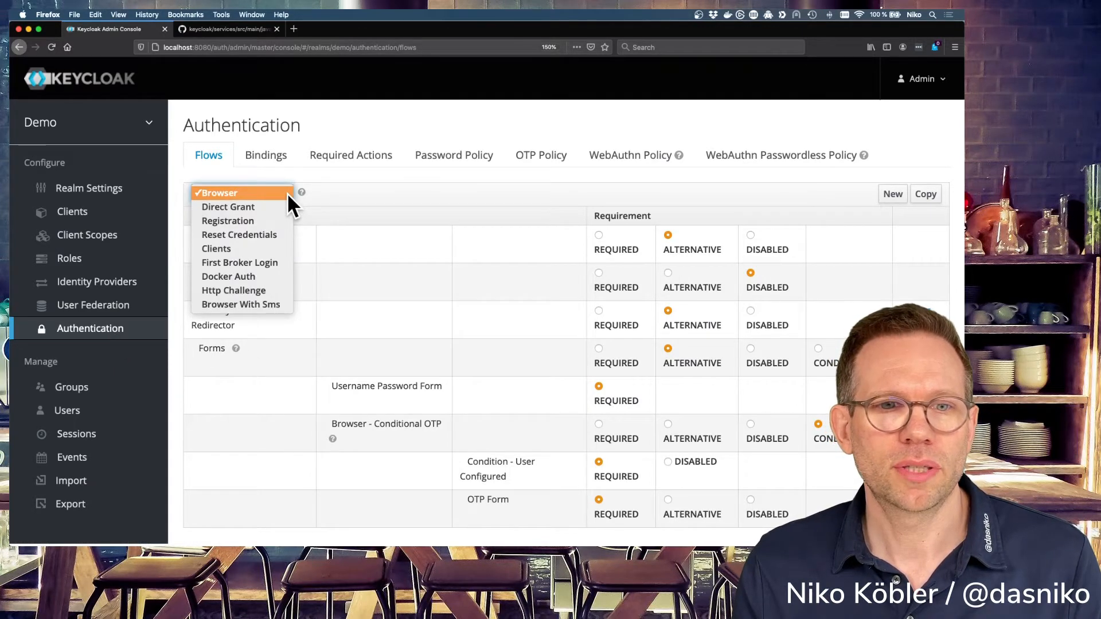
mouse_move(240, 304)
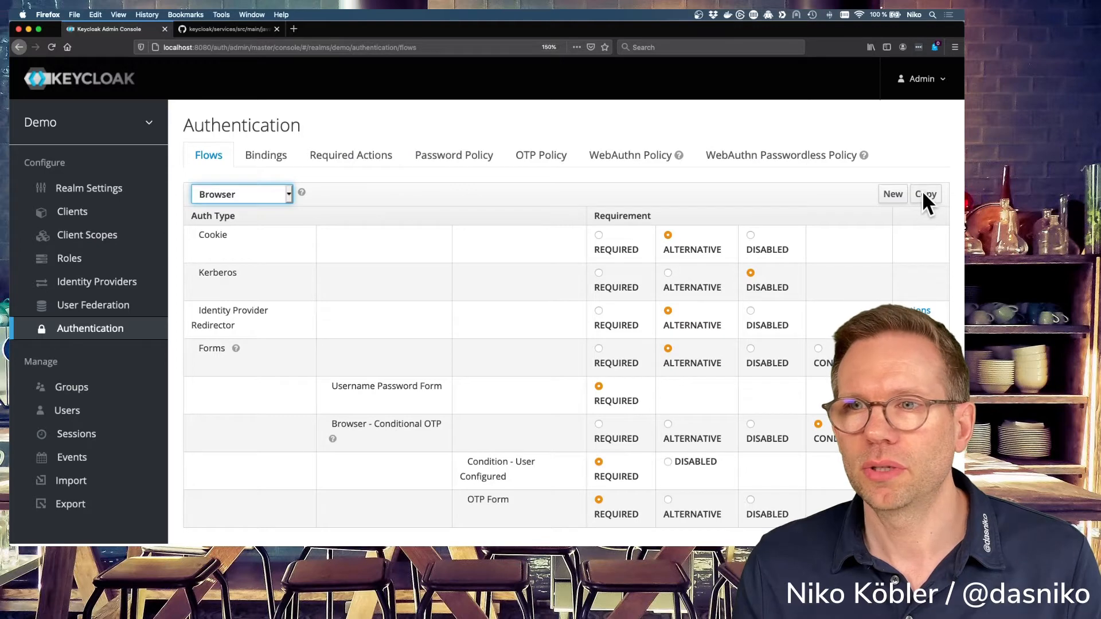
Copy the Browser flow under the name 'browser conditional 2fa'
left_click(925, 194)
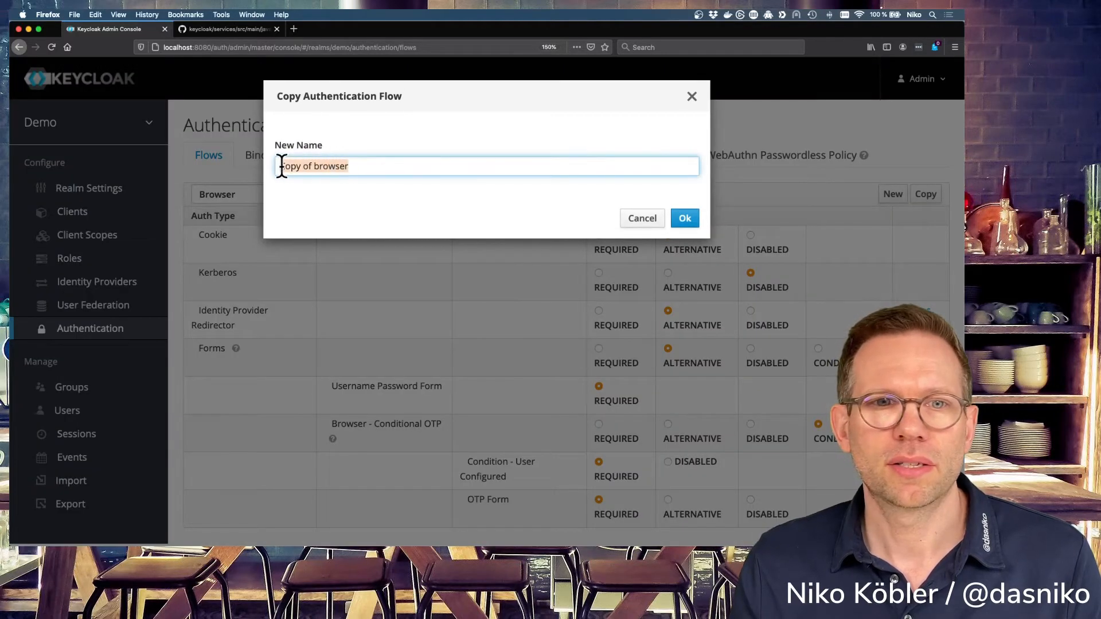
type("browser conditional")
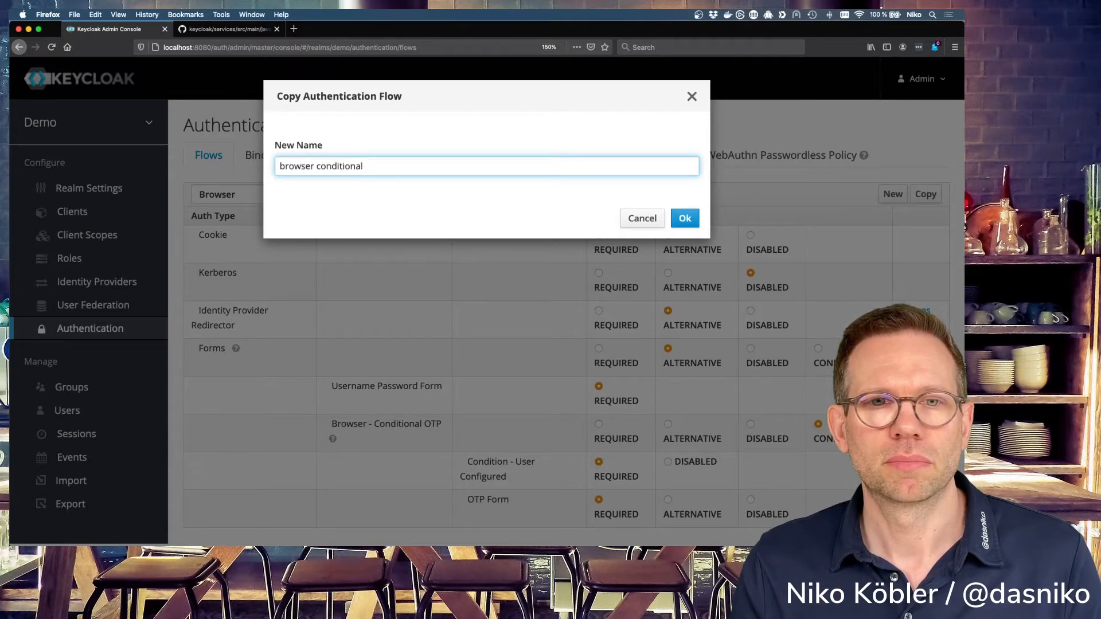
type("2fa")
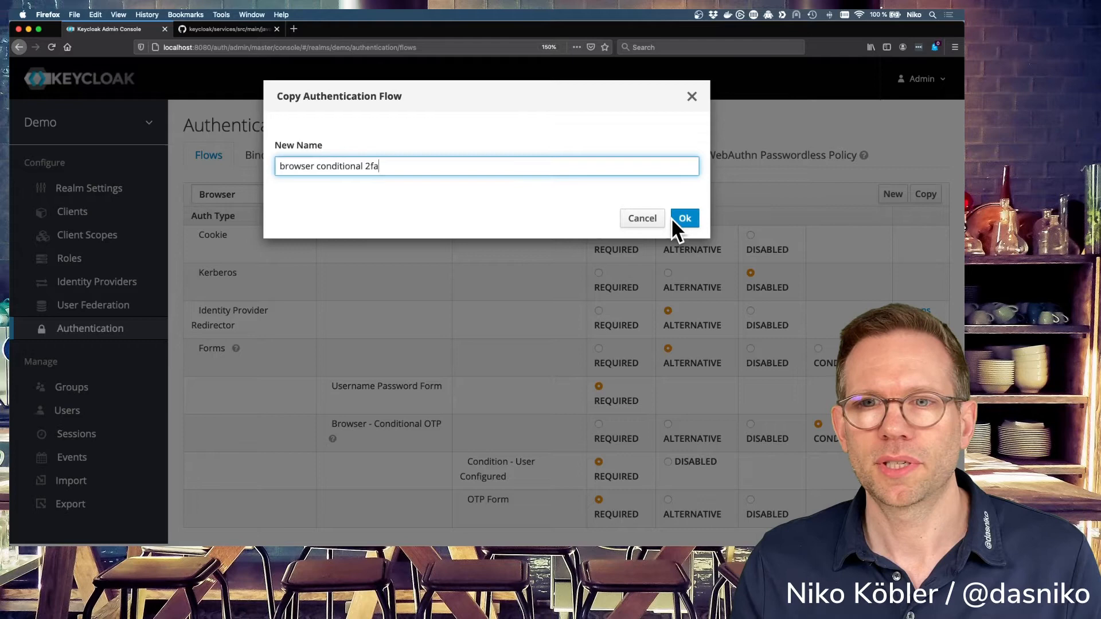
left_click(685, 218)
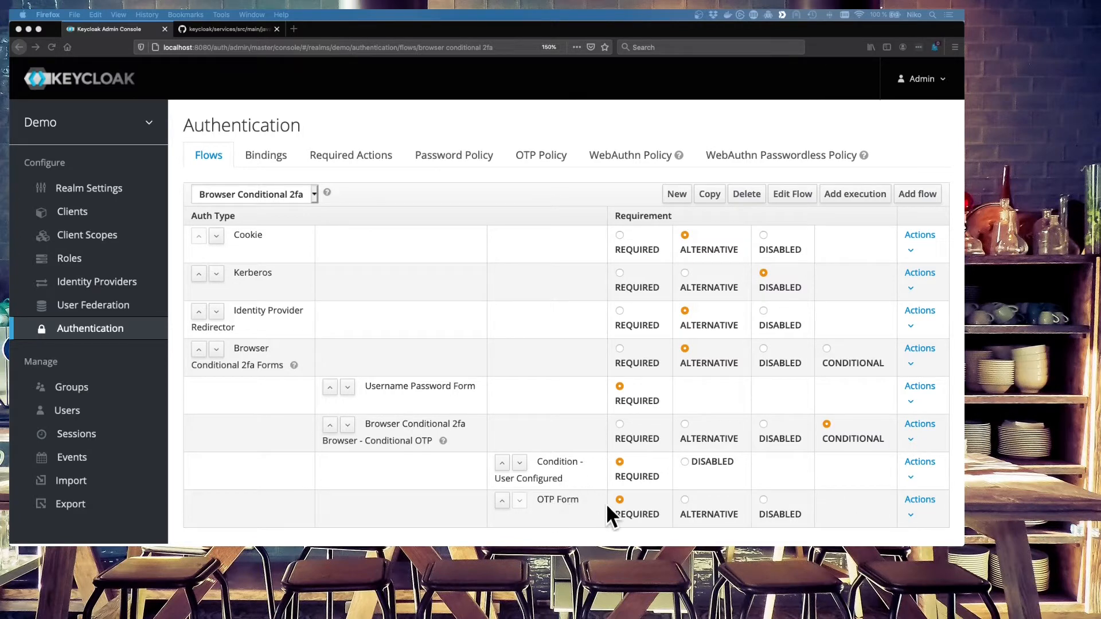
Delete the OTP Form and Condition - User Configured steps, confirming the deletion
left_click(919, 499)
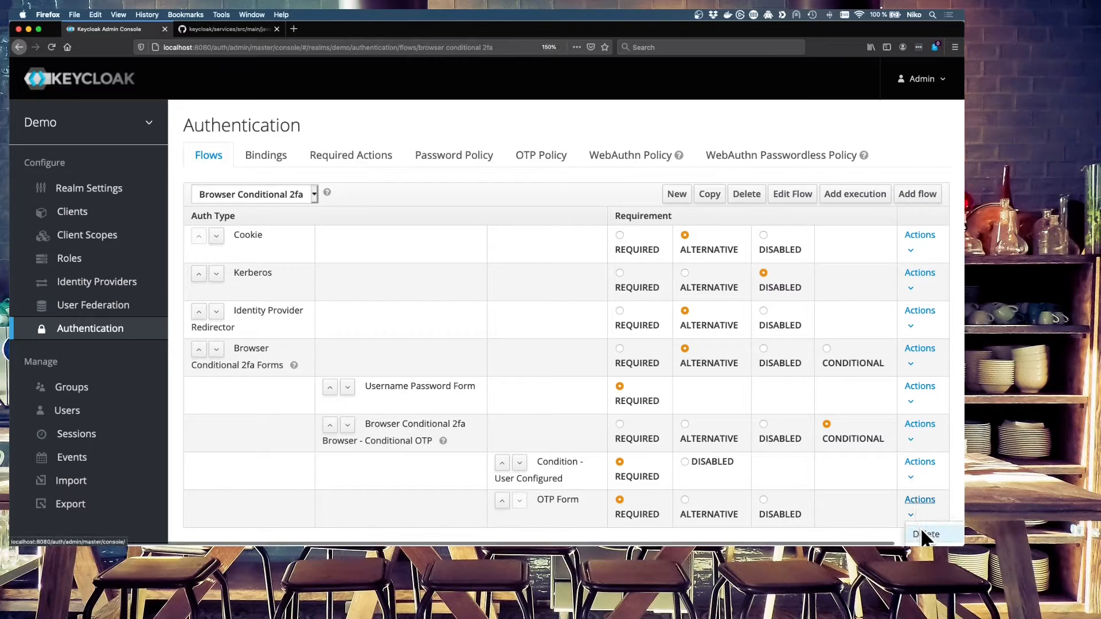
left_click(925, 534)
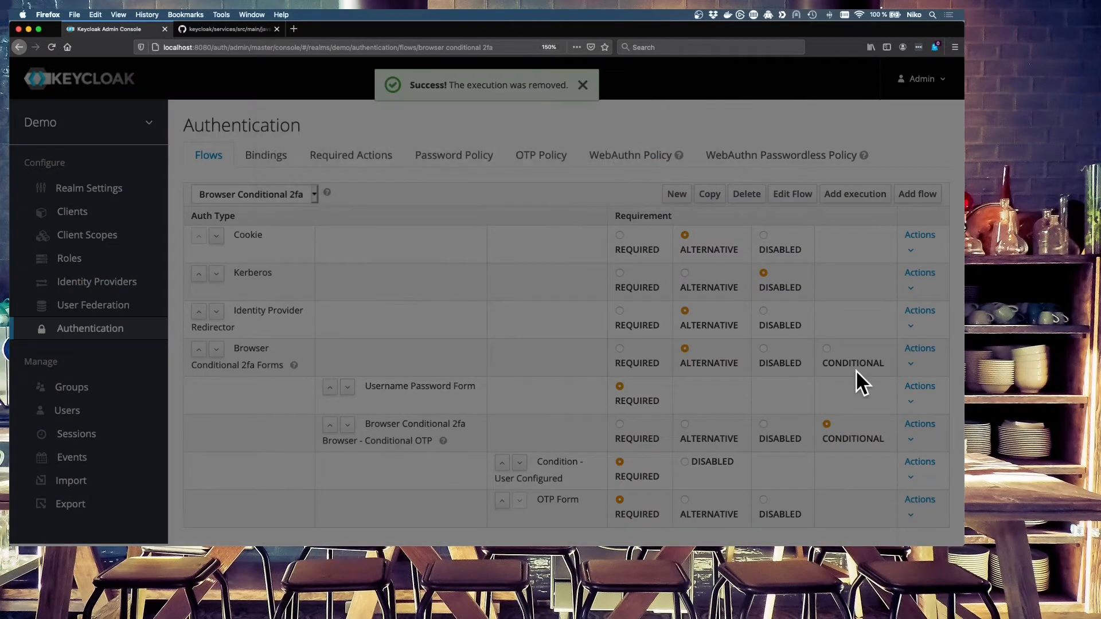
left_click(924, 496)
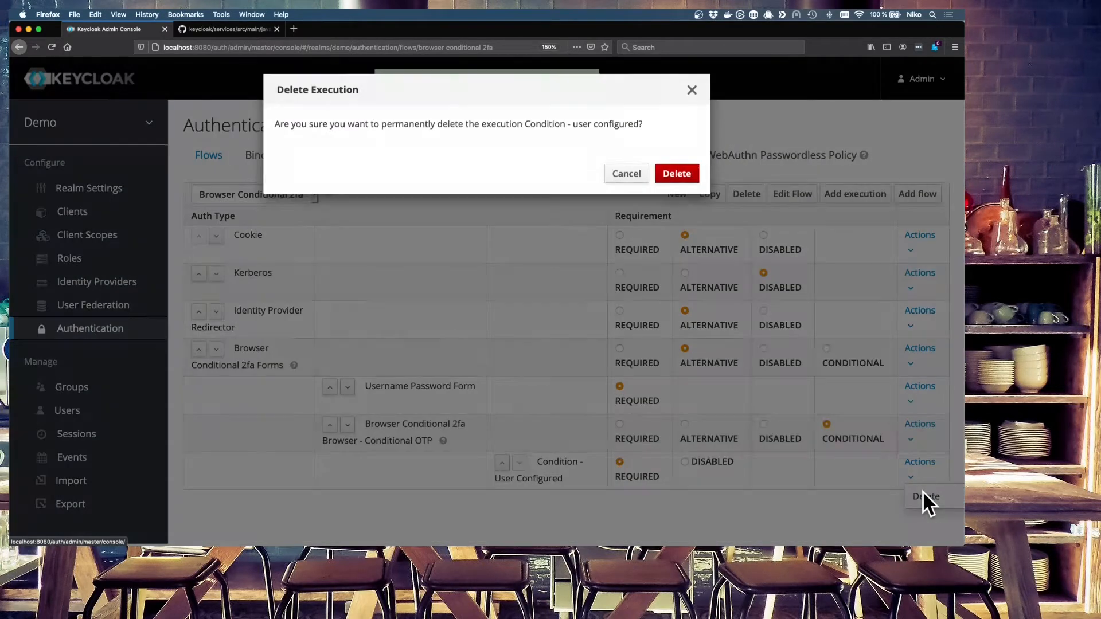
left_click(676, 174)
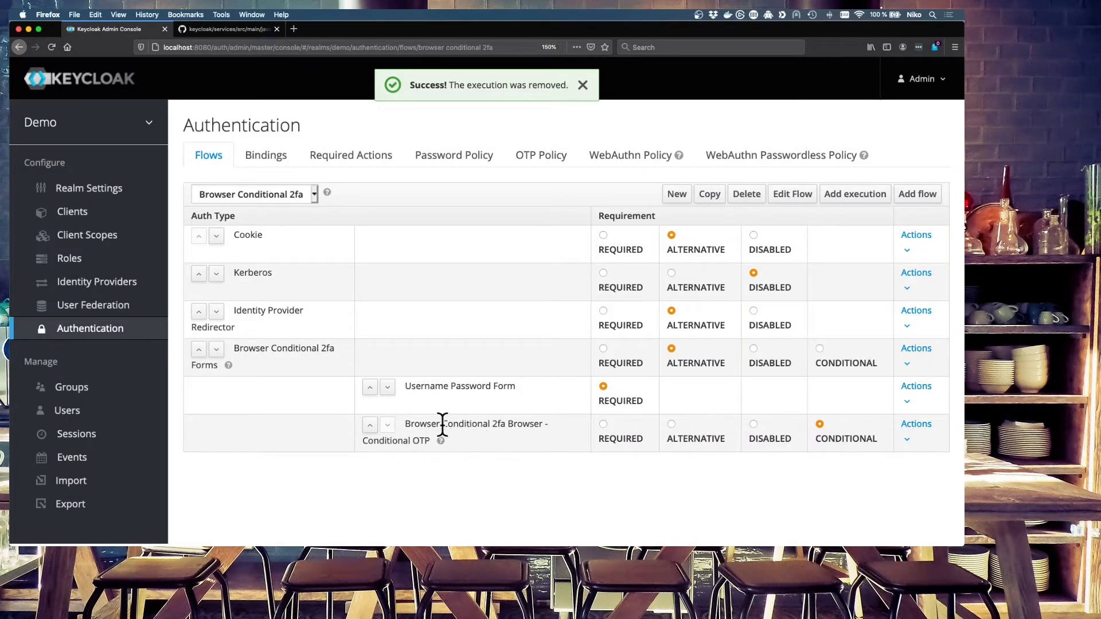
mouse_move(503, 446)
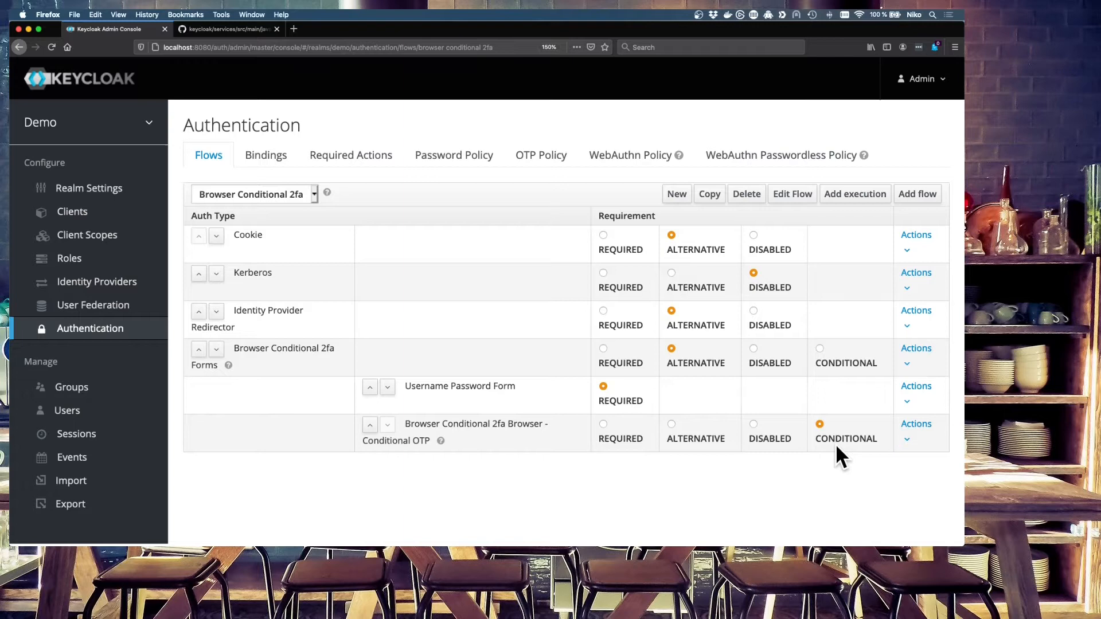
mouse_move(921, 425)
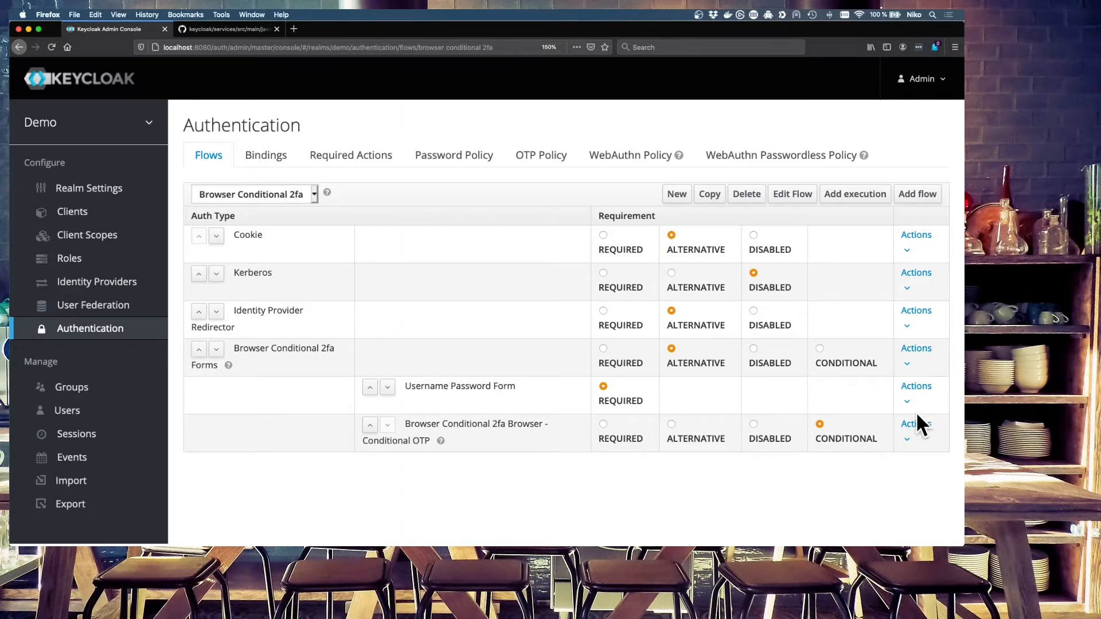
Cancel the Create Execution Flow form opened from the Forms subflow actions
left_click(916, 348)
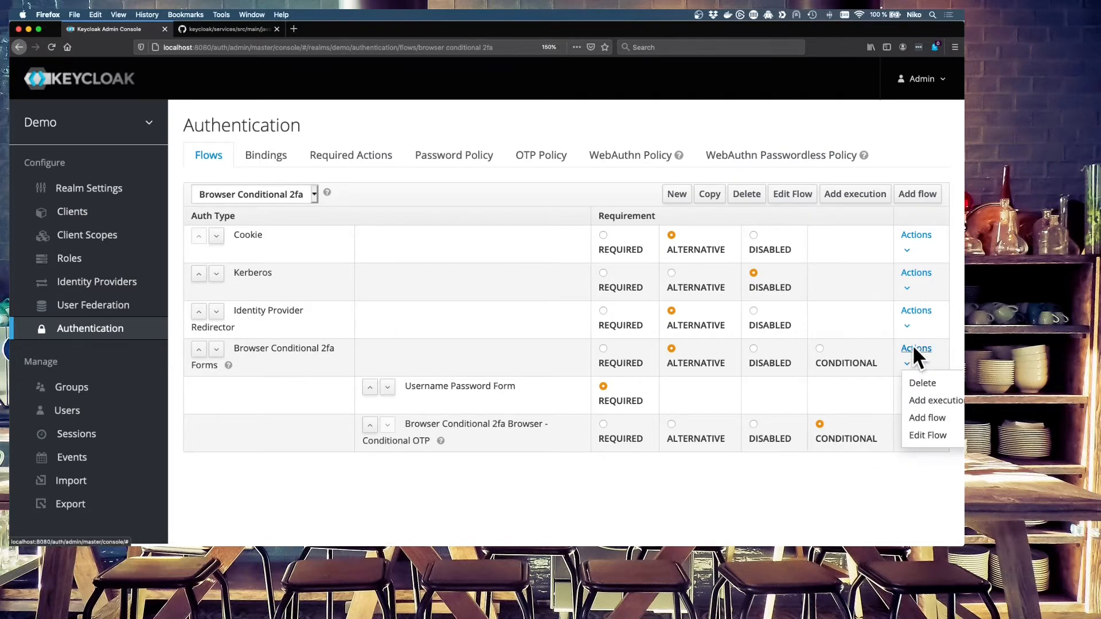
mouse_move(926, 417)
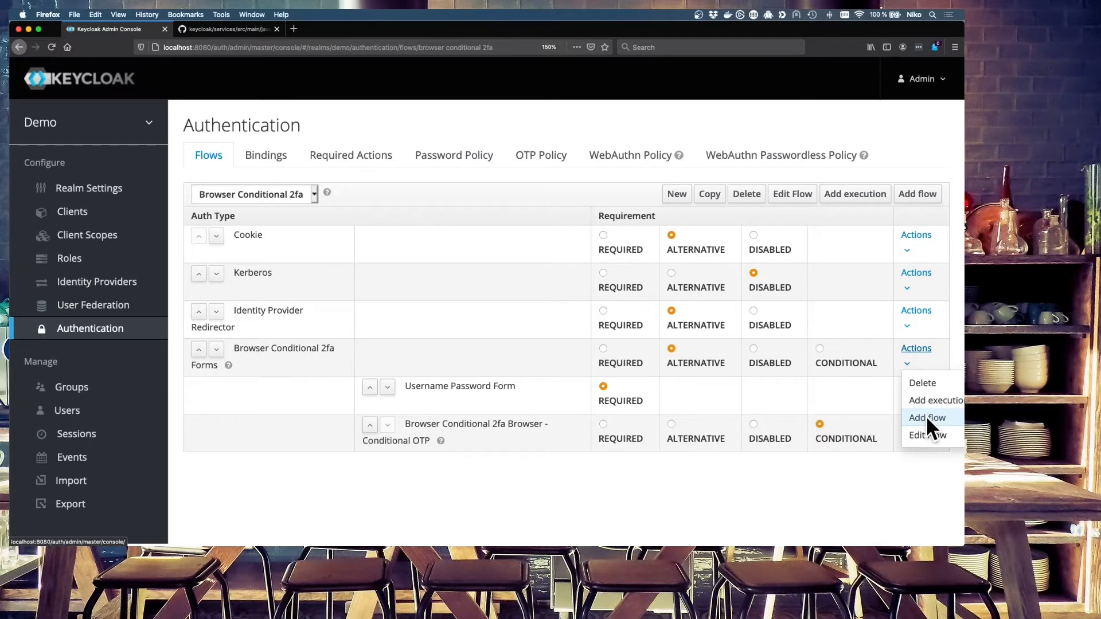
left_click(927, 417)
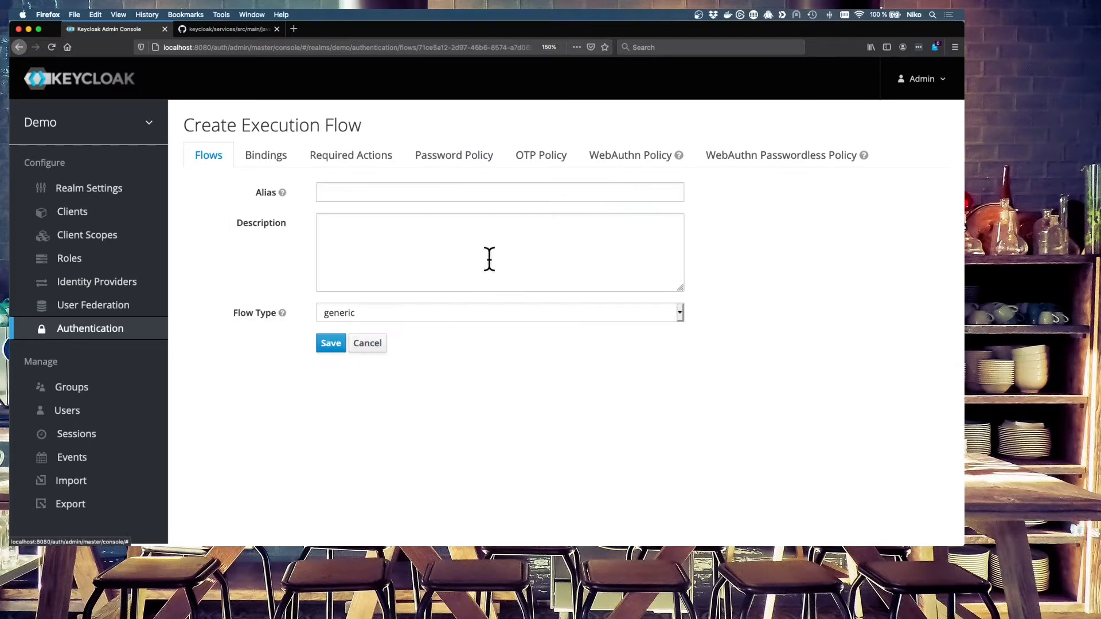
mouse_move(383, 351)
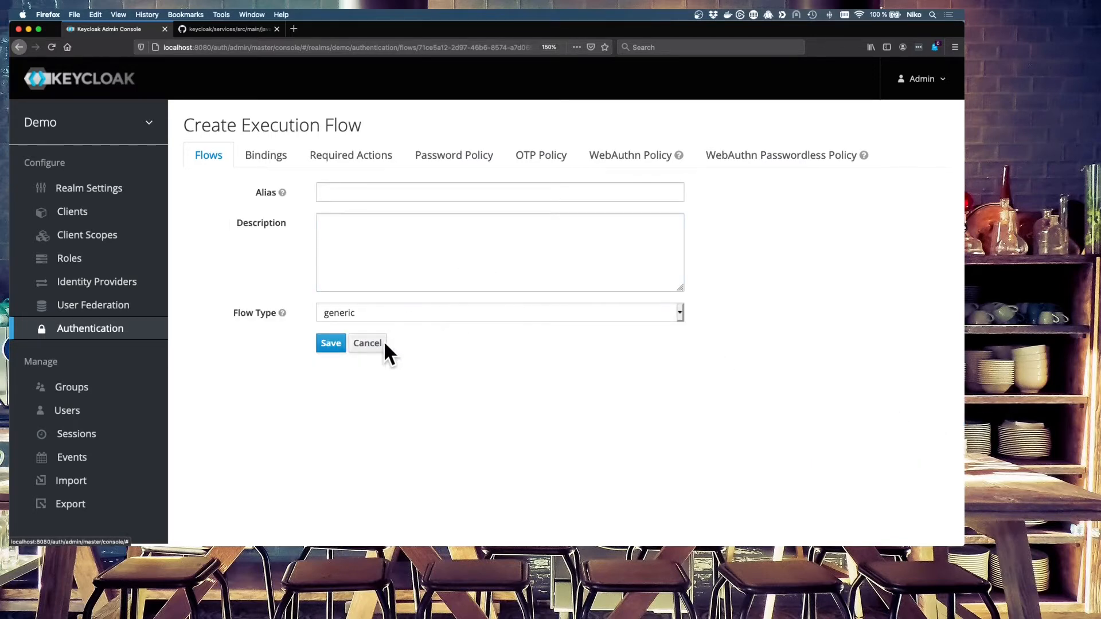
left_click(367, 344)
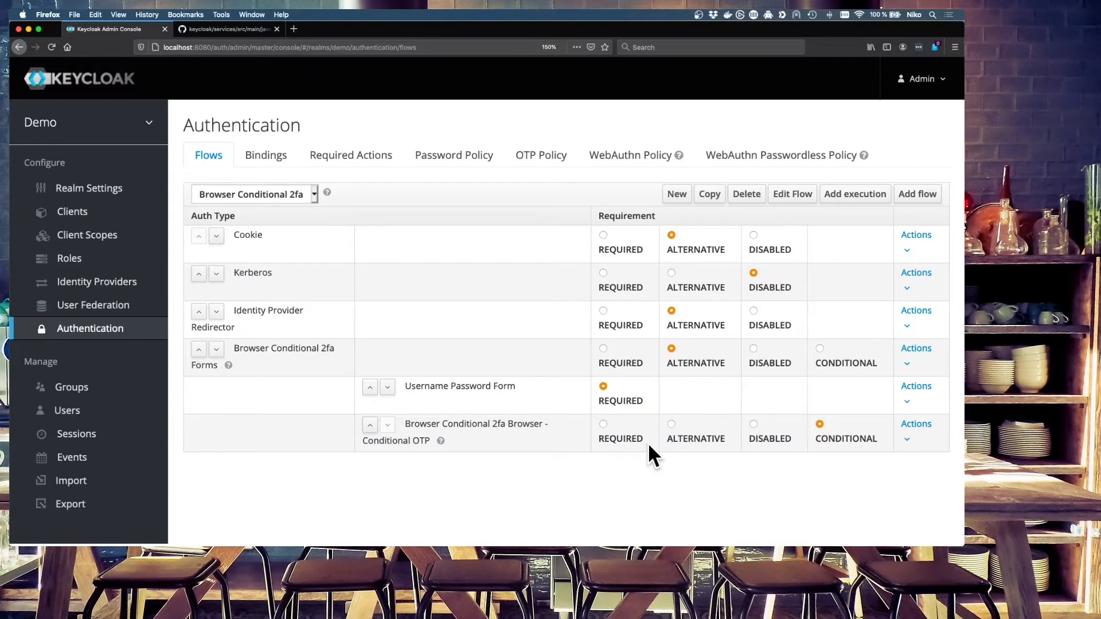
mouse_move(657, 463)
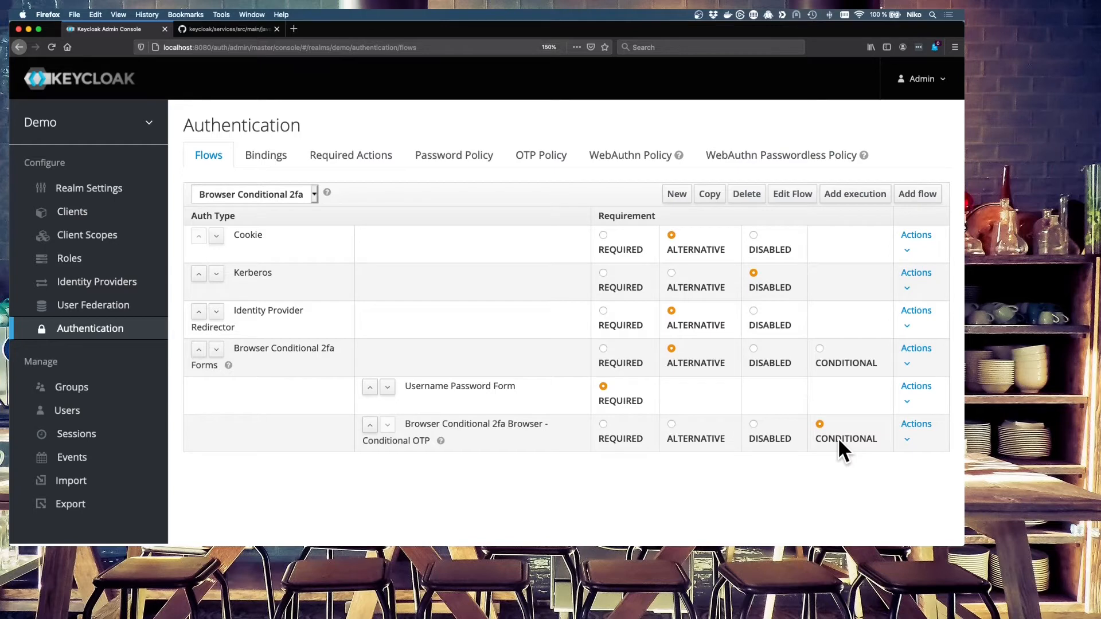
mouse_move(904, 448)
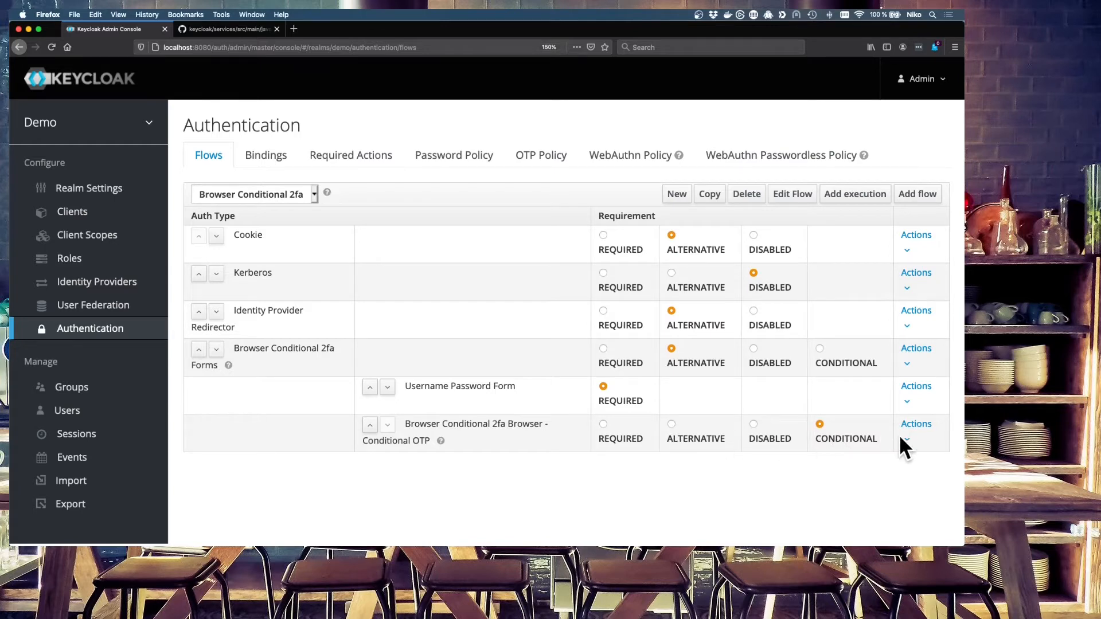
Add a Condition - User Role execution to Conditional OTP and set it to Required
left_click(916, 423)
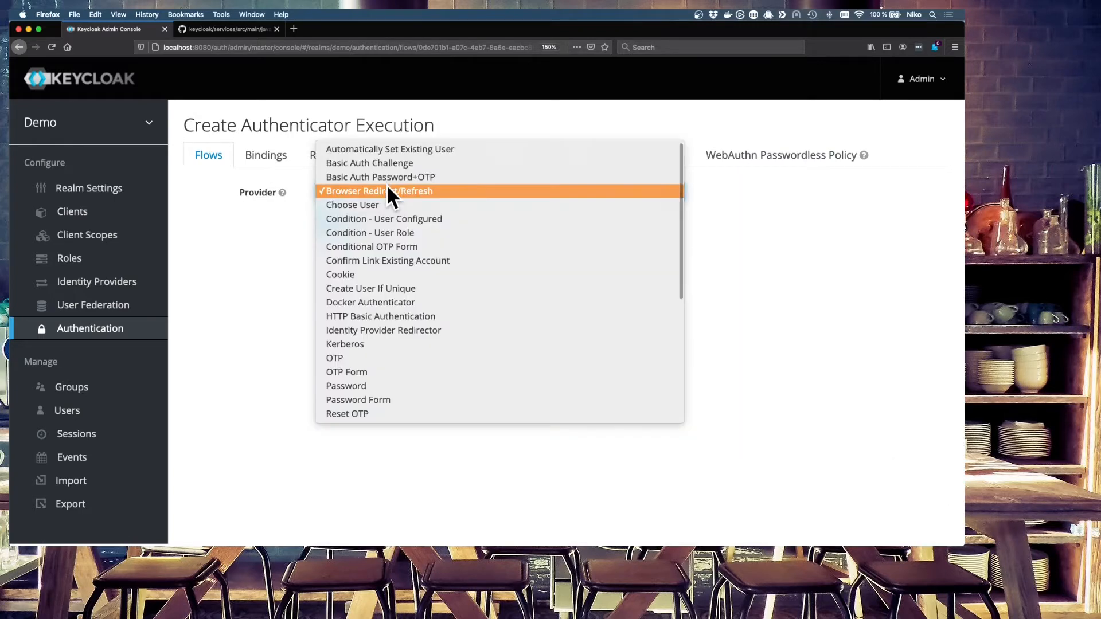
mouse_move(449, 232)
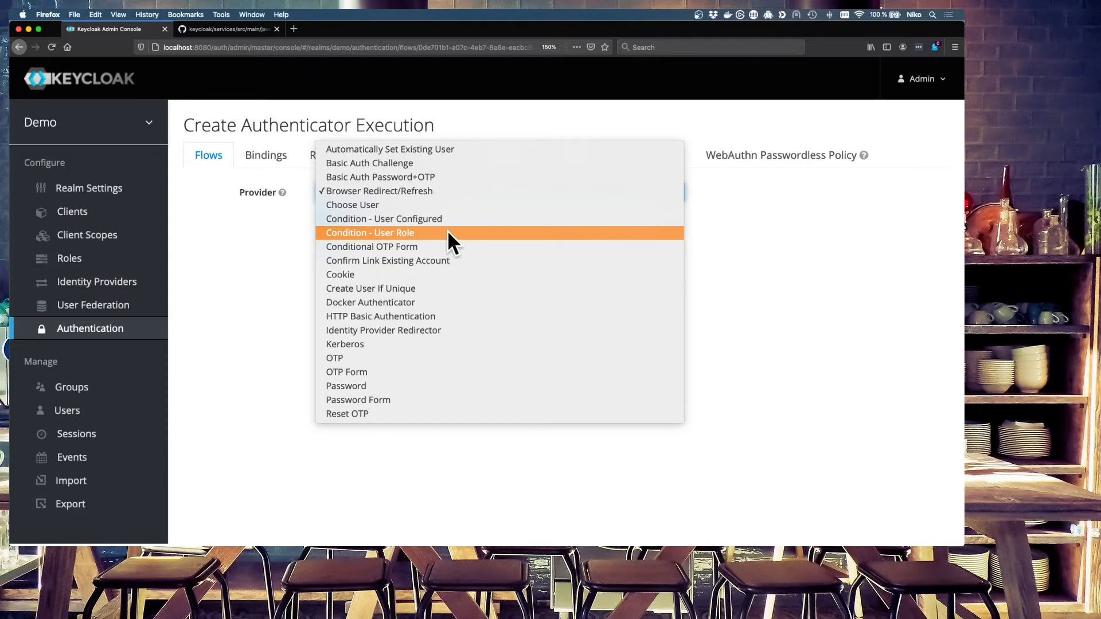
mouse_move(438, 242)
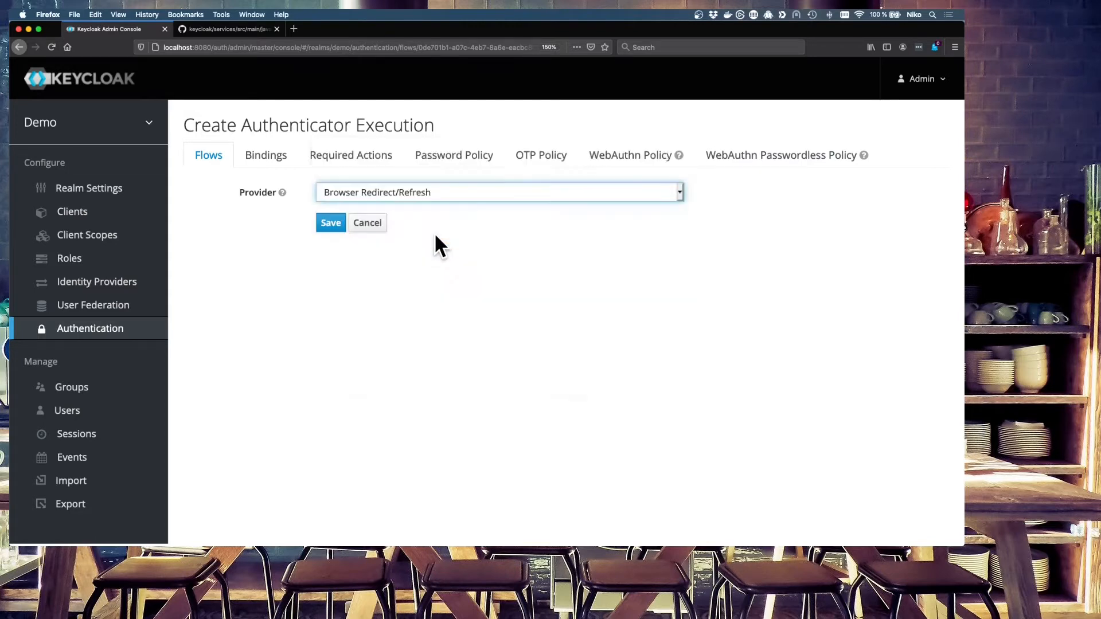
left_click(331, 222)
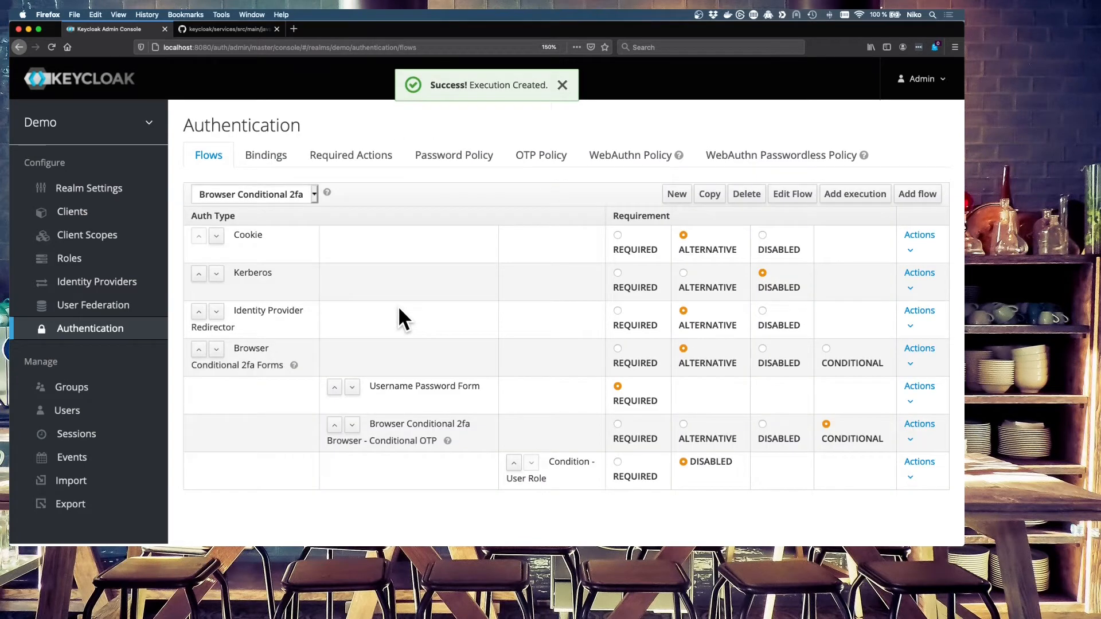
mouse_move(691, 477)
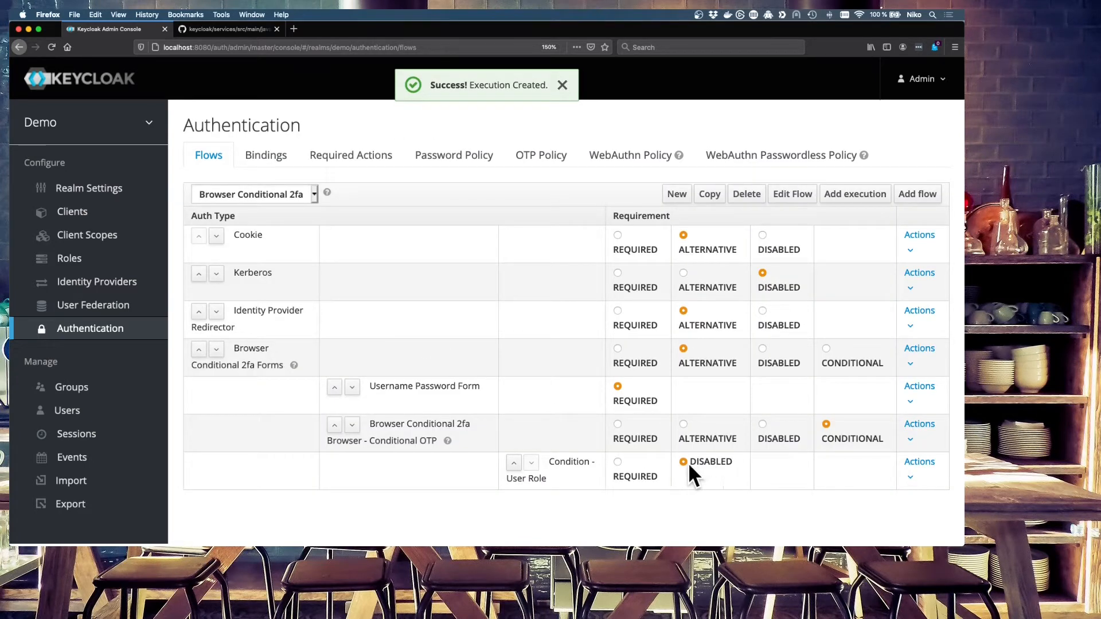
left_click(617, 461)
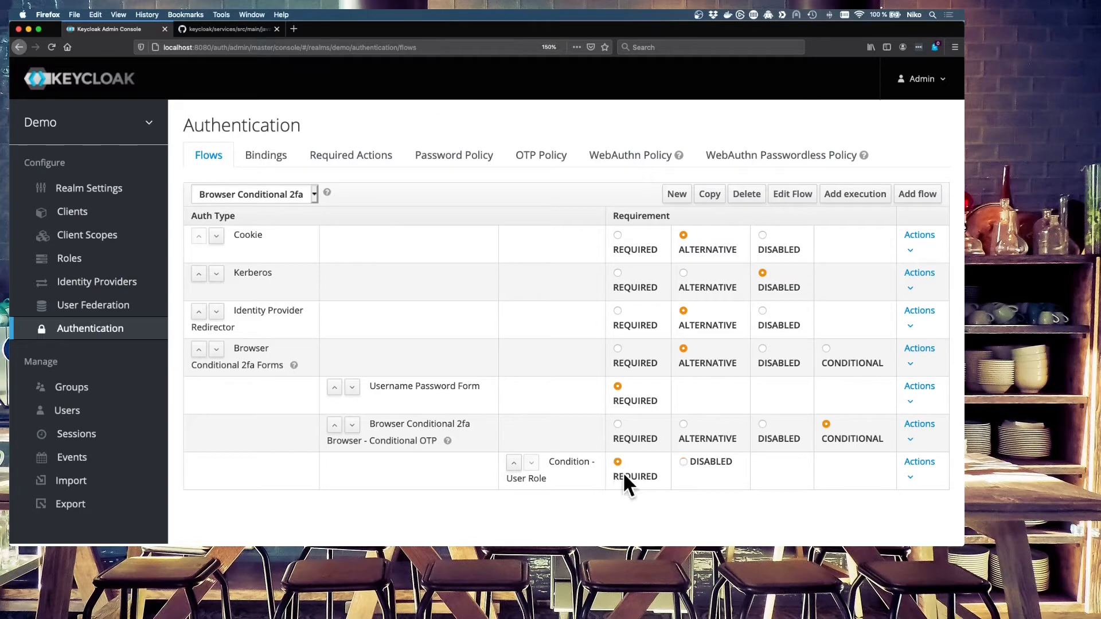
left_click(617, 461)
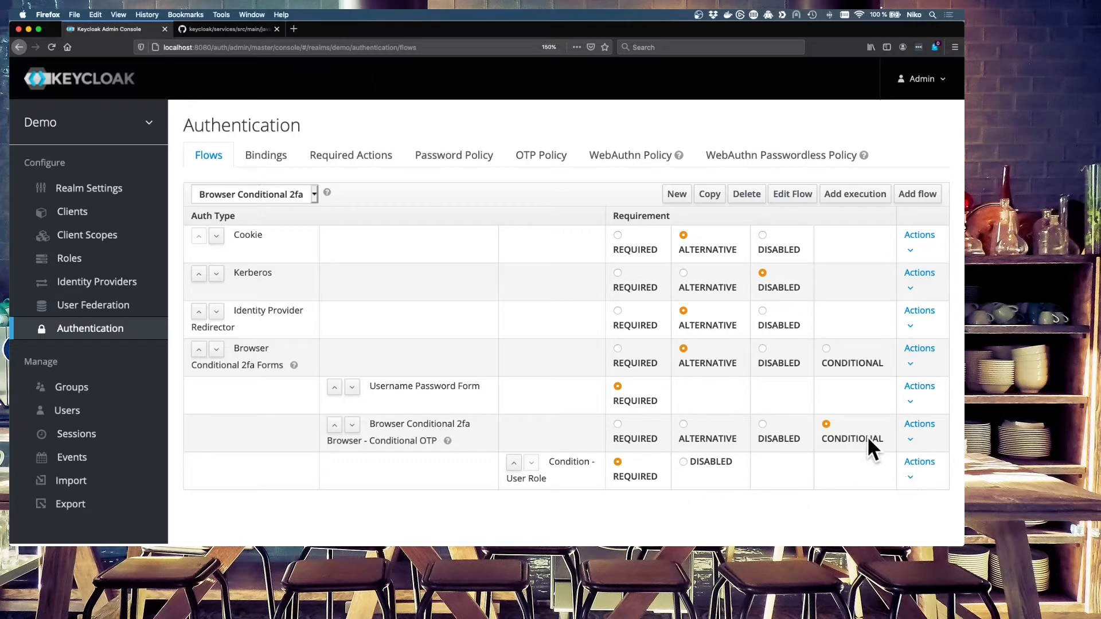
Add an SMS Authentication execution to Conditional OTP and set it to Required
left_click(919, 423)
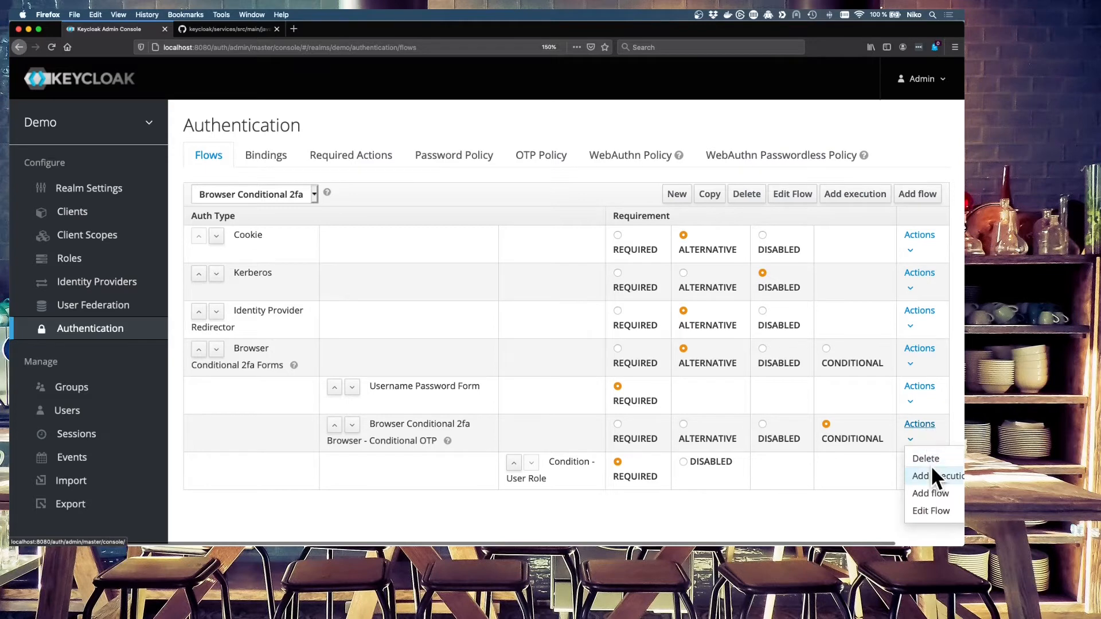
left_click(925, 476)
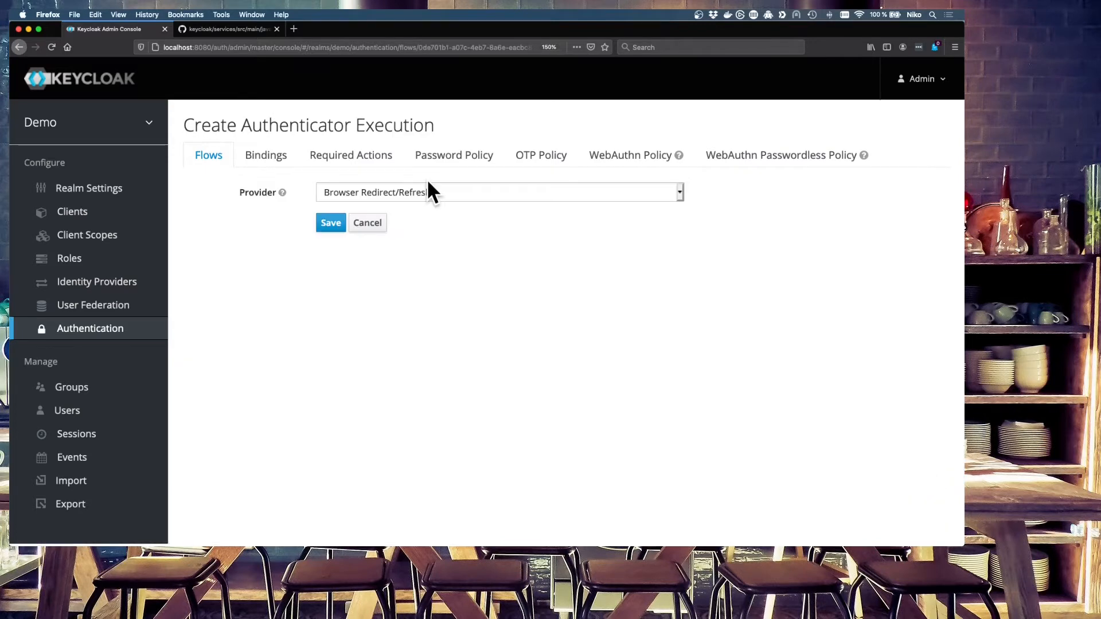
left_click(498, 191)
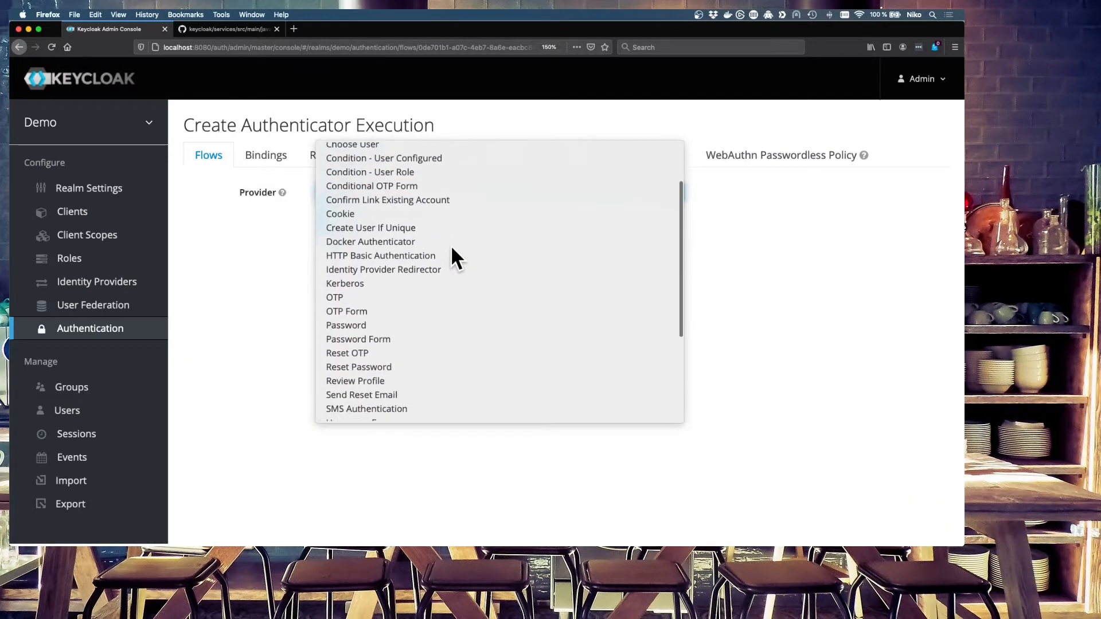
left_click(366, 409)
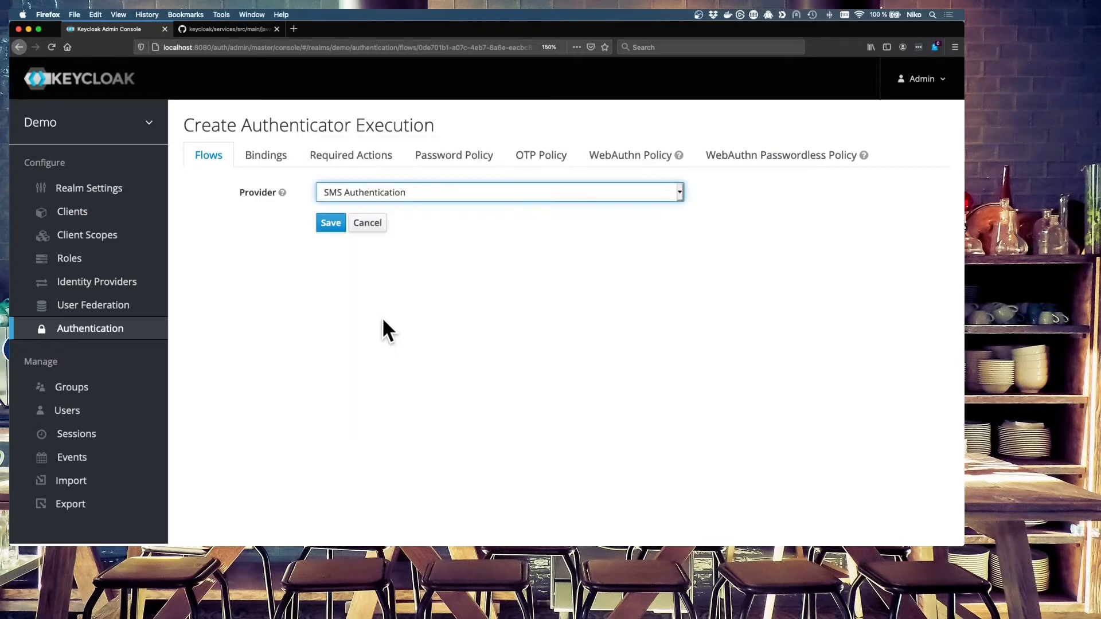
left_click(330, 223)
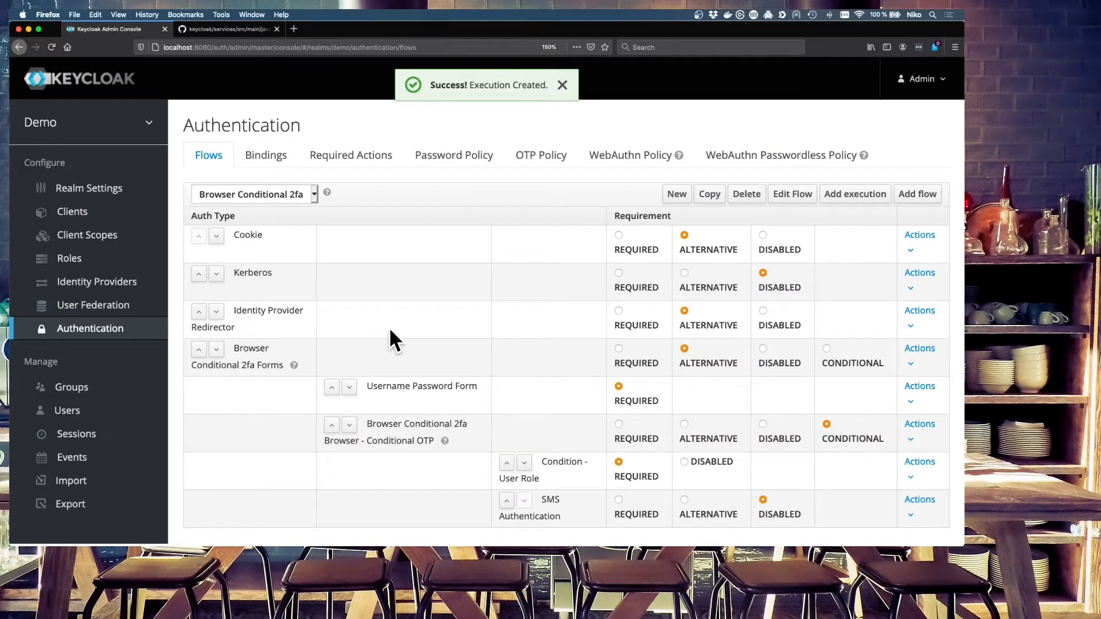
mouse_move(622, 509)
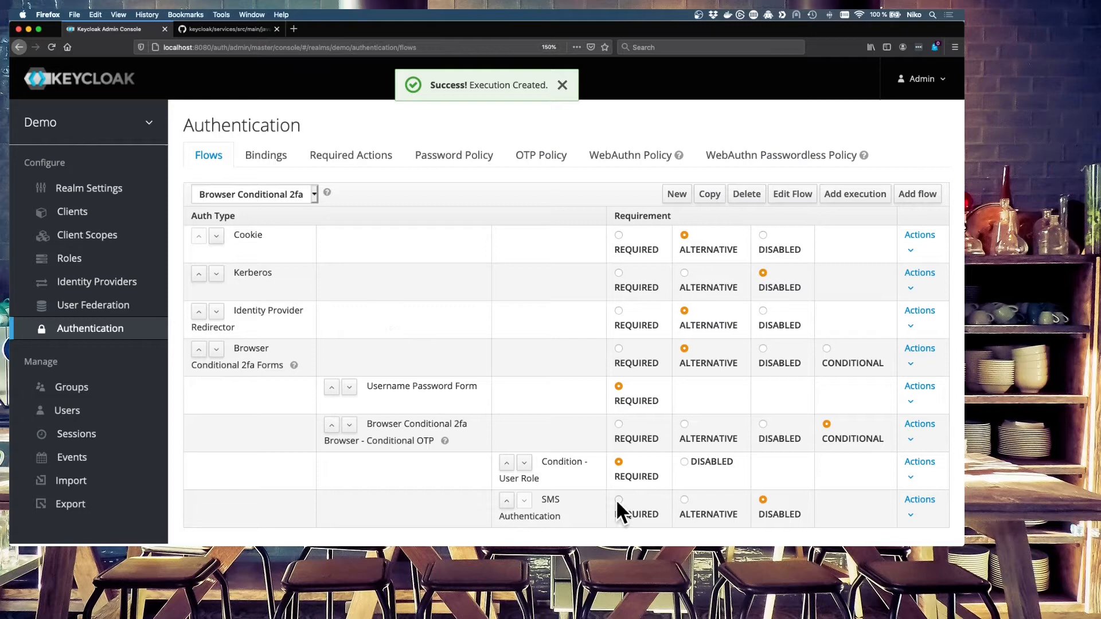
left_click(619, 500)
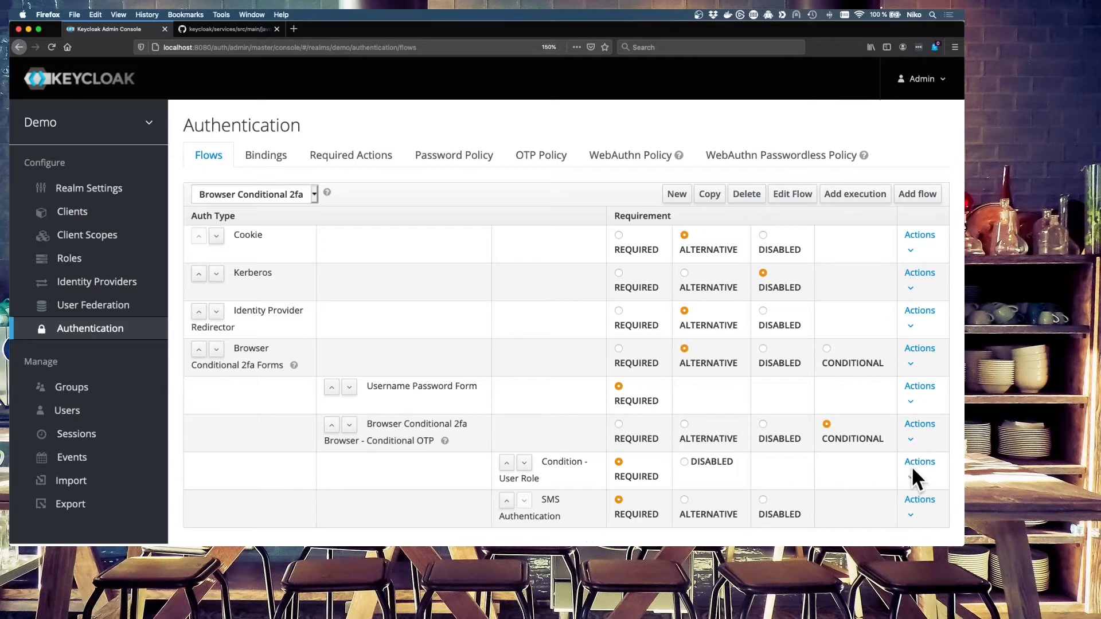
Configure Condition - User Role with alias 'admin role' matching the admin realm role
left_click(919, 461)
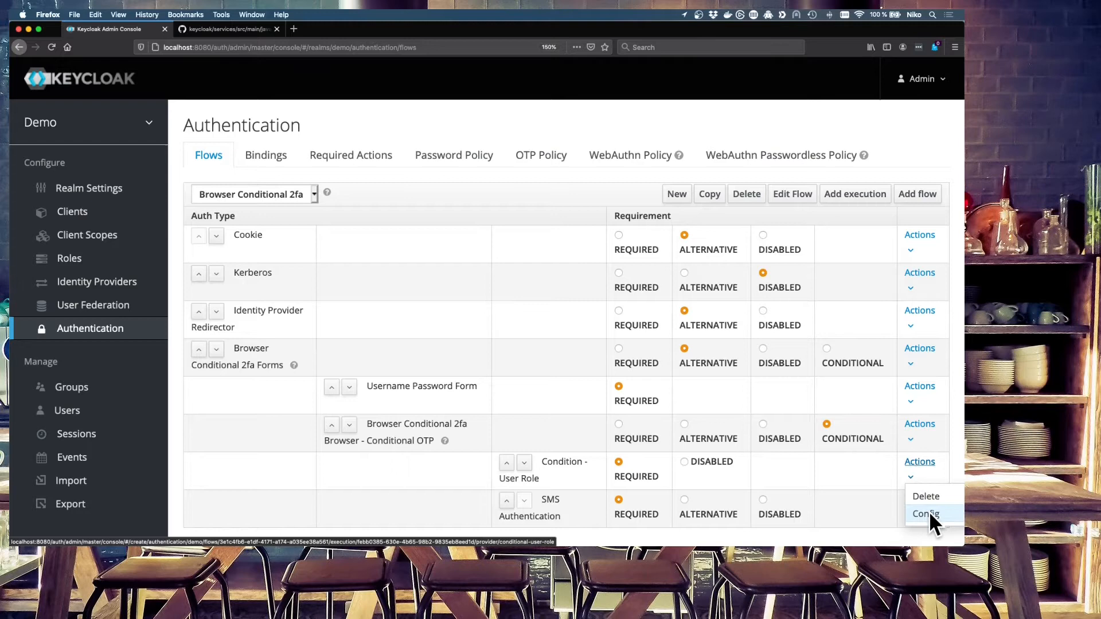
left_click(926, 513)
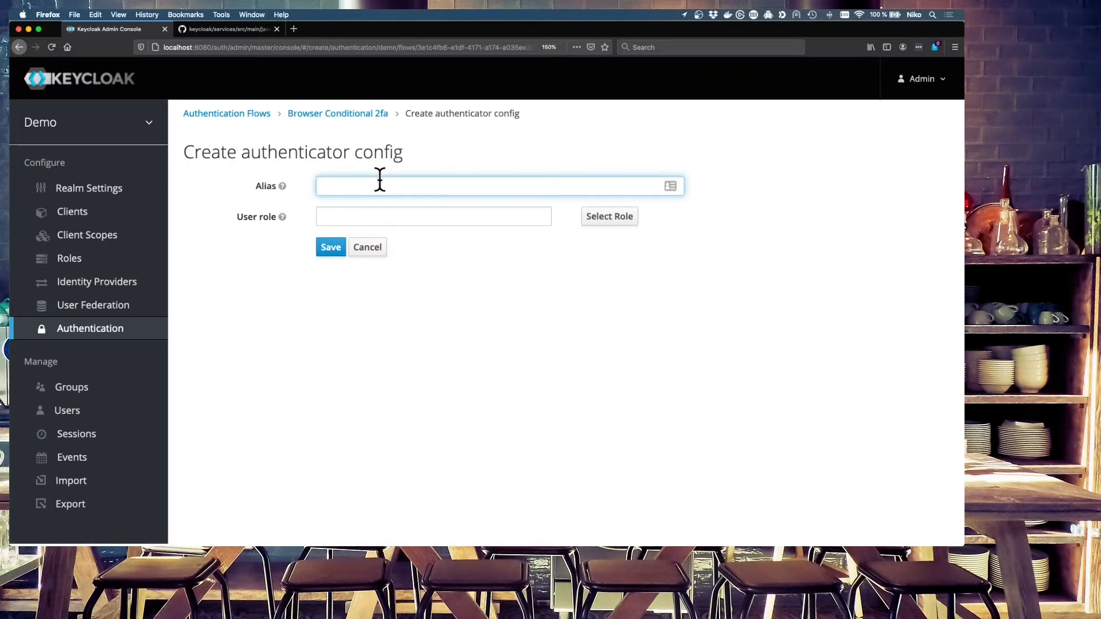
left_click(499, 186)
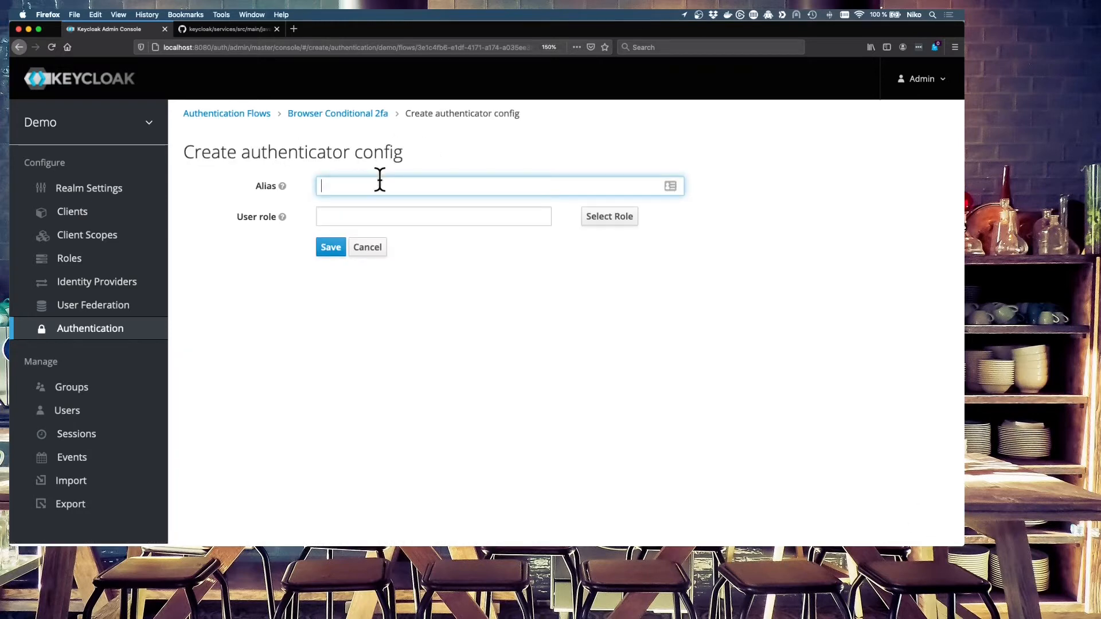
type("admin role")
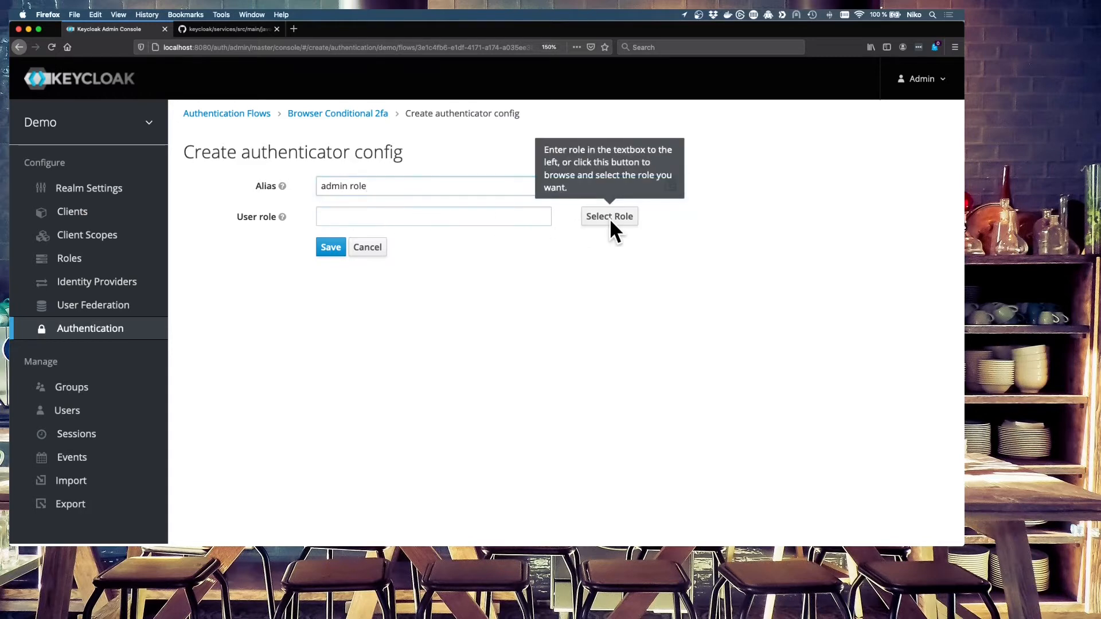
left_click(609, 216)
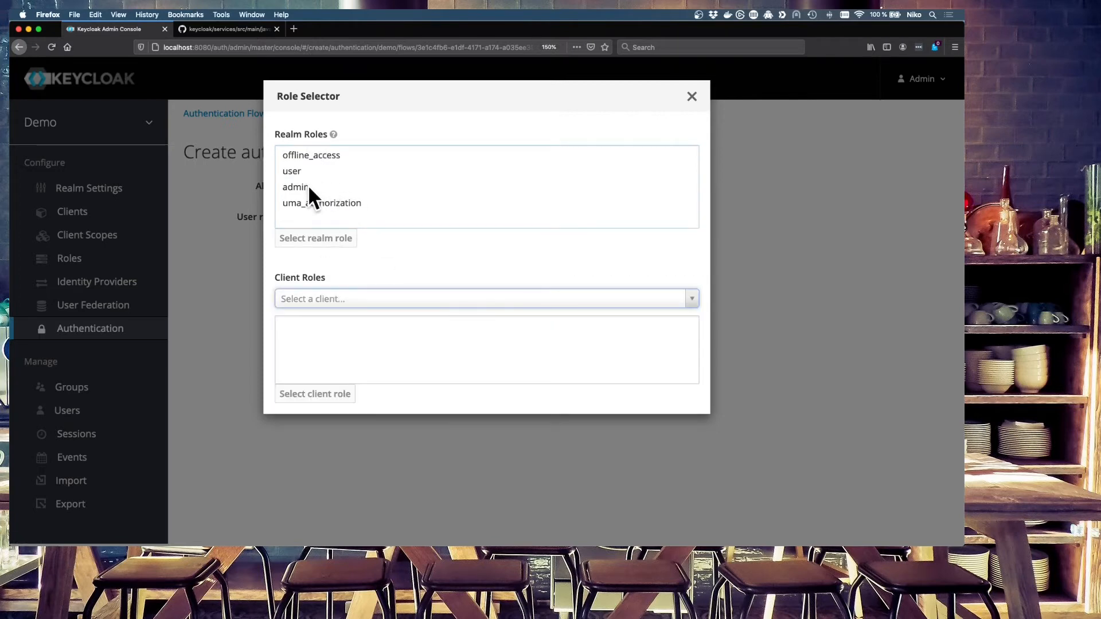
left_click(294, 187)
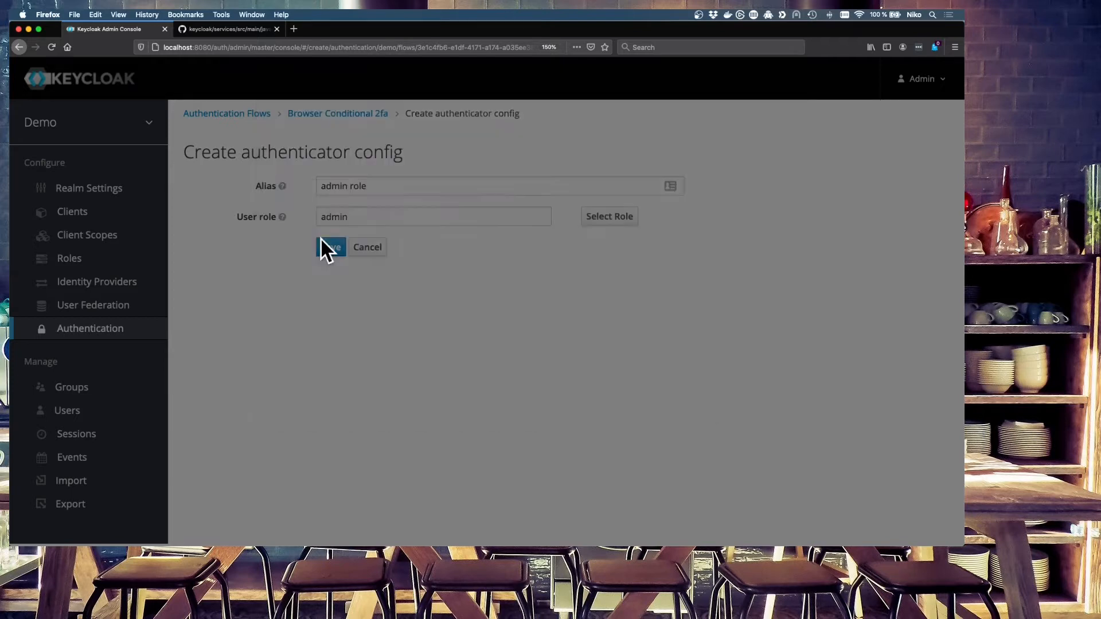
left_click(330, 246)
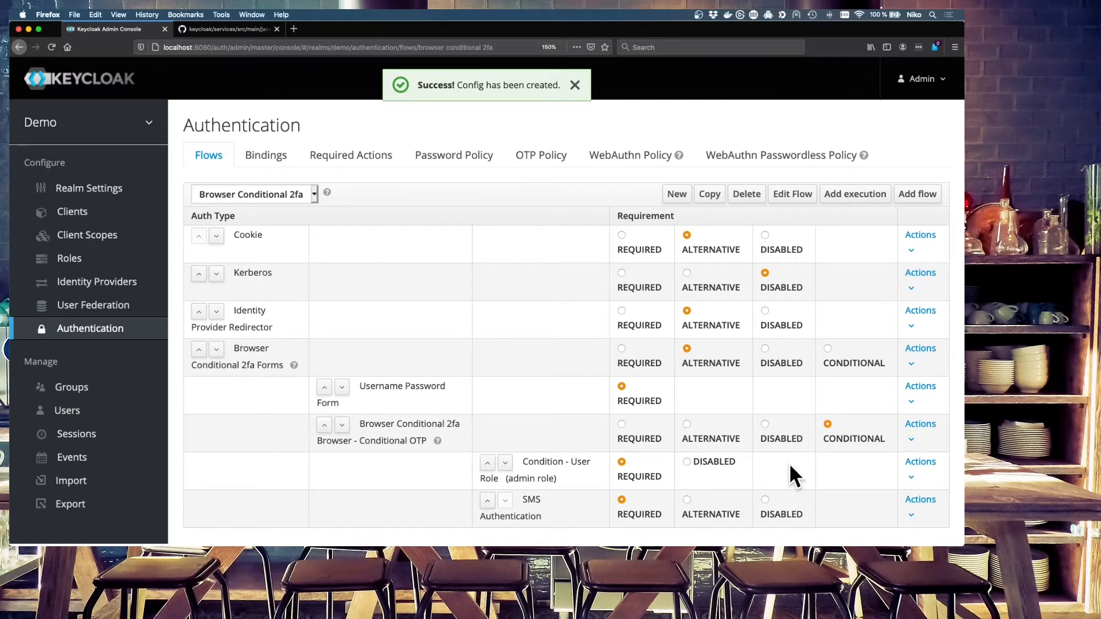
Save an SMS Authentication config aliased 'cond-sms' with simulation mode on
left_click(920, 499)
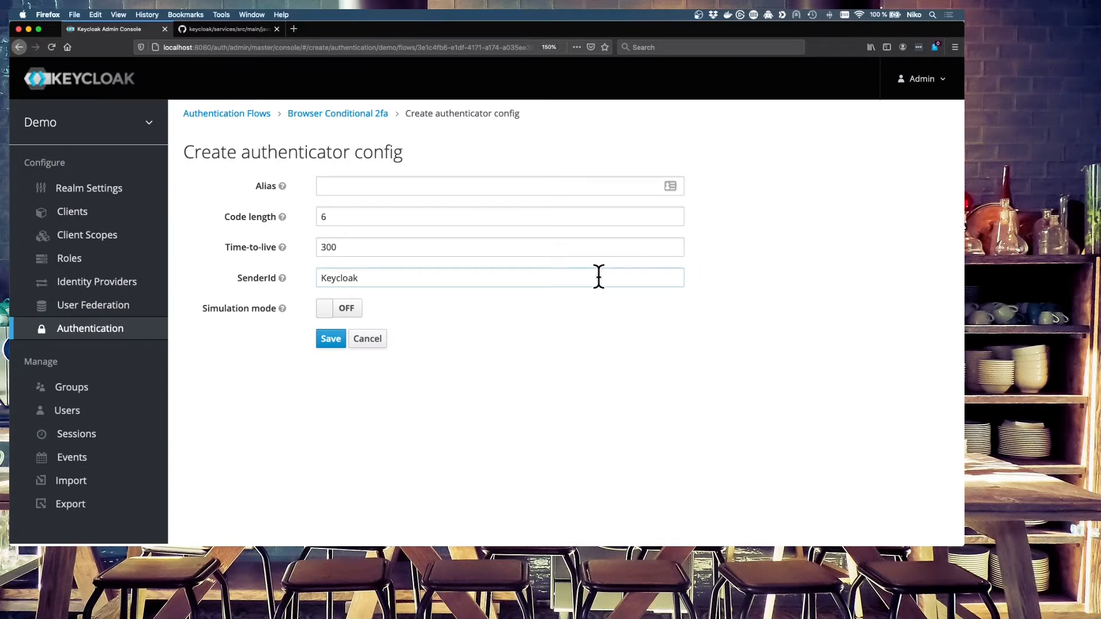
left_click(499, 185)
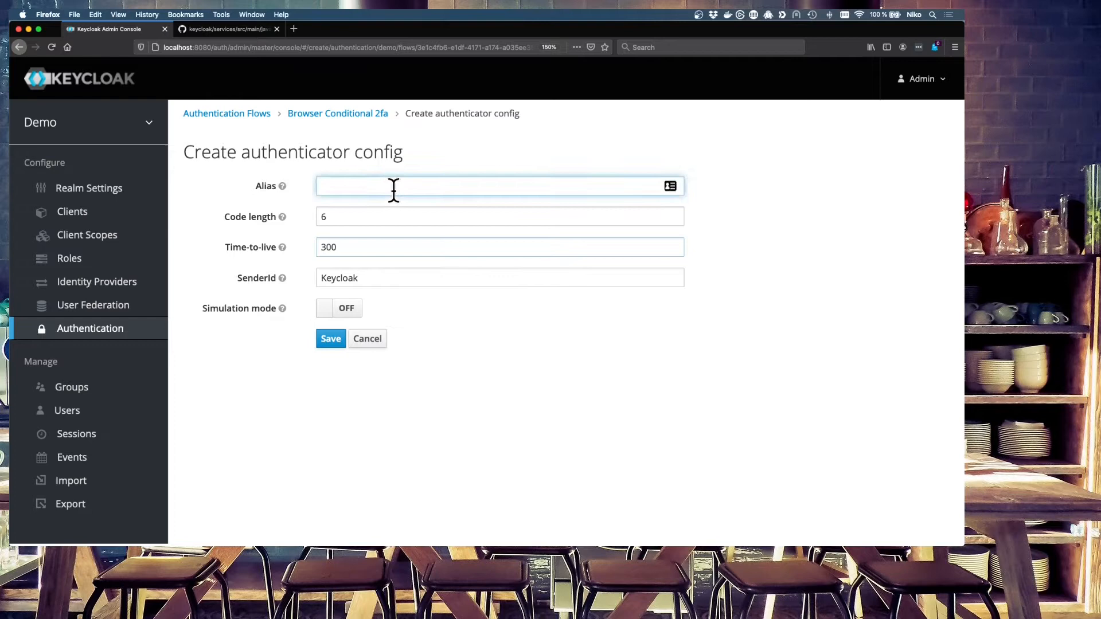
type("cond-sms")
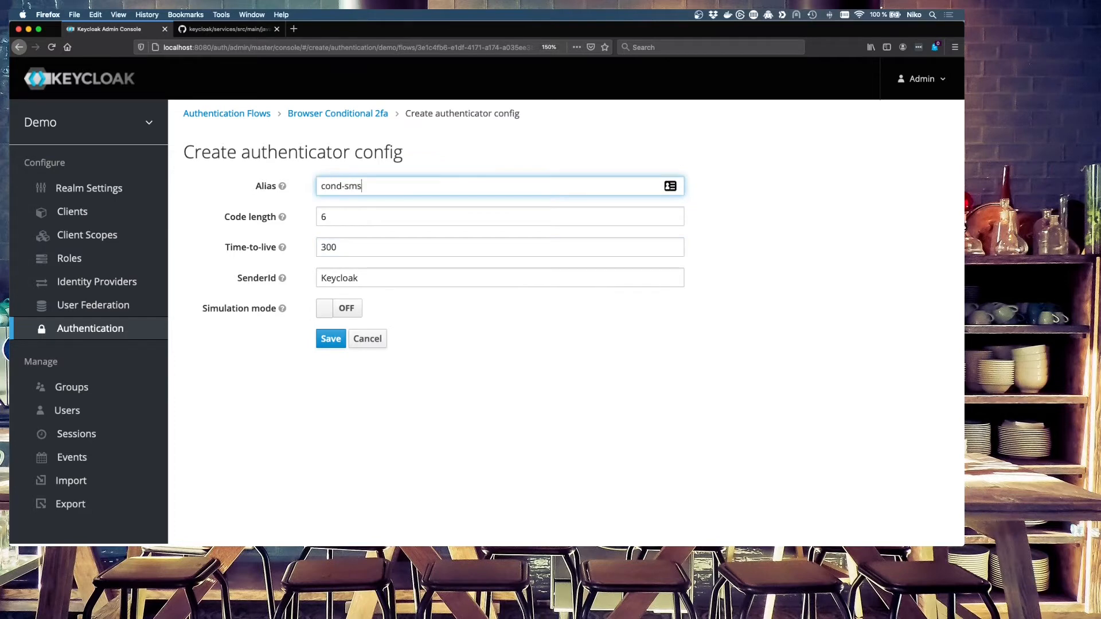
left_click(337, 309)
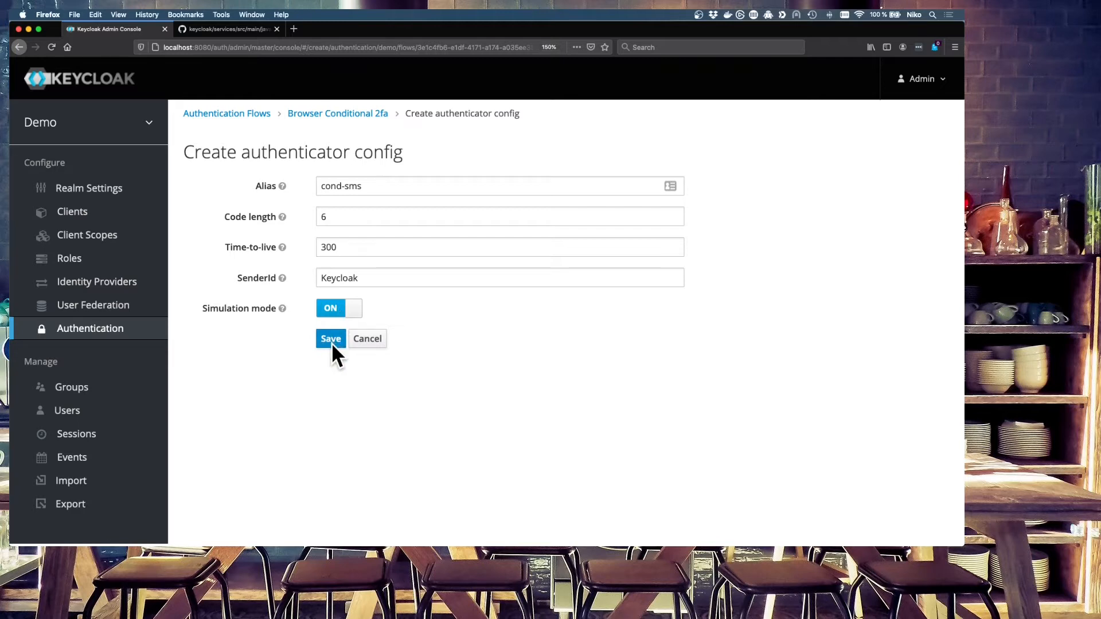
left_click(330, 339)
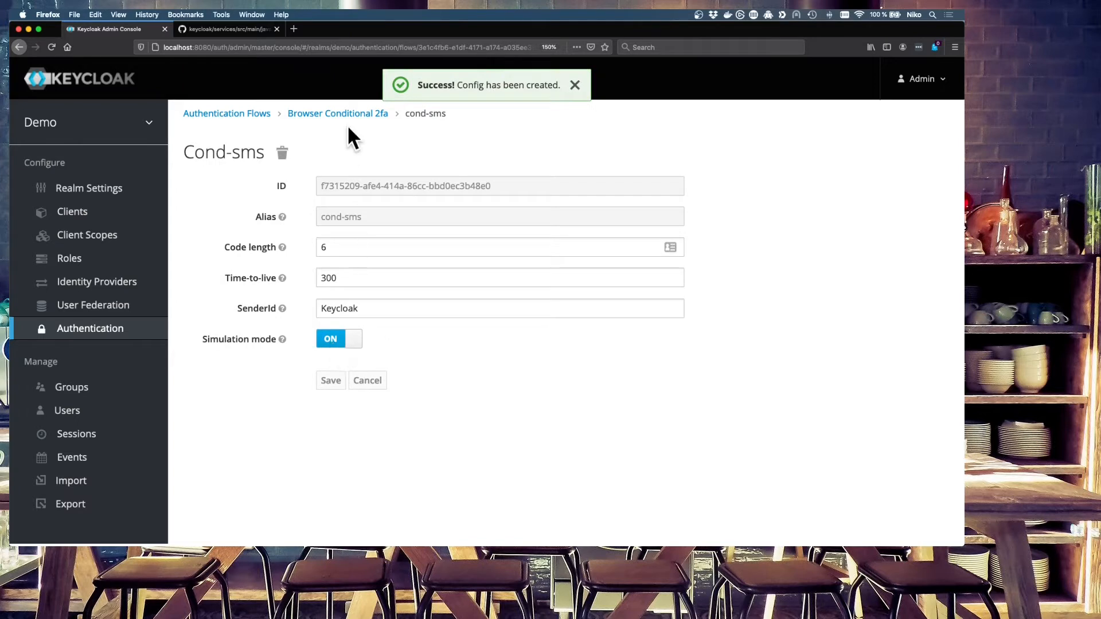
Go back to the Browser Conditional 2fa flow via its breadcrumb
left_click(337, 113)
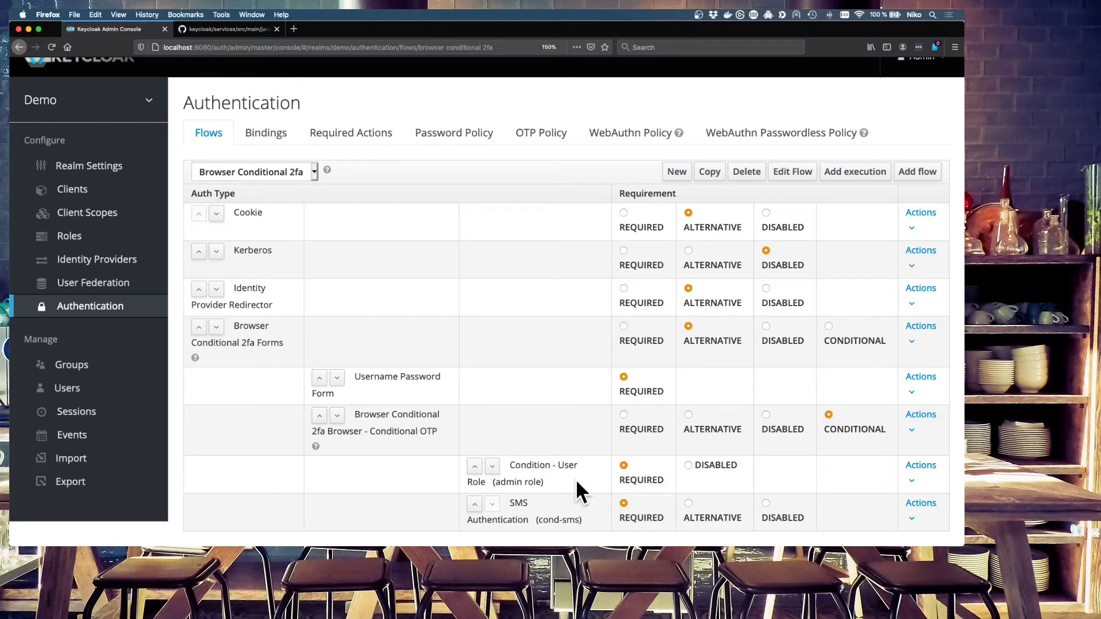
mouse_move(551, 519)
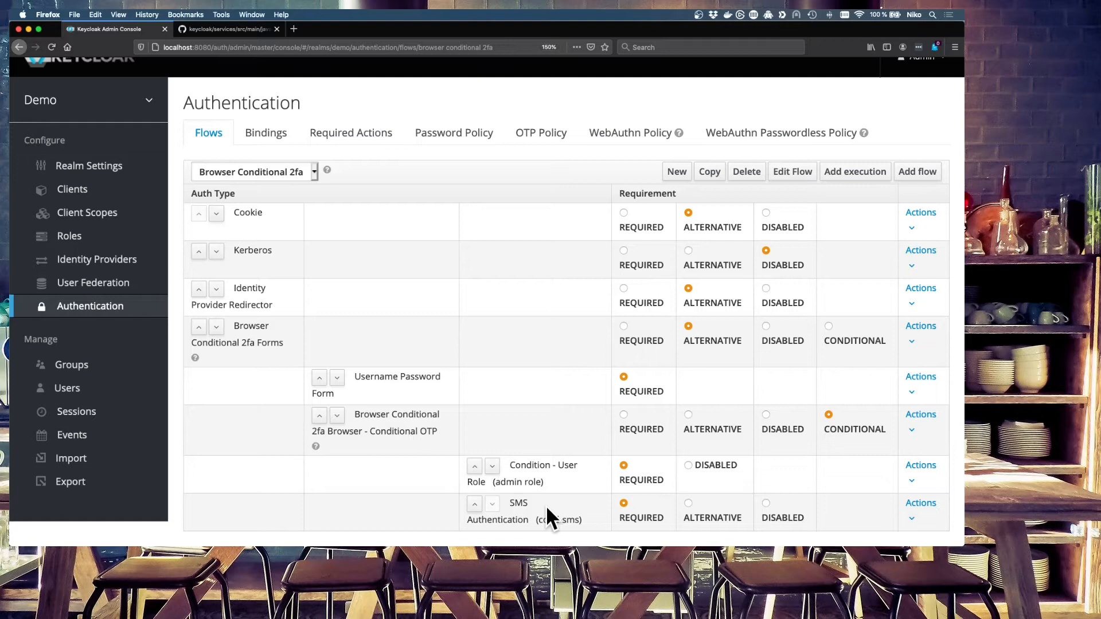
mouse_move(586, 481)
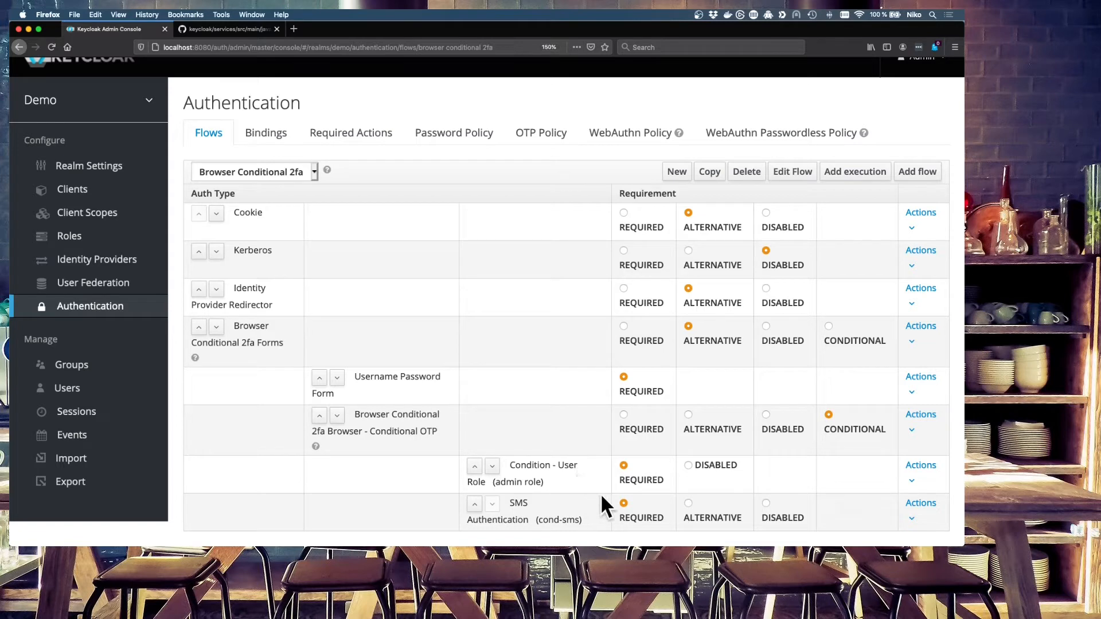
mouse_move(558, 512)
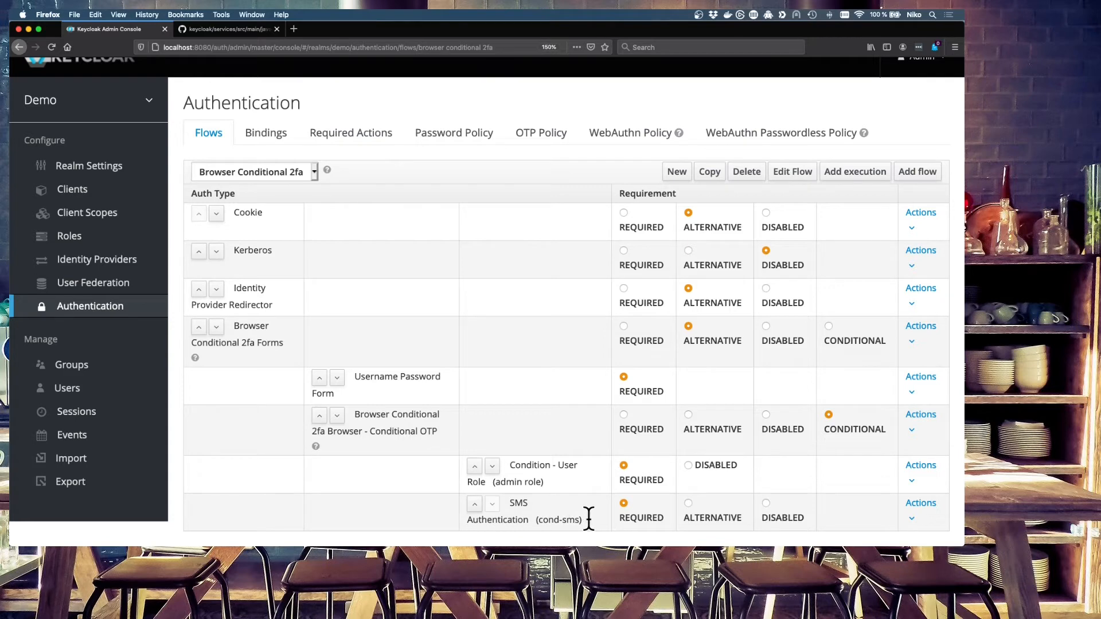
mouse_move(591, 512)
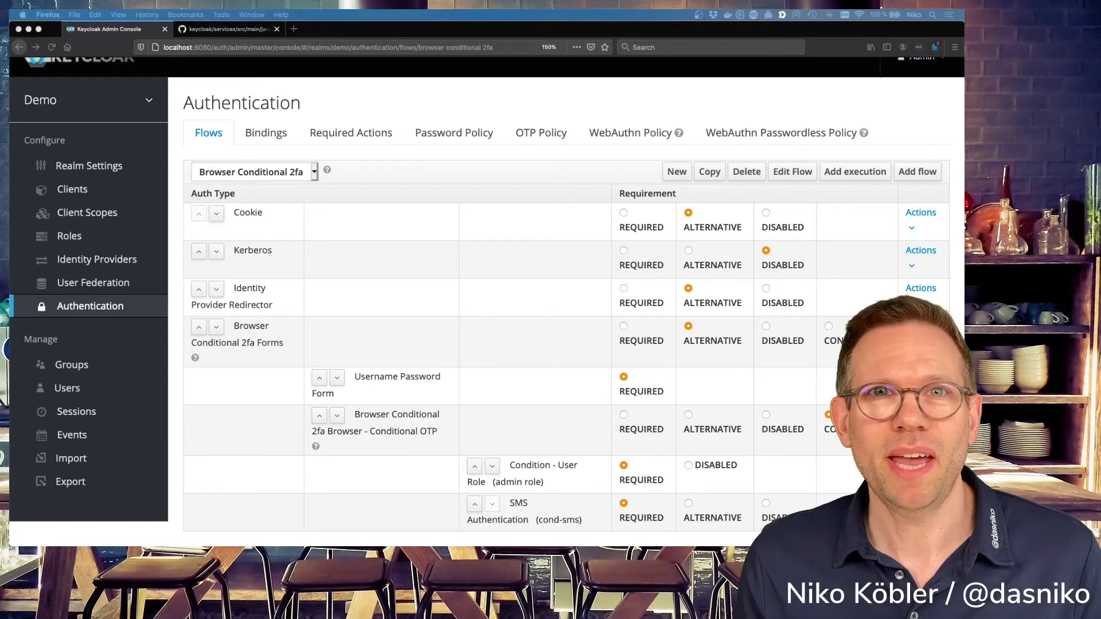
mouse_move(269, 253)
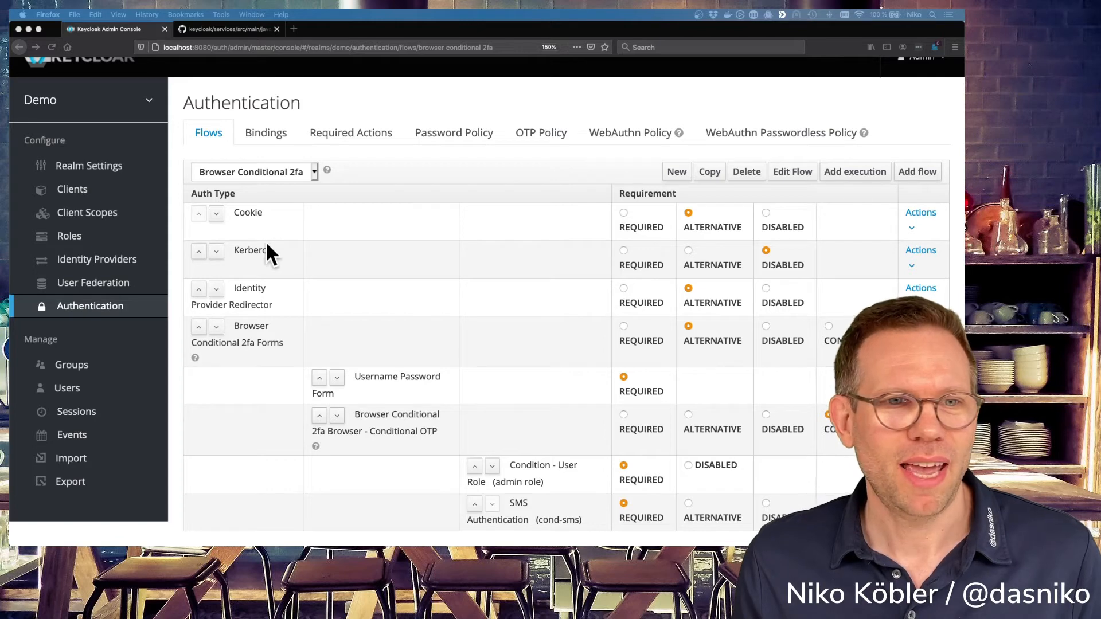
mouse_move(72, 189)
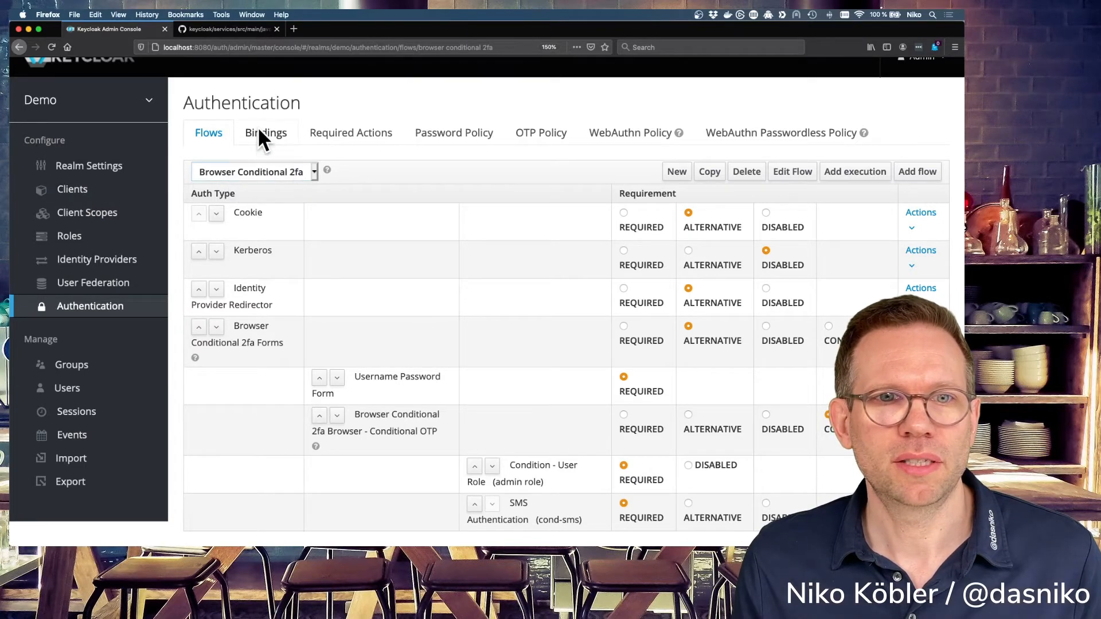
Bind 'browser conditional 2fa' as the Demo realm's Browser Flow, save, and open Account Management
left_click(266, 132)
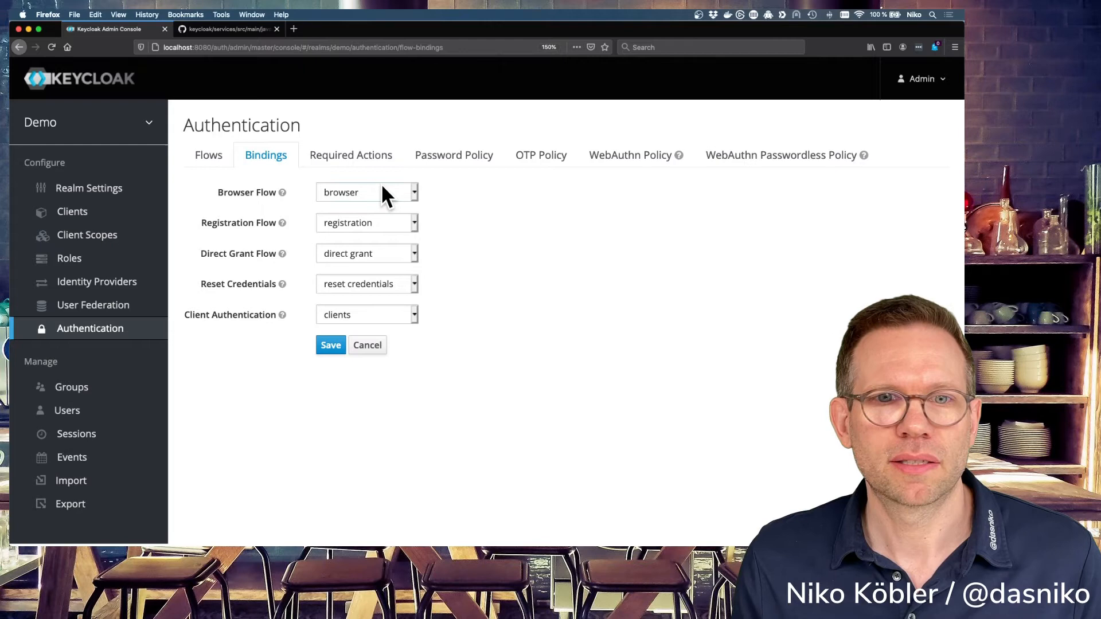
left_click(366, 192)
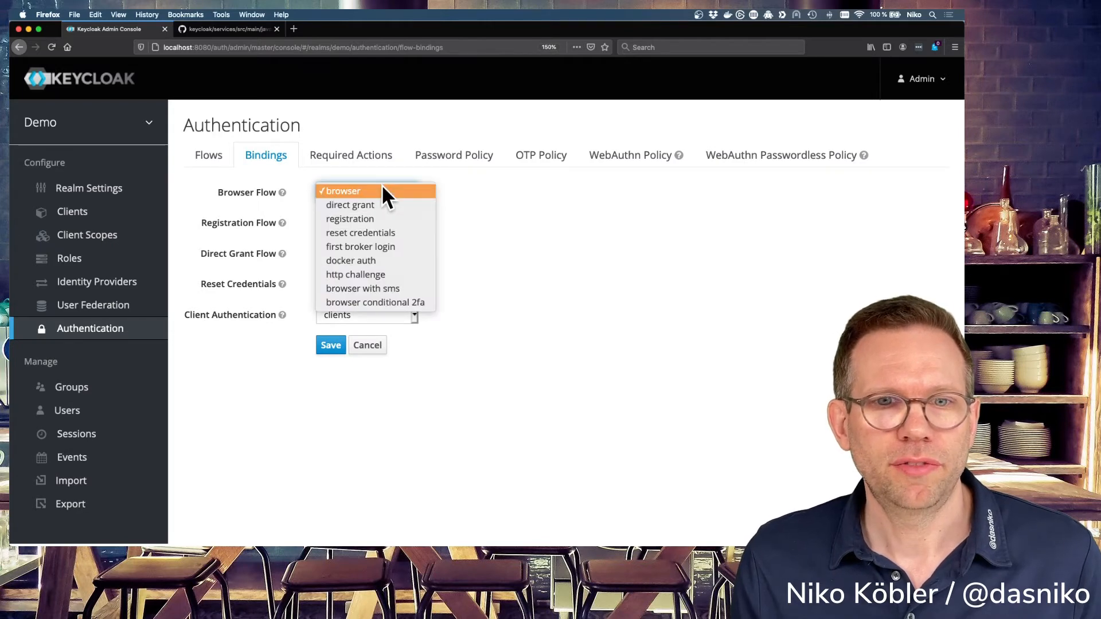
mouse_move(375, 302)
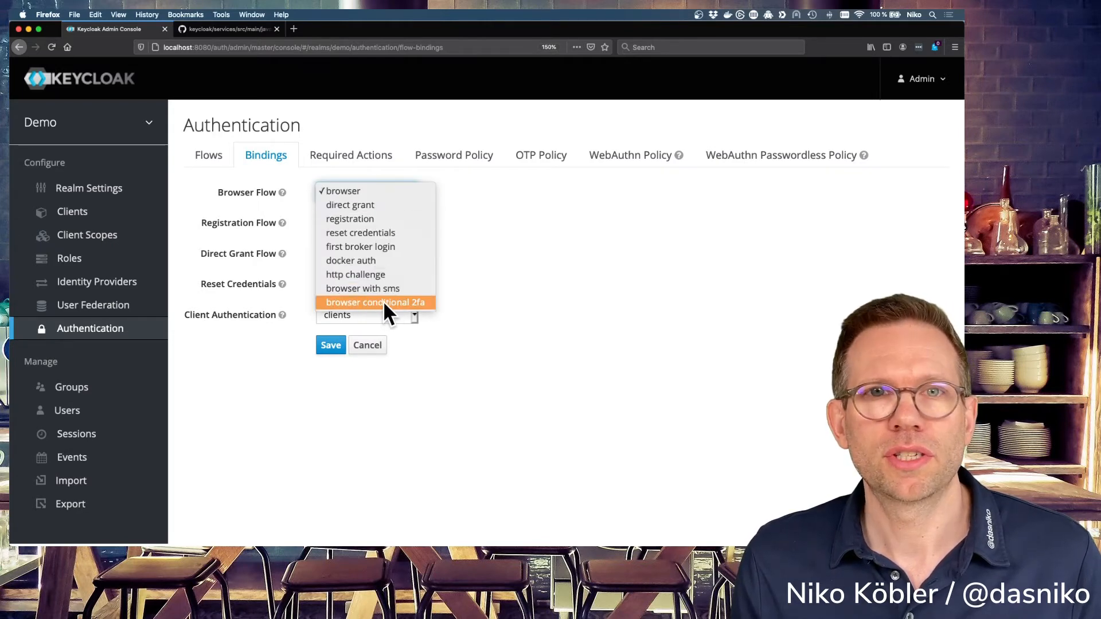
left_click(375, 303)
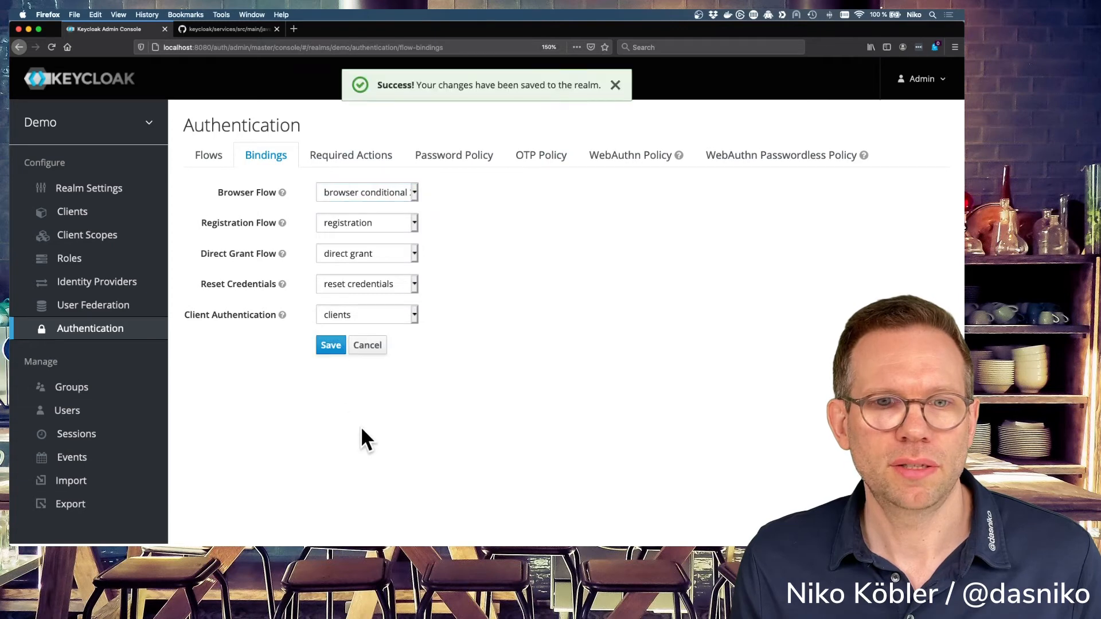
left_click(72, 211)
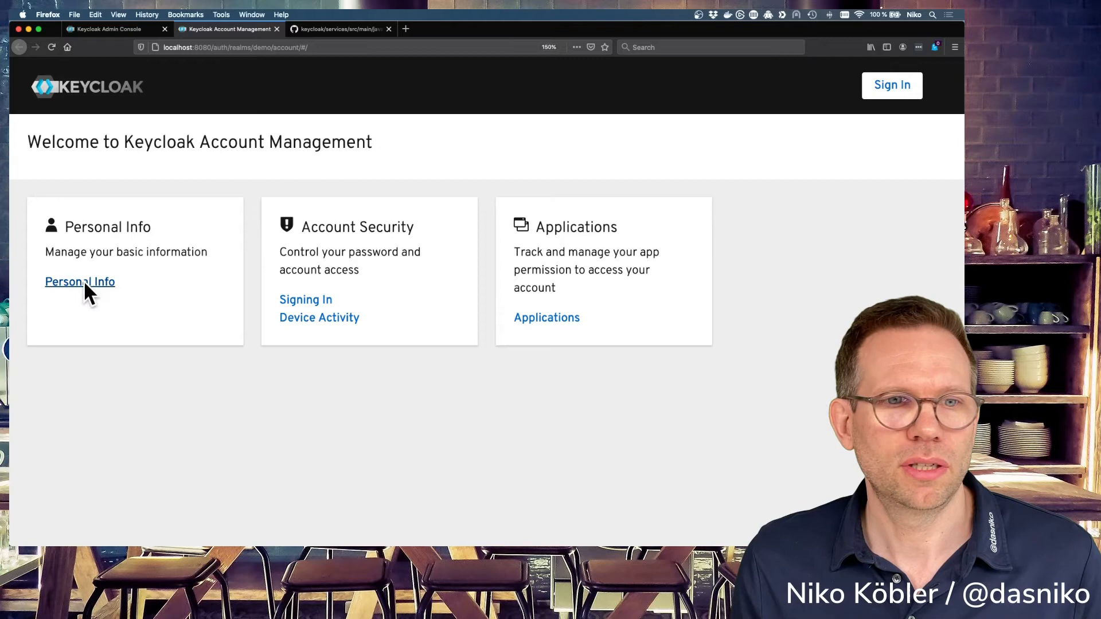
Sign in as dasniko to Personal Info without a code prompt, then sign out and reopen sign-in
left_click(79, 281)
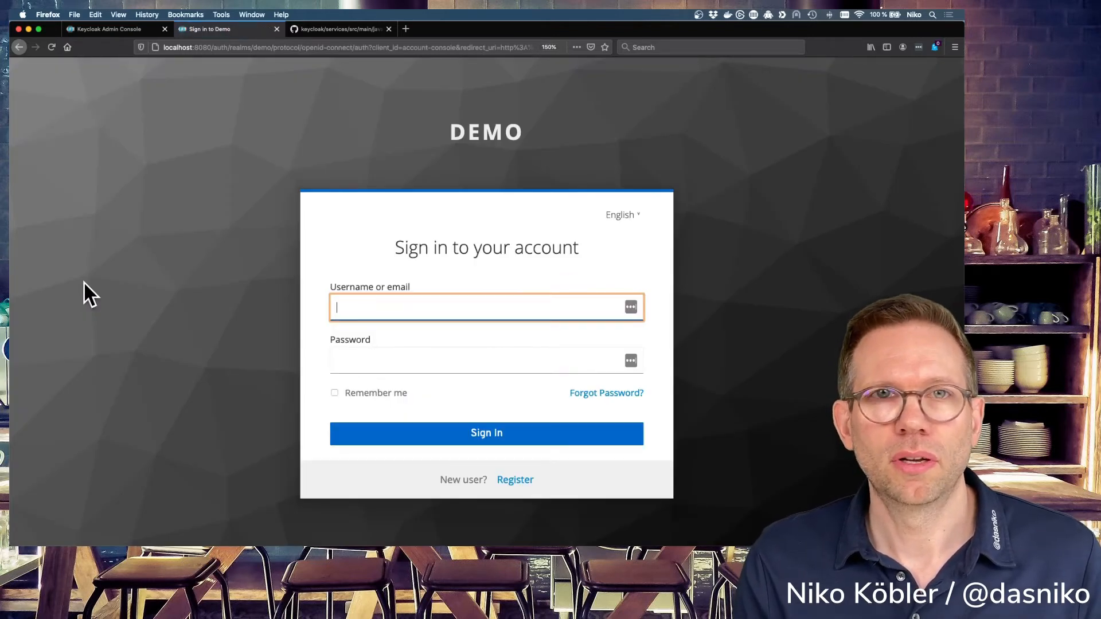
type("dasniko")
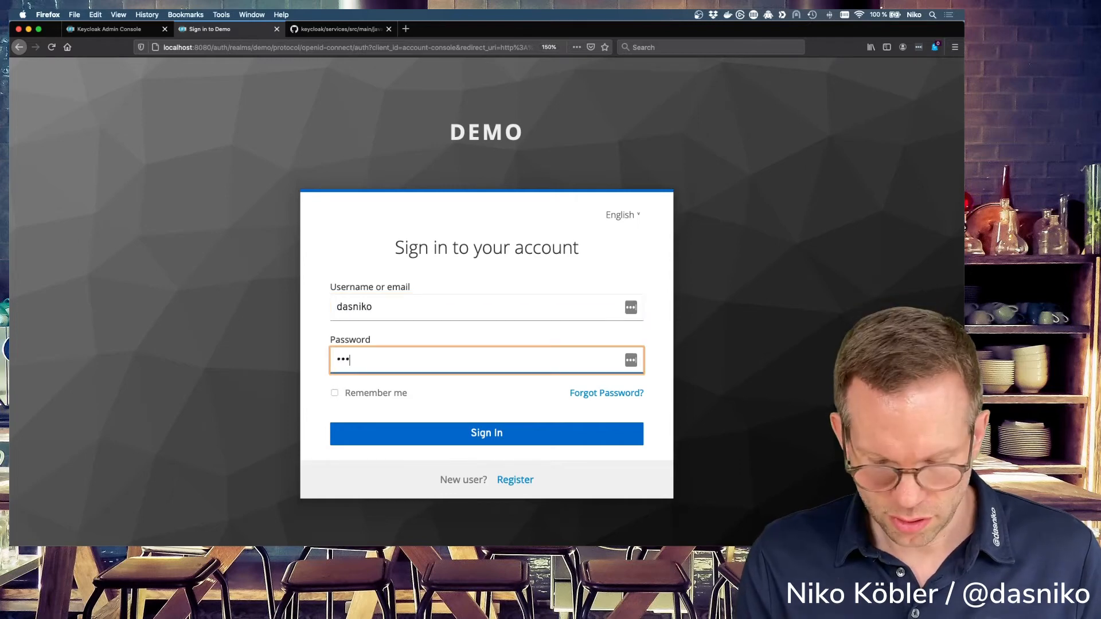
type("•")
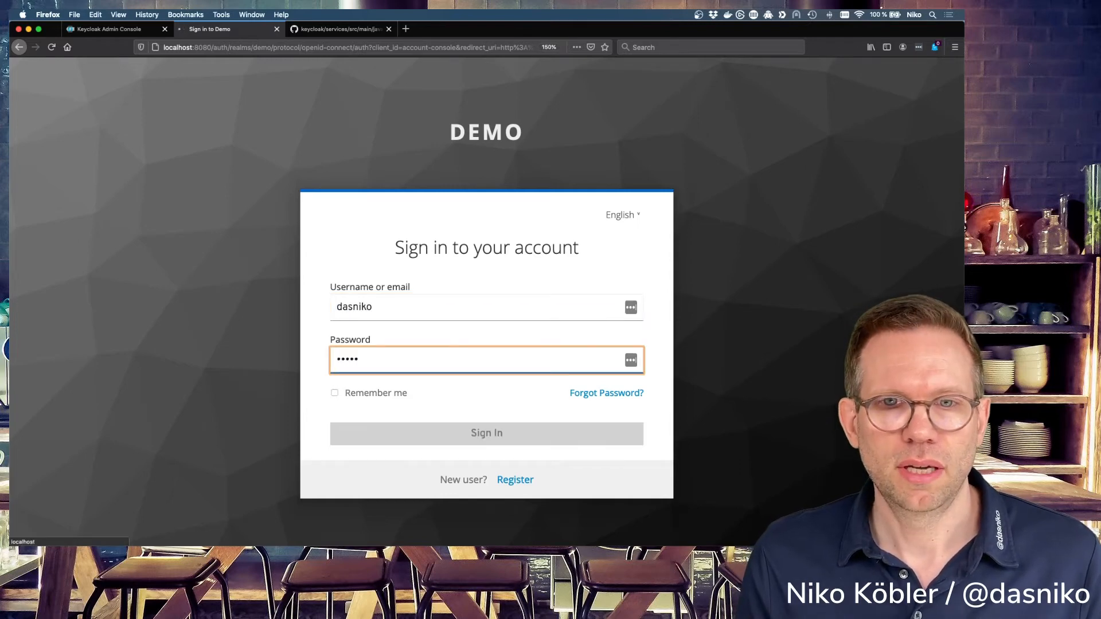
left_click(485, 434)
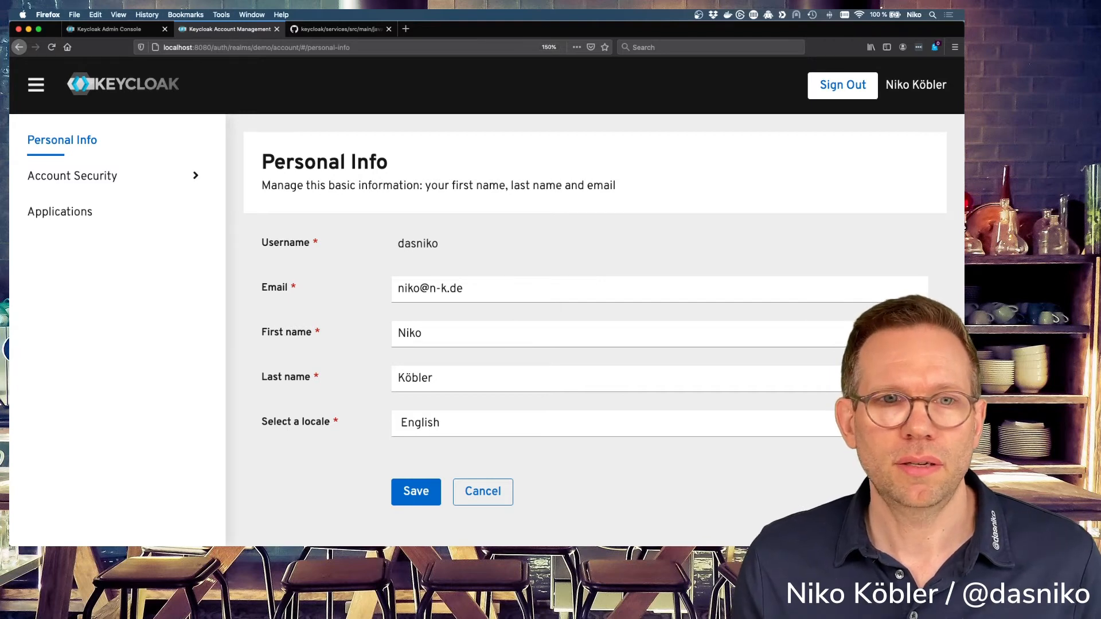
mouse_move(93, 294)
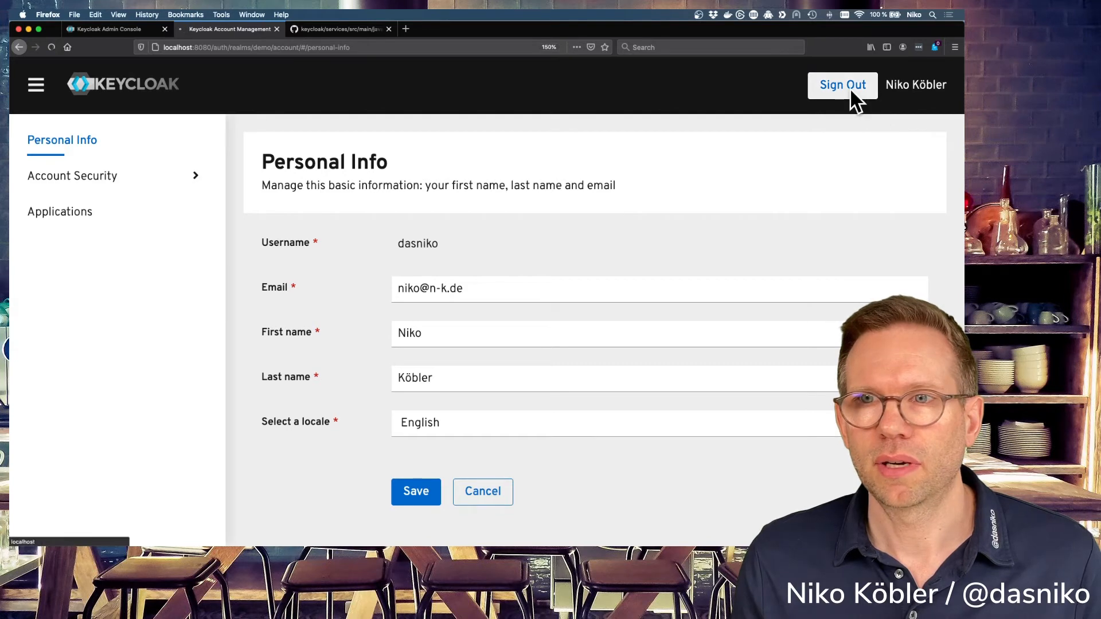
left_click(842, 85)
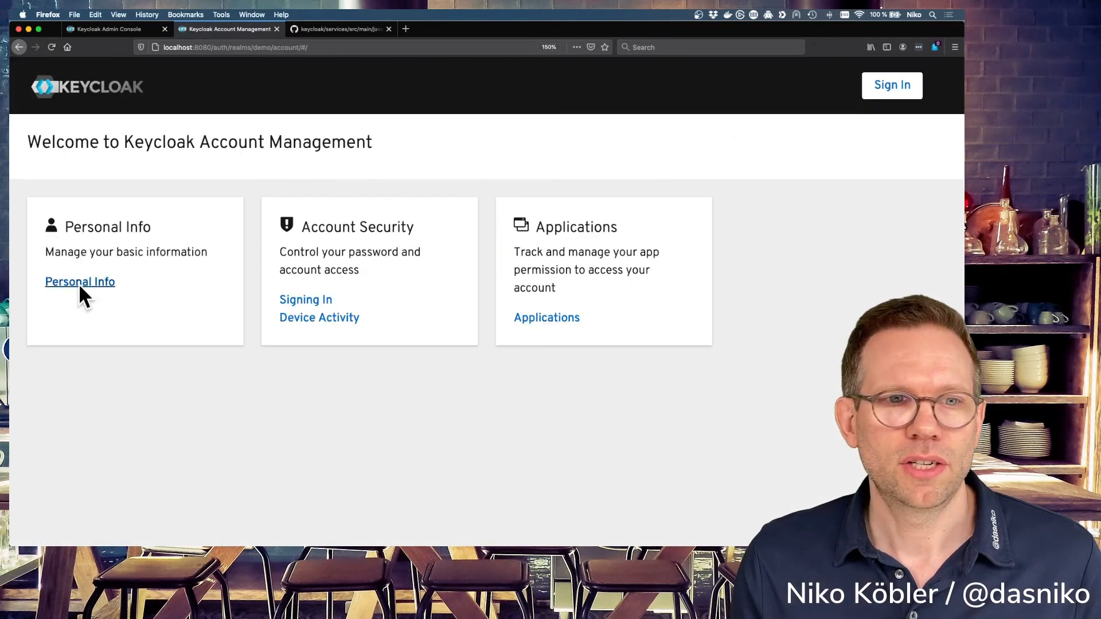
left_click(79, 282)
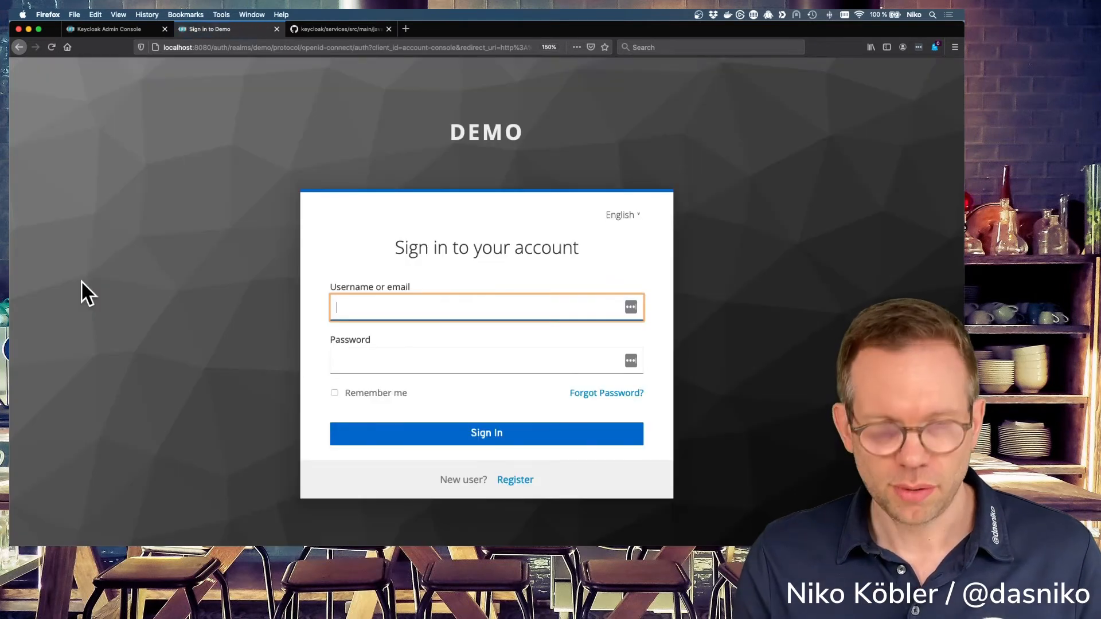
Sign in as john to trigger the device code prompt
type("john")
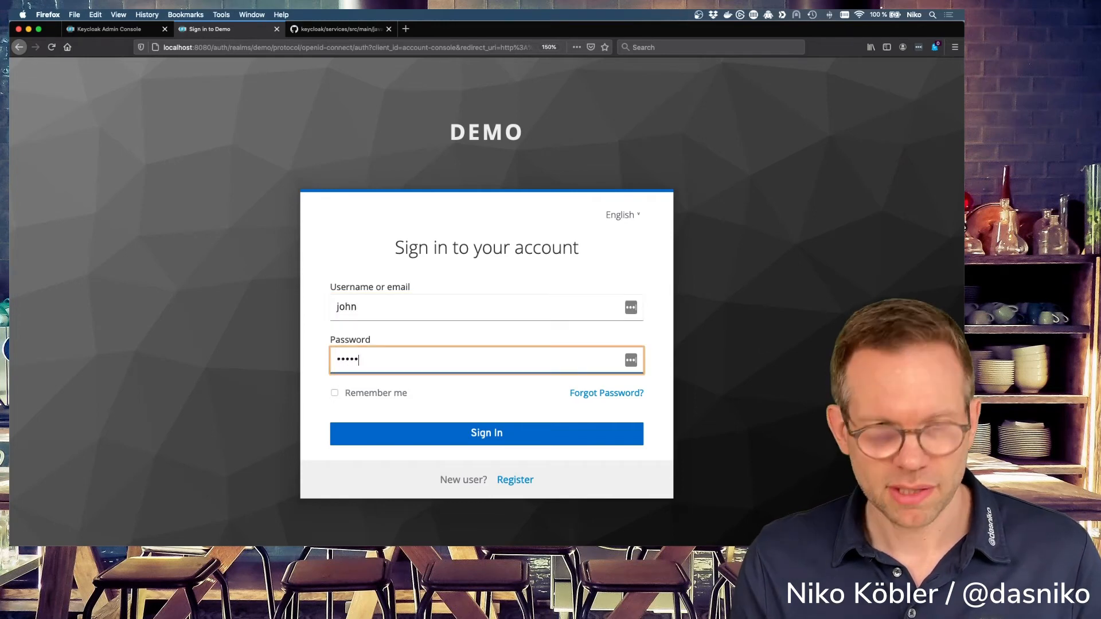
left_click(486, 432)
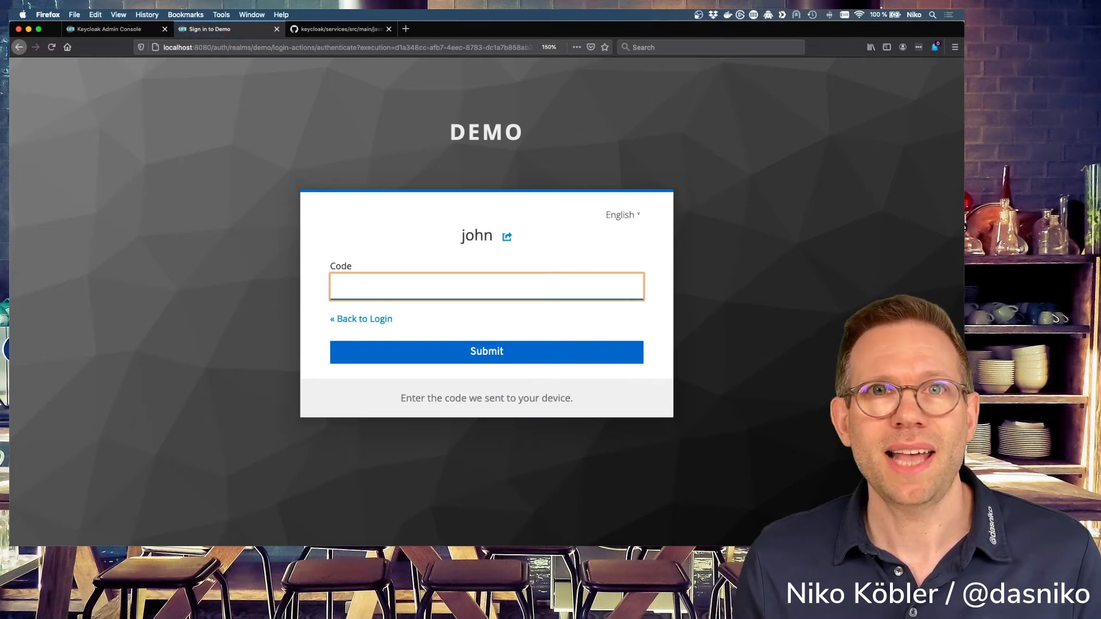
left_click(486, 286)
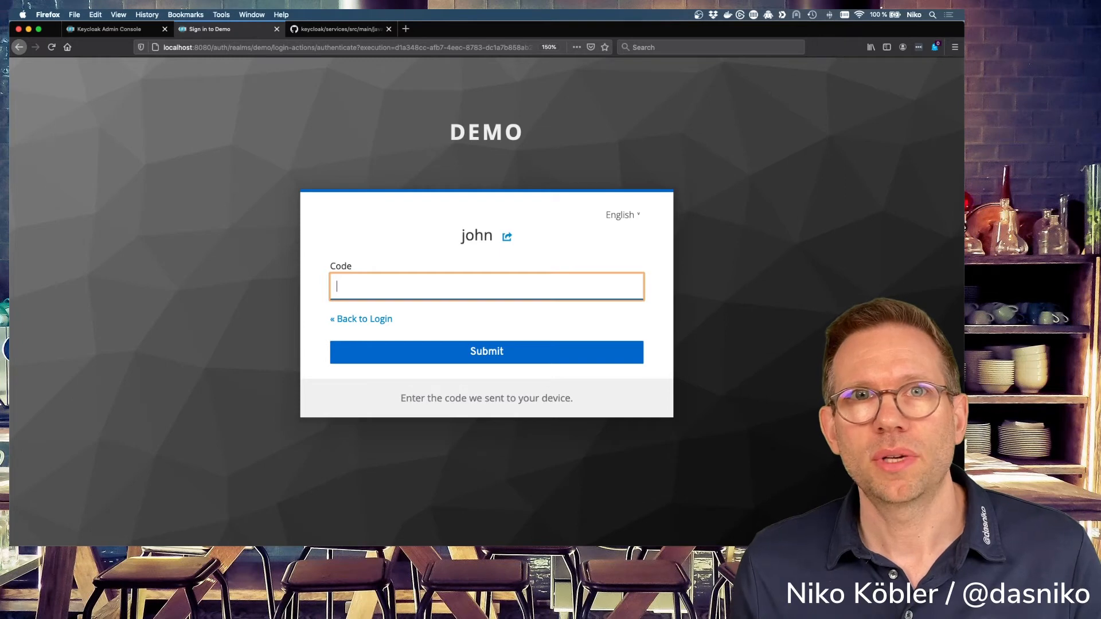
mouse_move(88, 293)
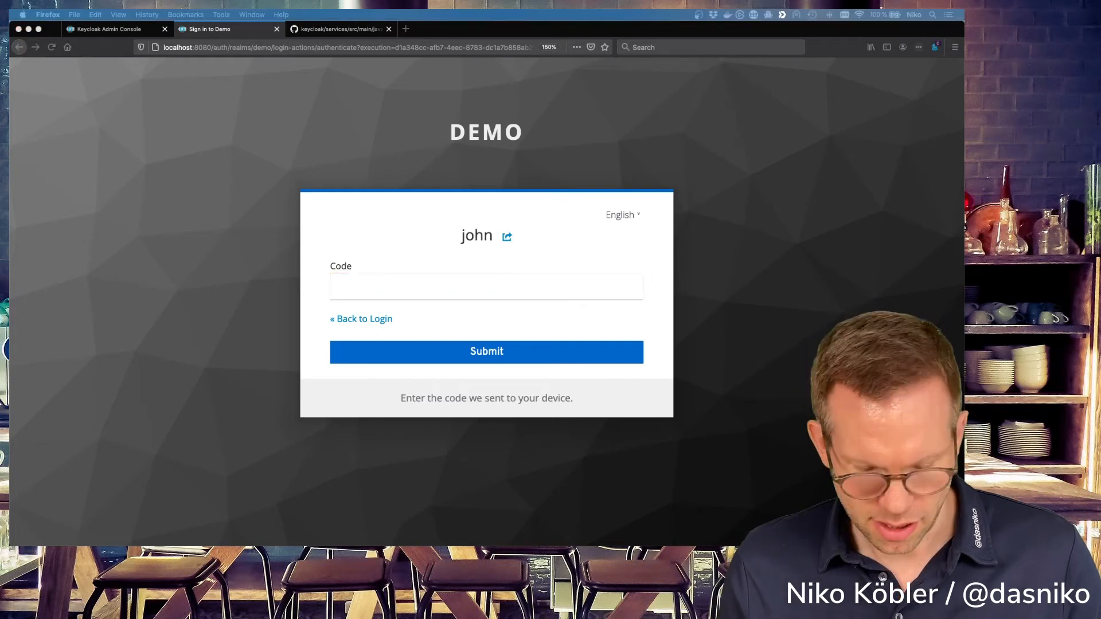
left_click(485, 285)
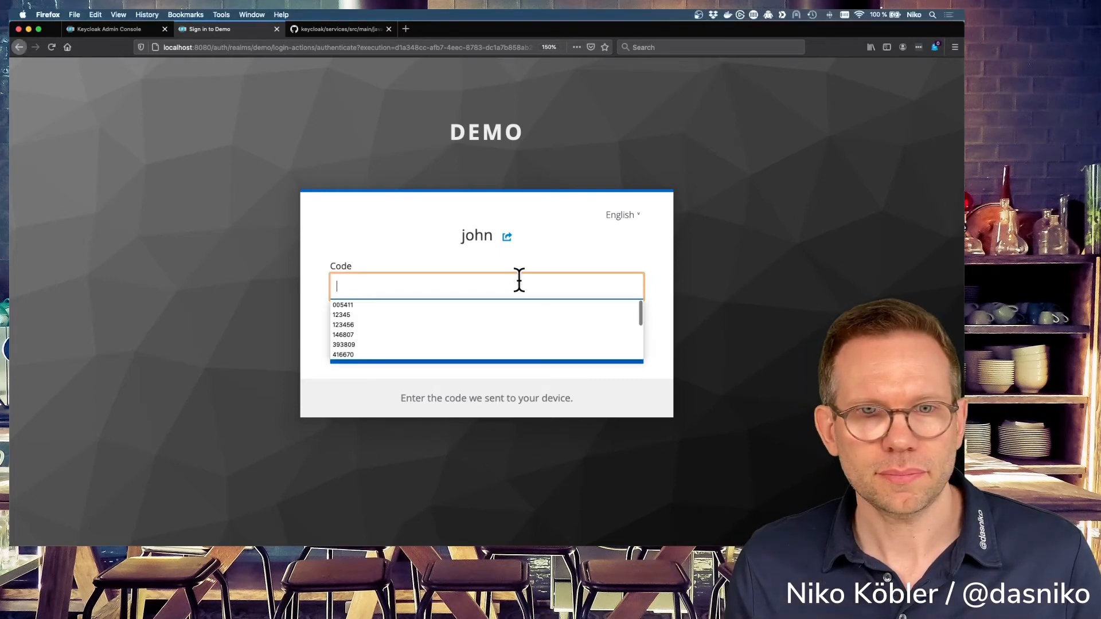
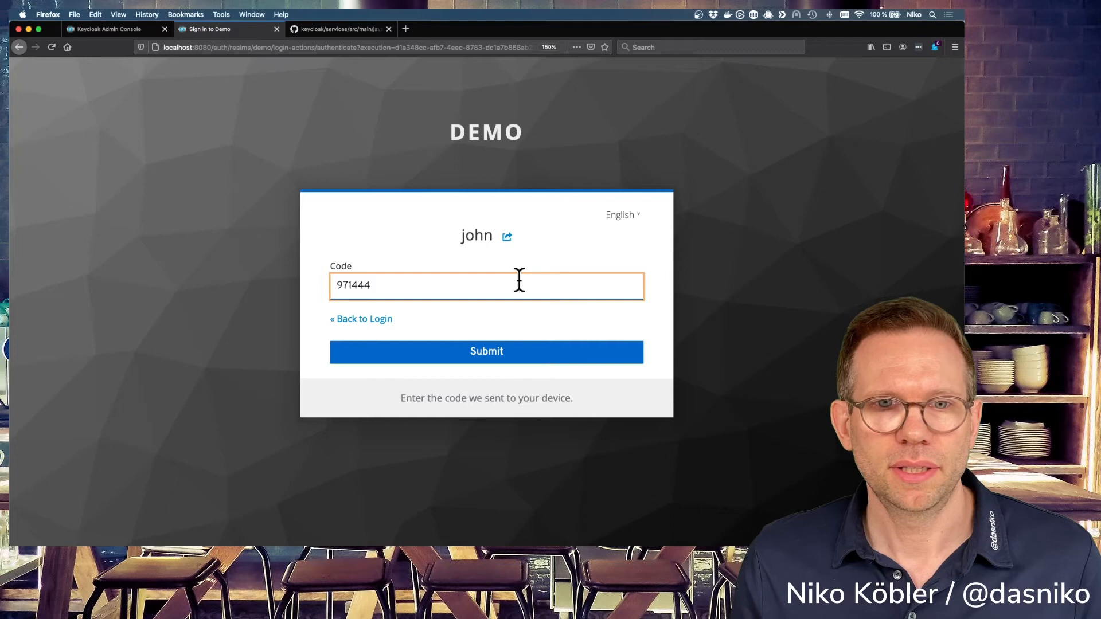
left_click(485, 351)
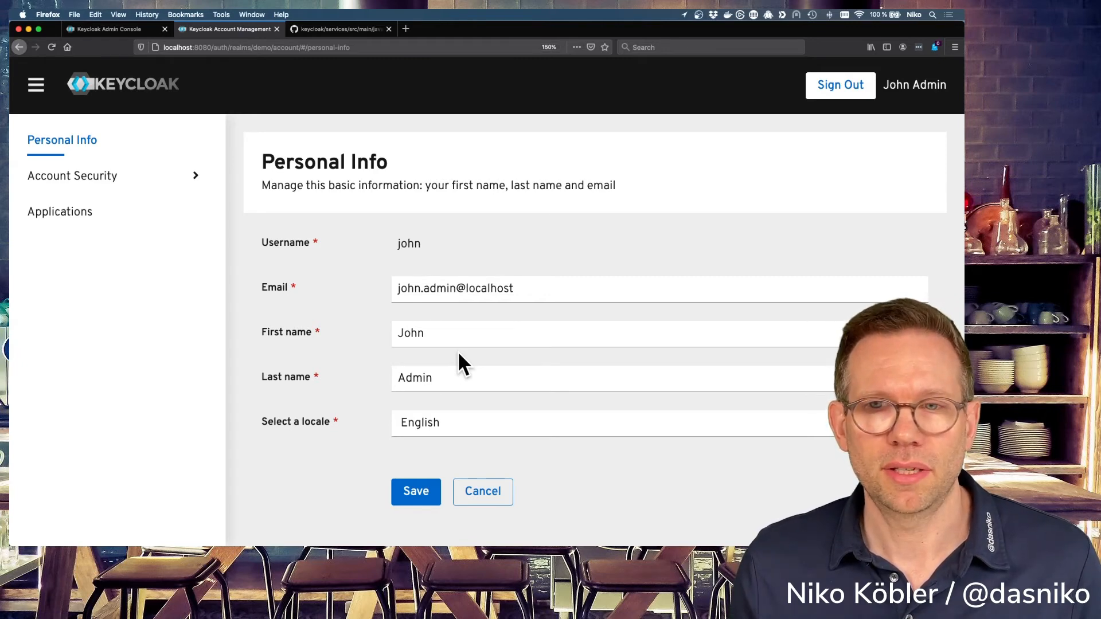
Switch to the GitHub tab showing Keycloak's authenticators/conditional source folder
left_click(341, 29)
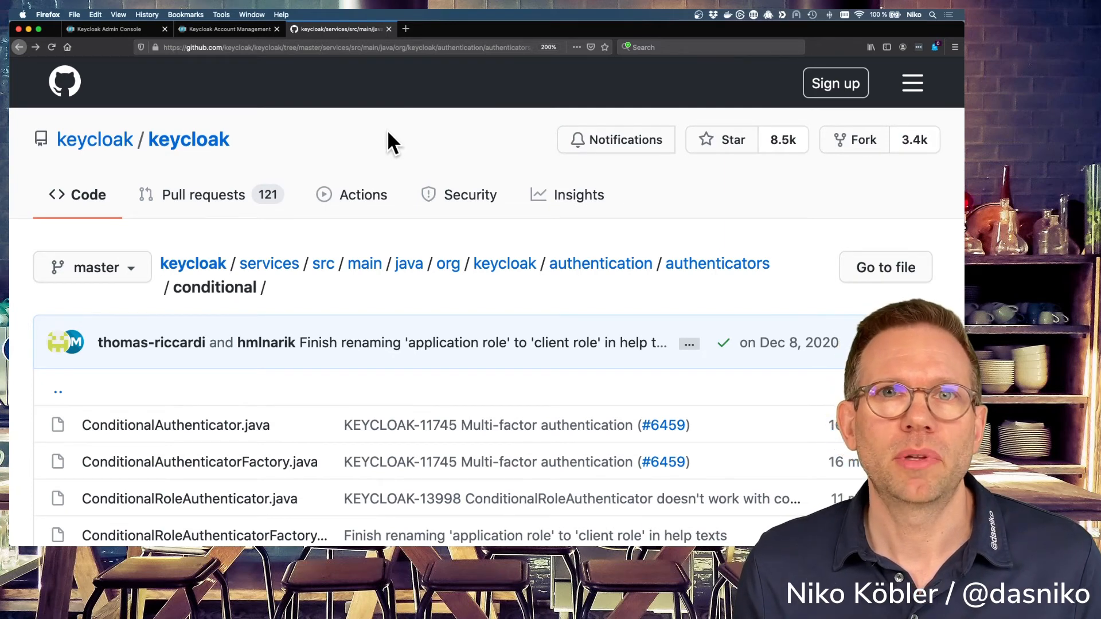
mouse_move(407, 183)
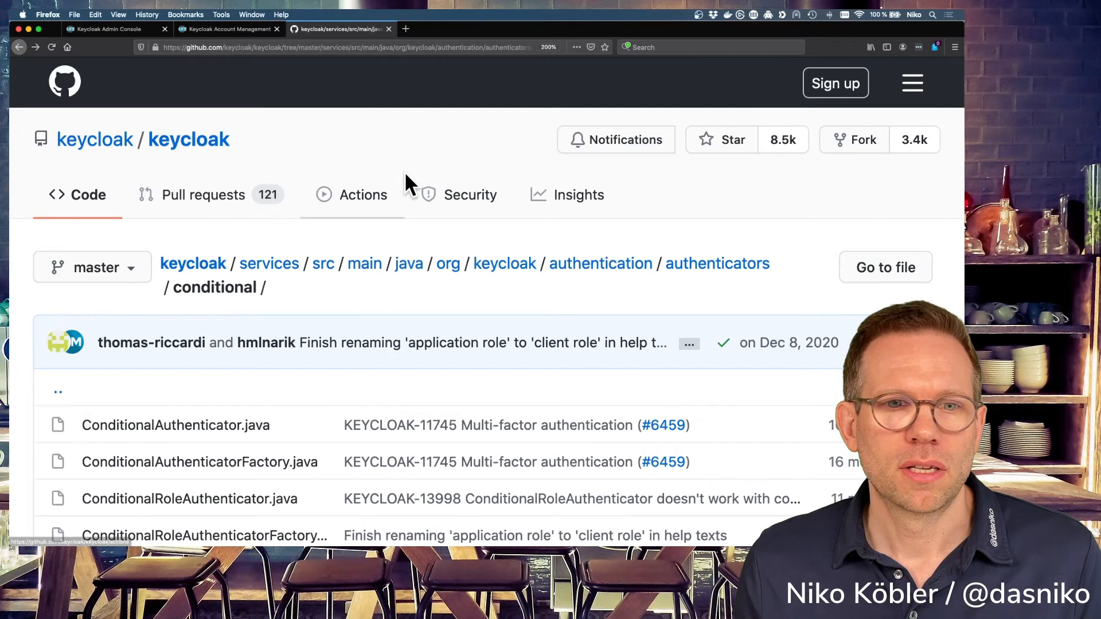
mouse_move(246, 287)
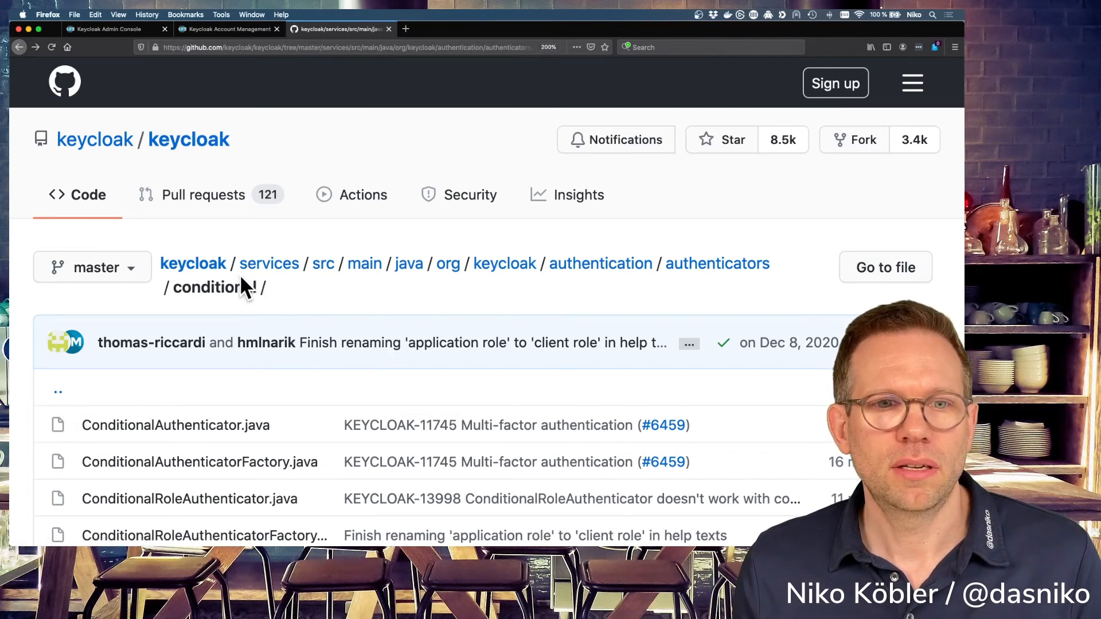
mouse_move(484, 274)
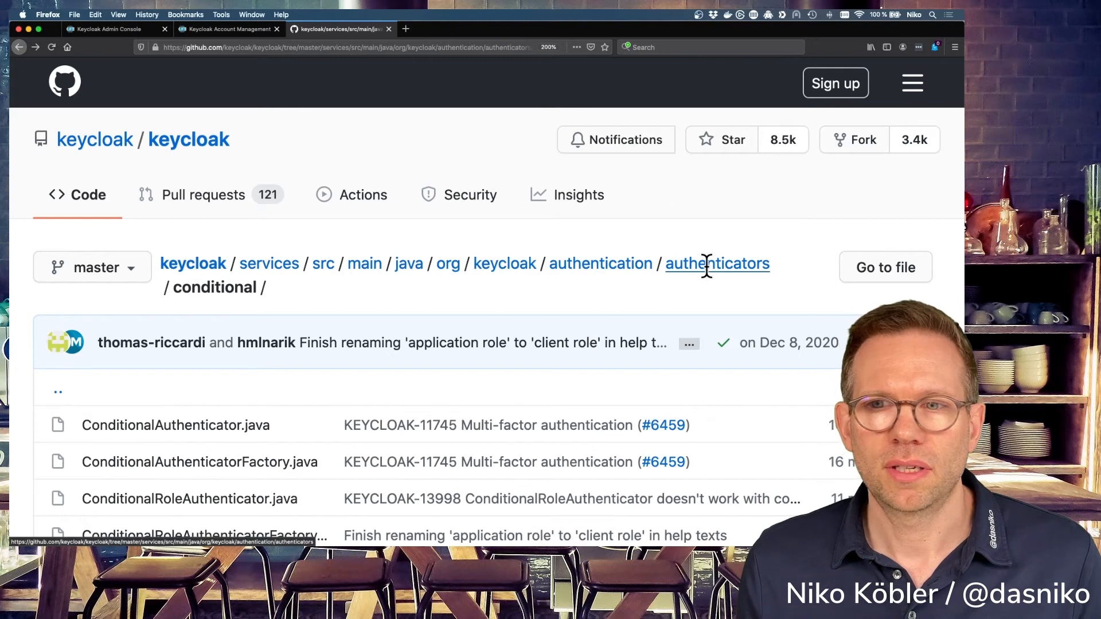
mouse_move(294, 298)
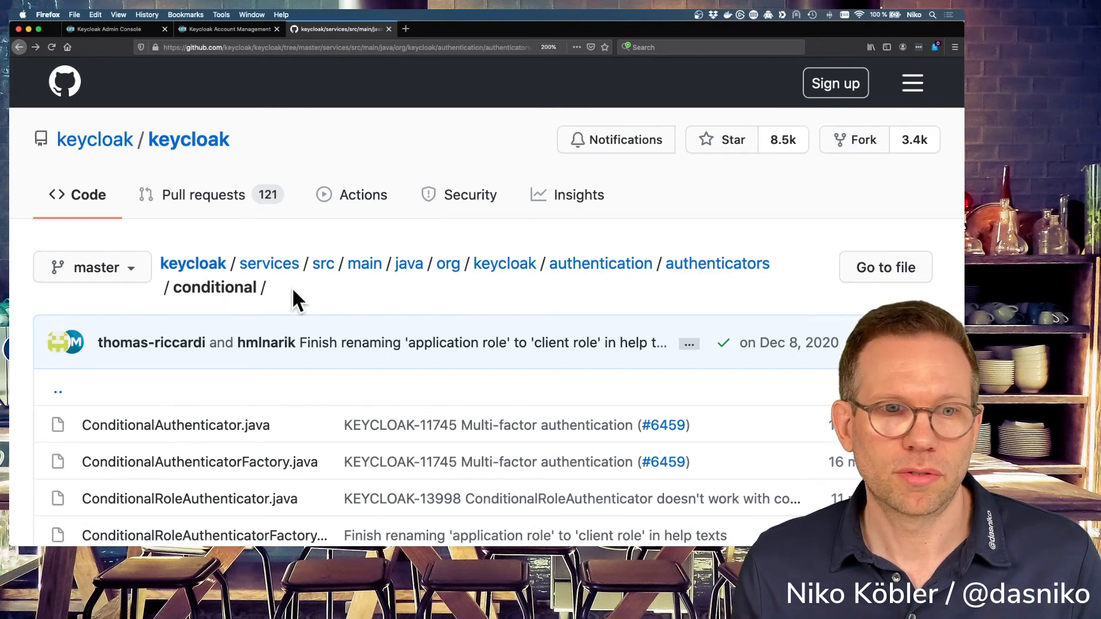
Open ConditionalRoleAuthenticatorFactory.java from the conditional folder listing
scroll("down", 3)
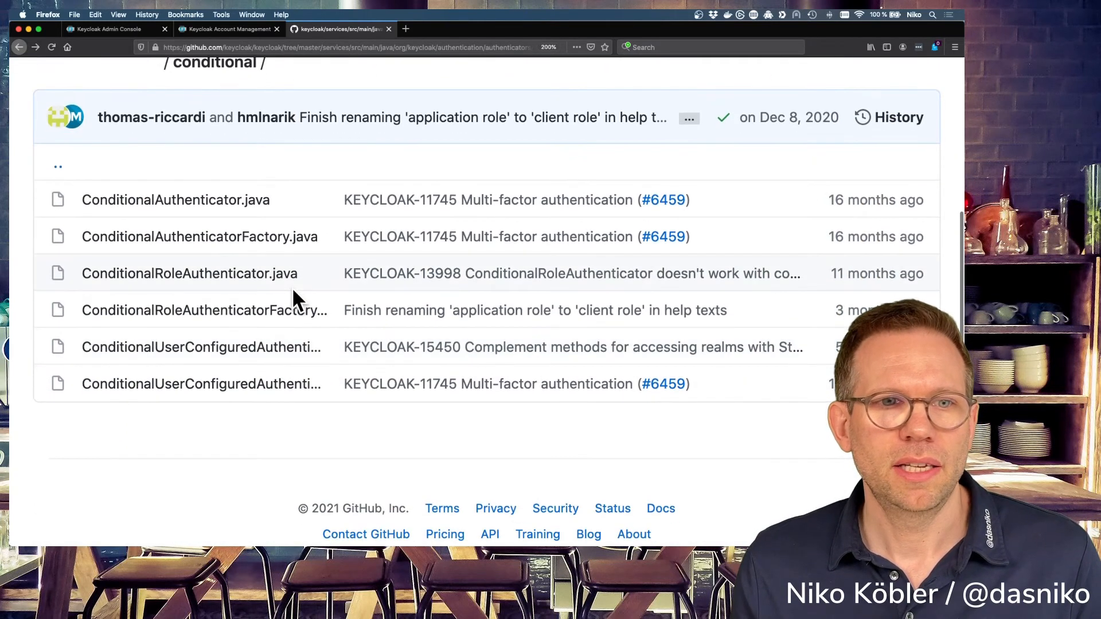
mouse_move(323, 221)
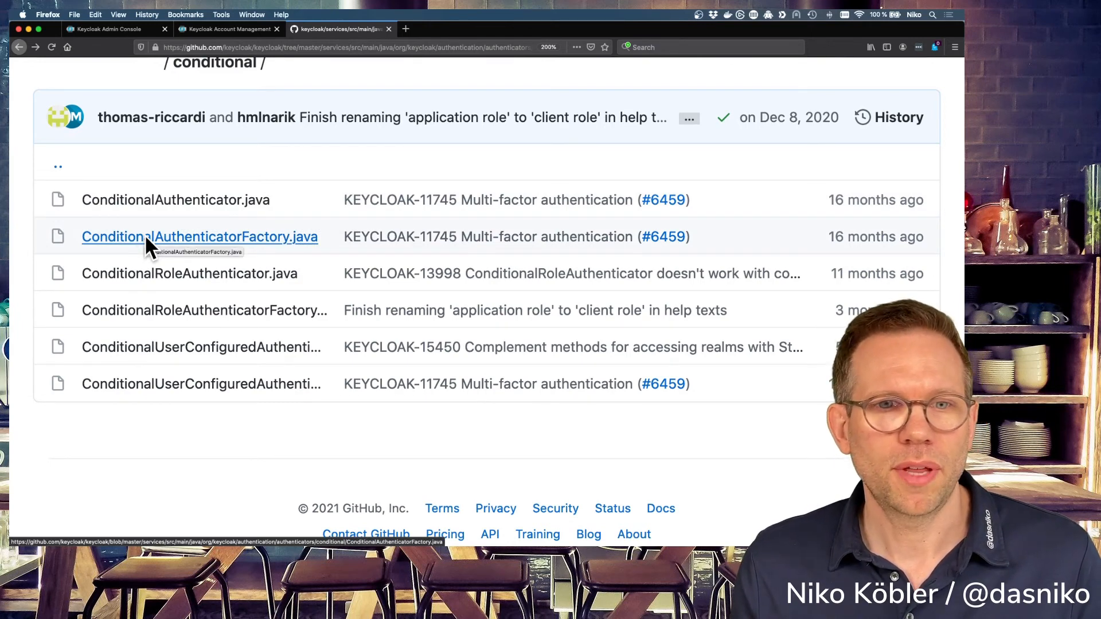
mouse_move(330, 218)
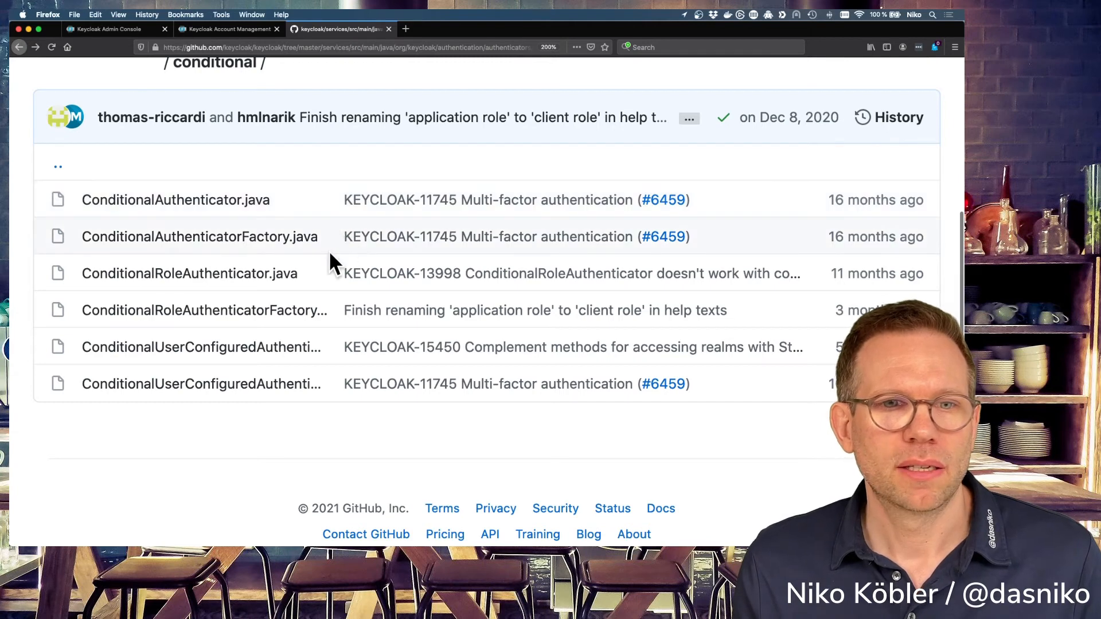
mouse_move(188, 273)
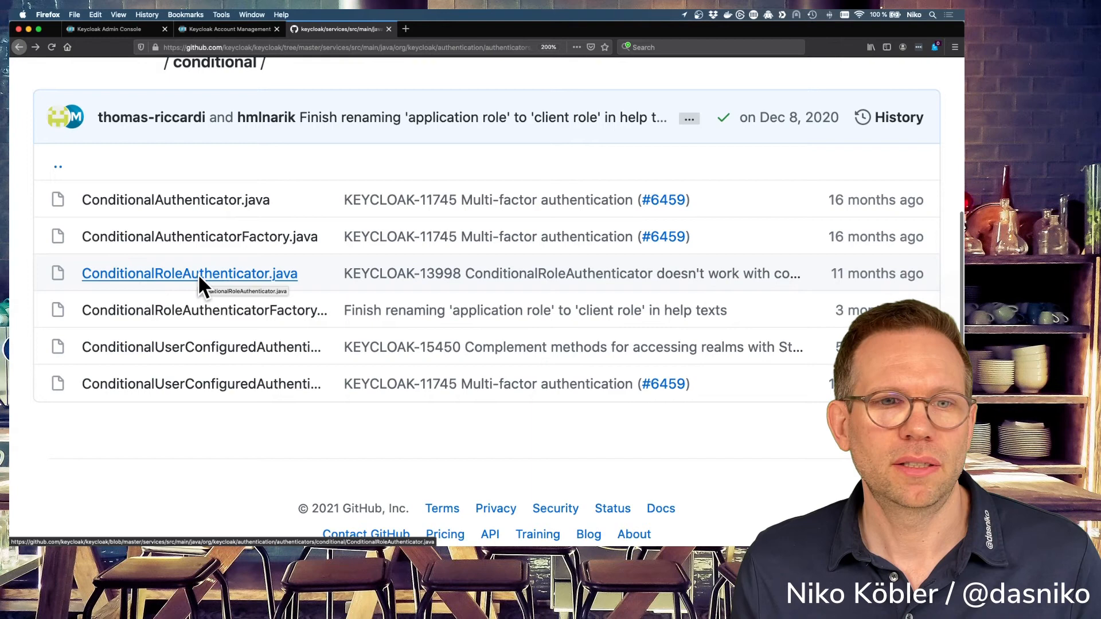
mouse_move(203, 309)
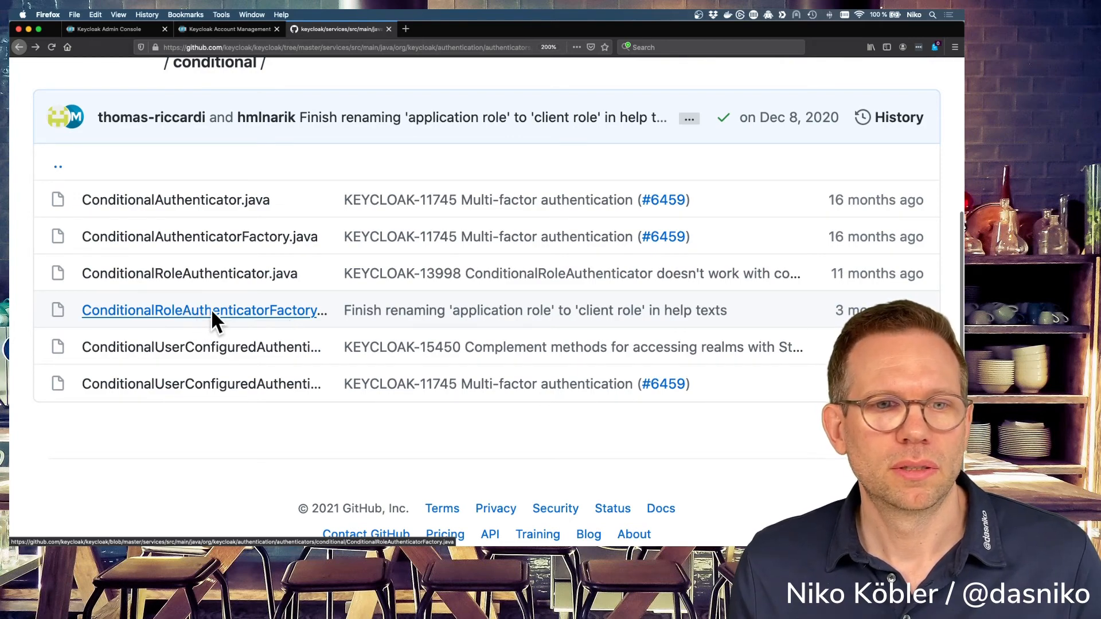
left_click(204, 310)
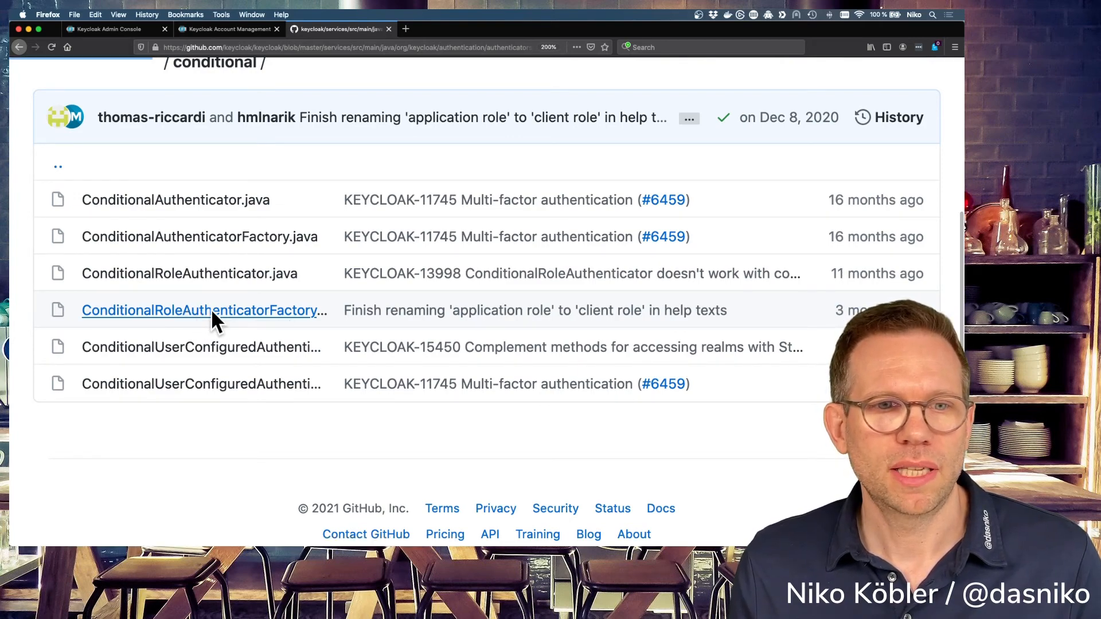
left_click(204, 310)
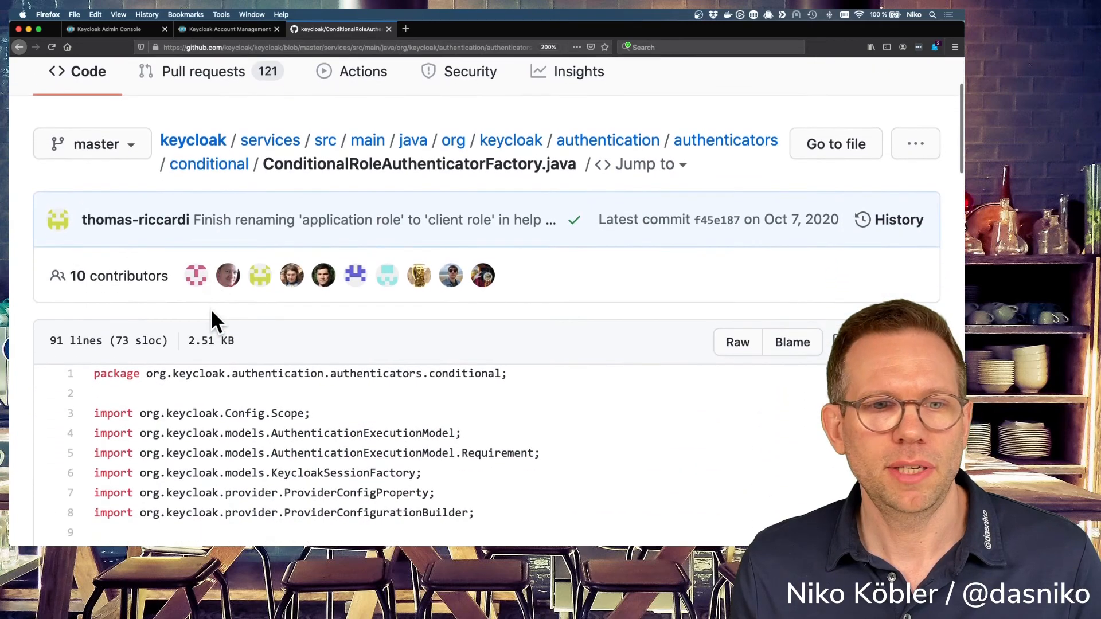
Scroll through the full ConditionalRoleAuthenticatorFactory.java source
scroll("down", 3)
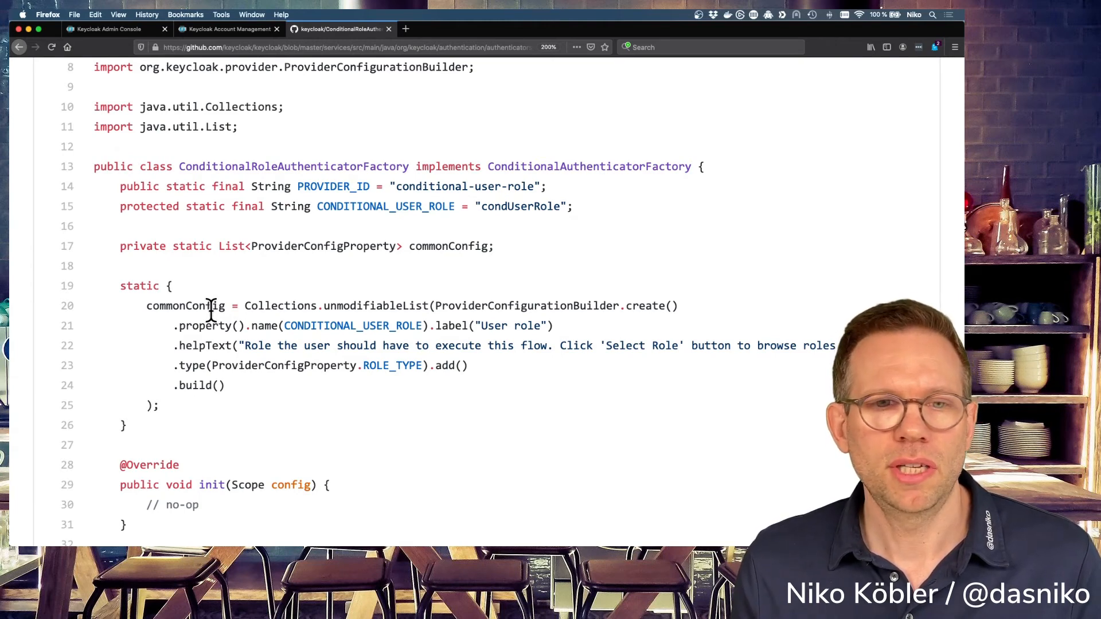
mouse_move(491, 414)
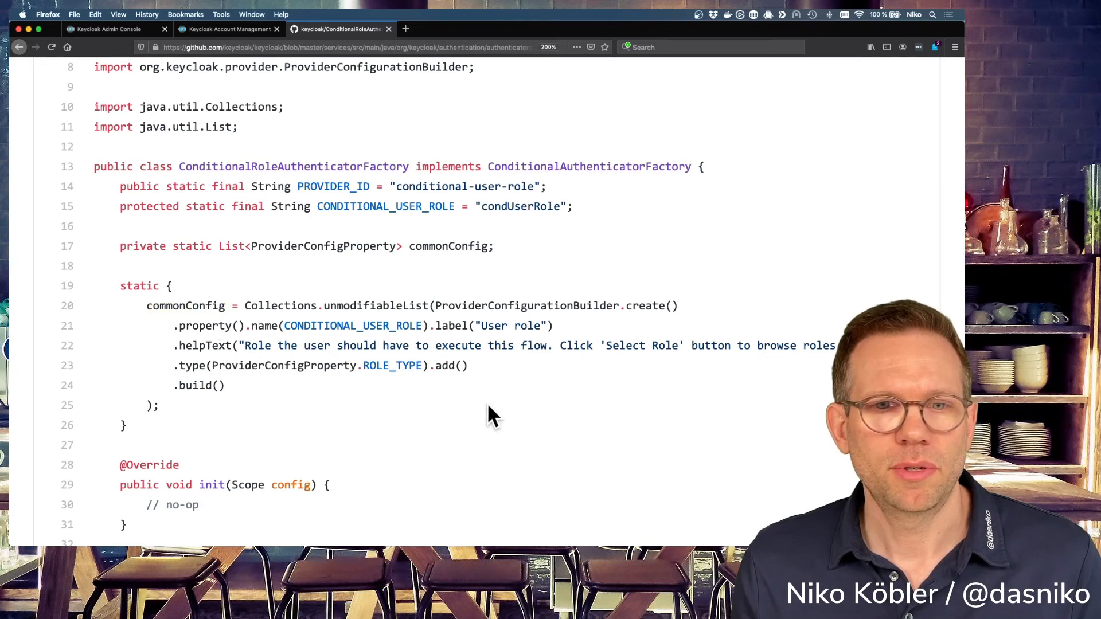
scroll("down", 3)
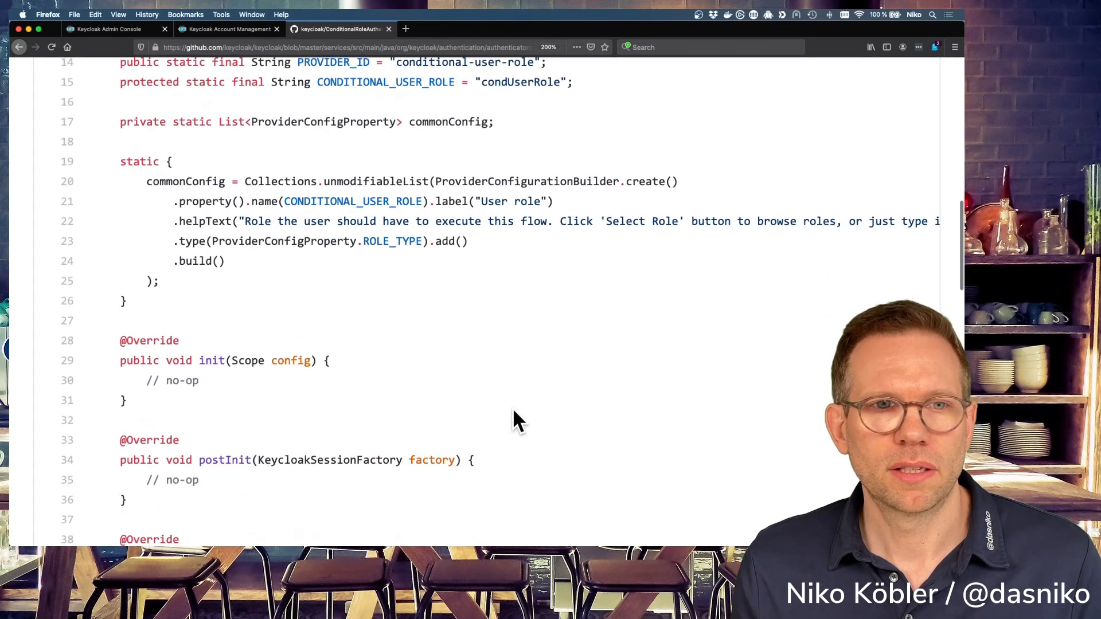
scroll("down", 3)
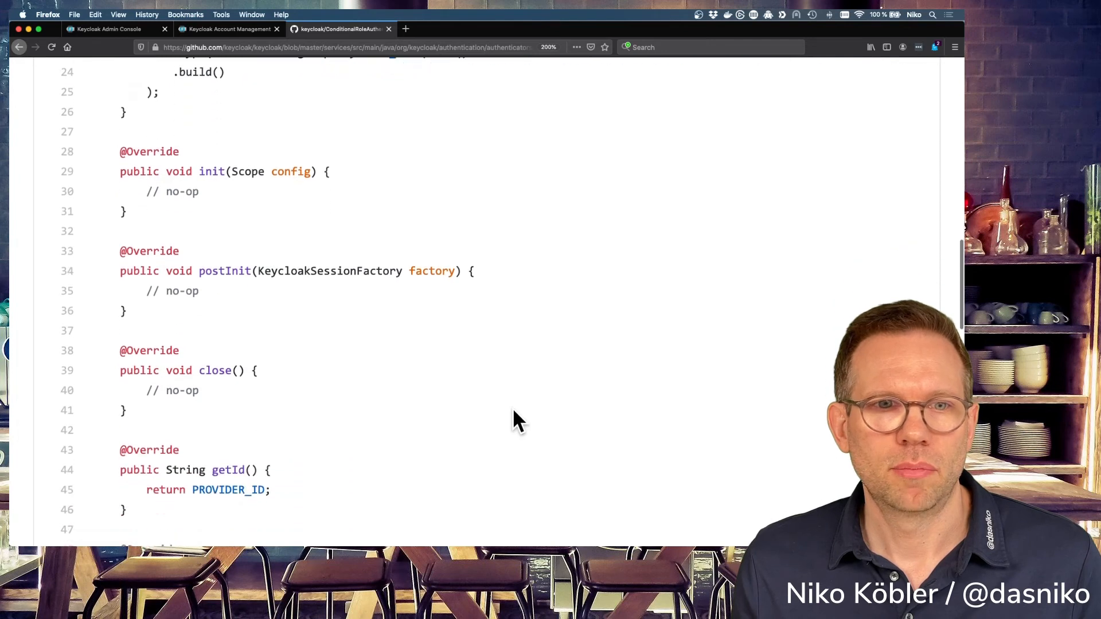
scroll("down", 3)
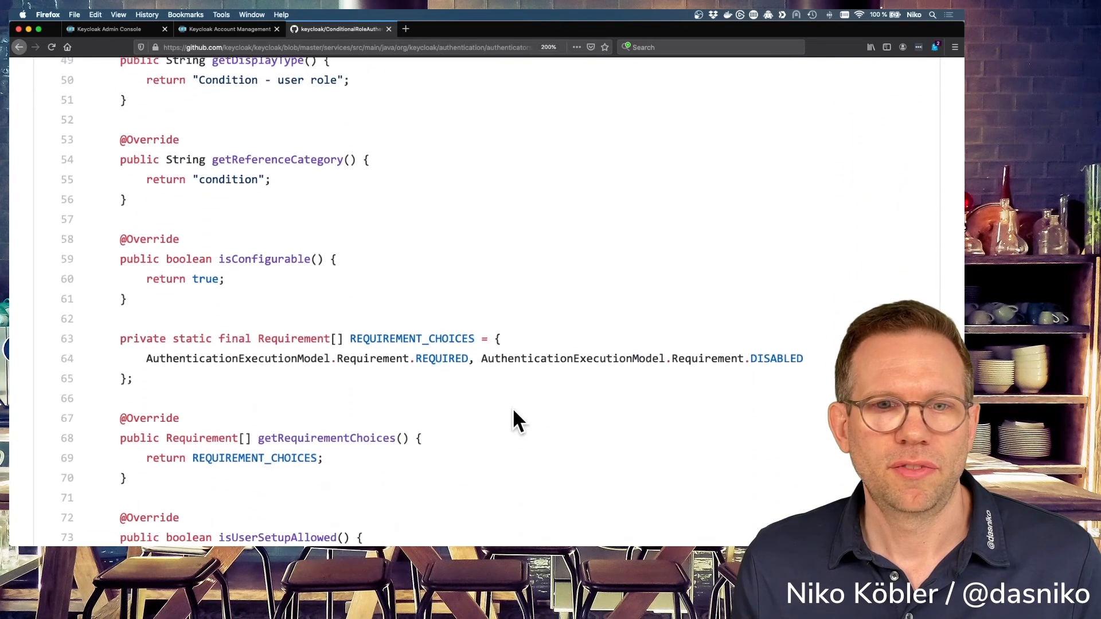
scroll("down", 3)
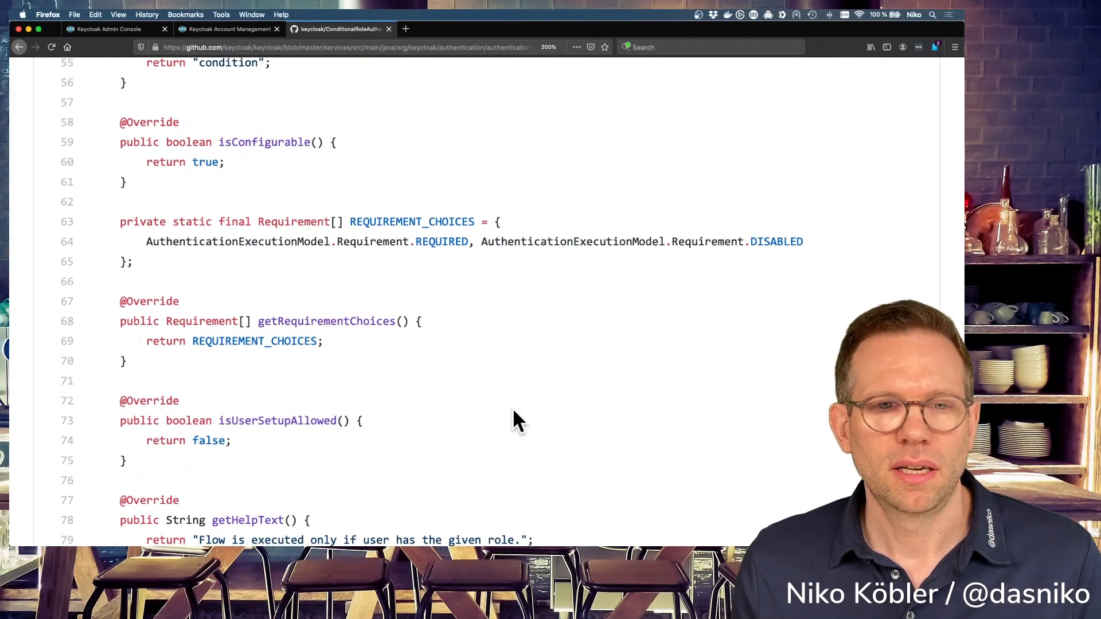
scroll("down", 3)
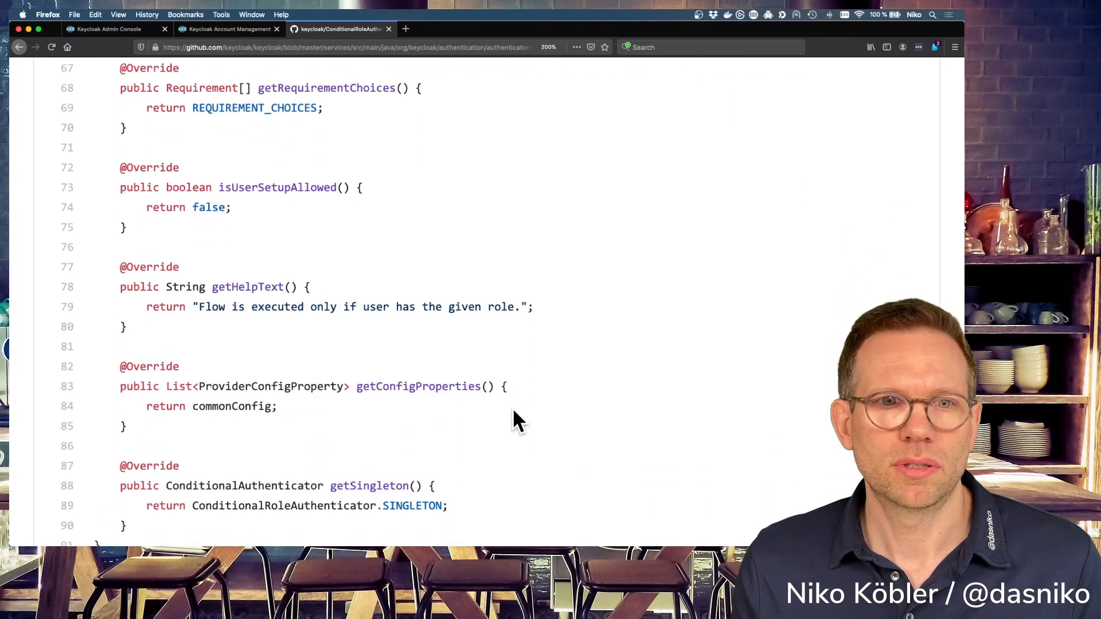
scroll("up", 3)
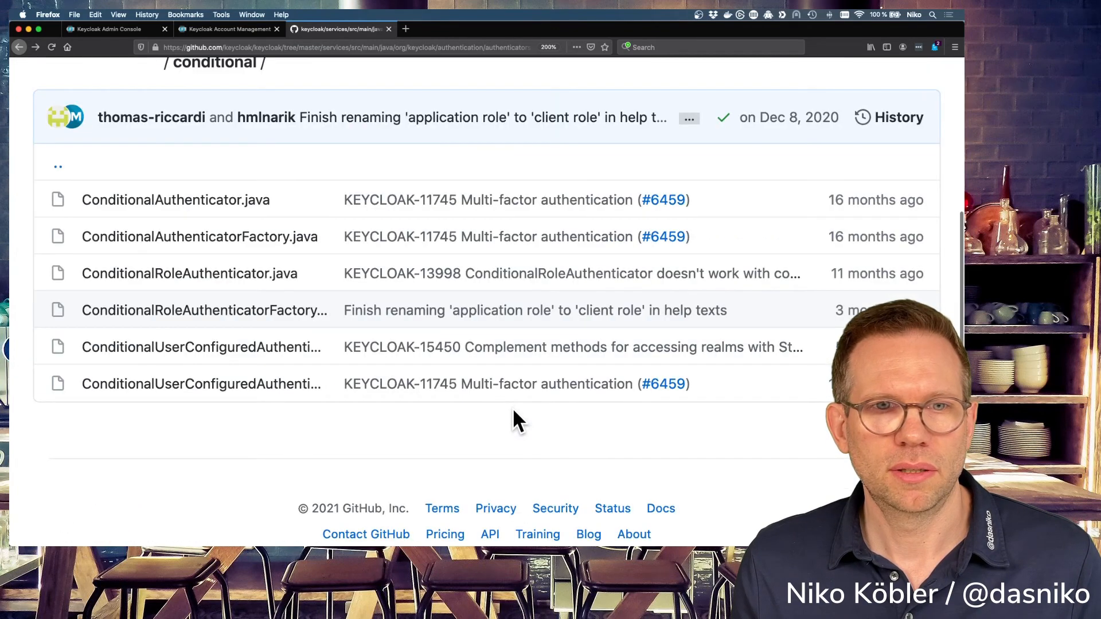
left_click(189, 273)
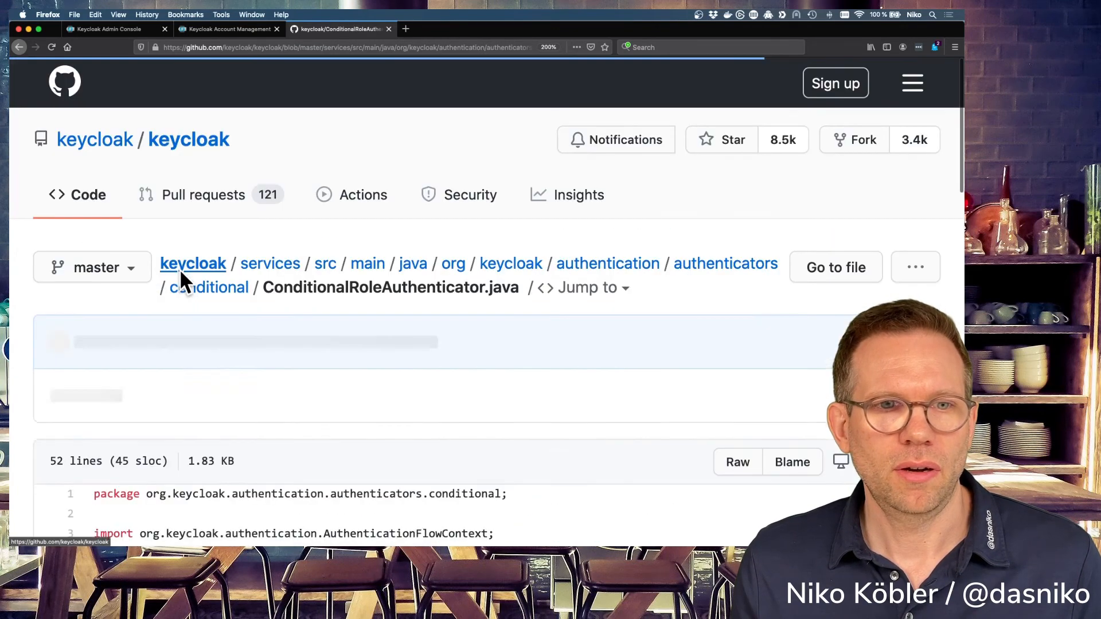
scroll("down", 3)
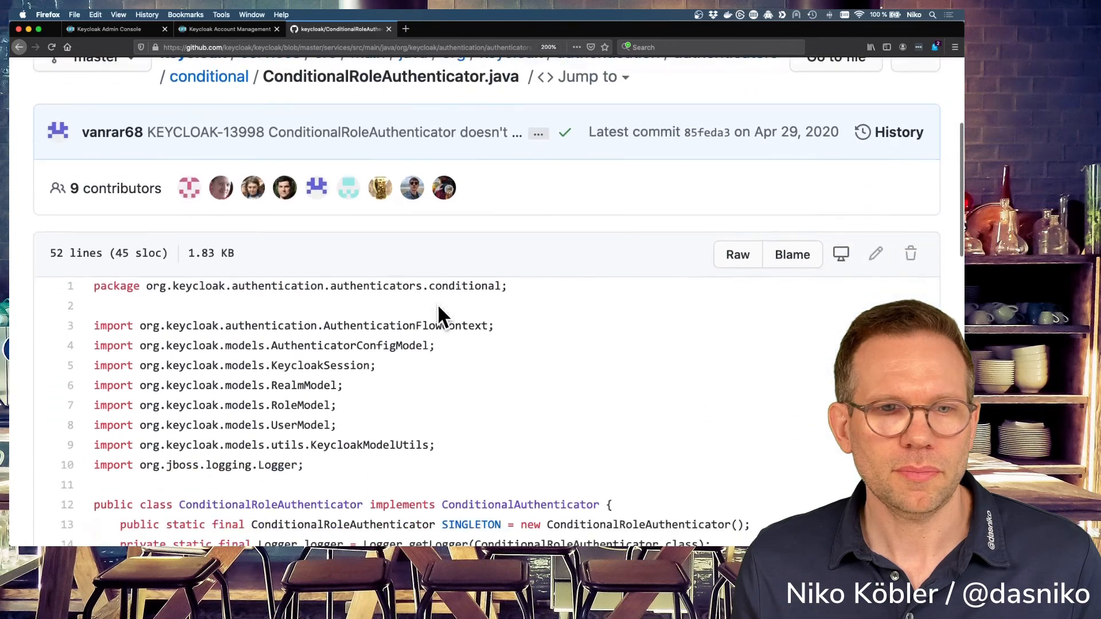
scroll("down", 3)
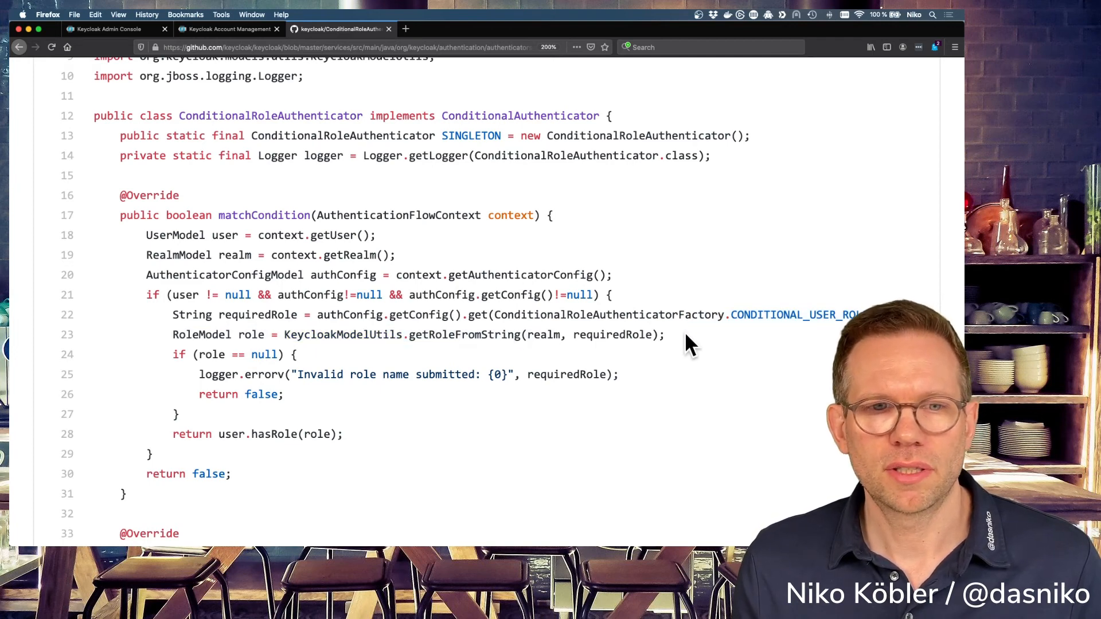
scroll("down", 3)
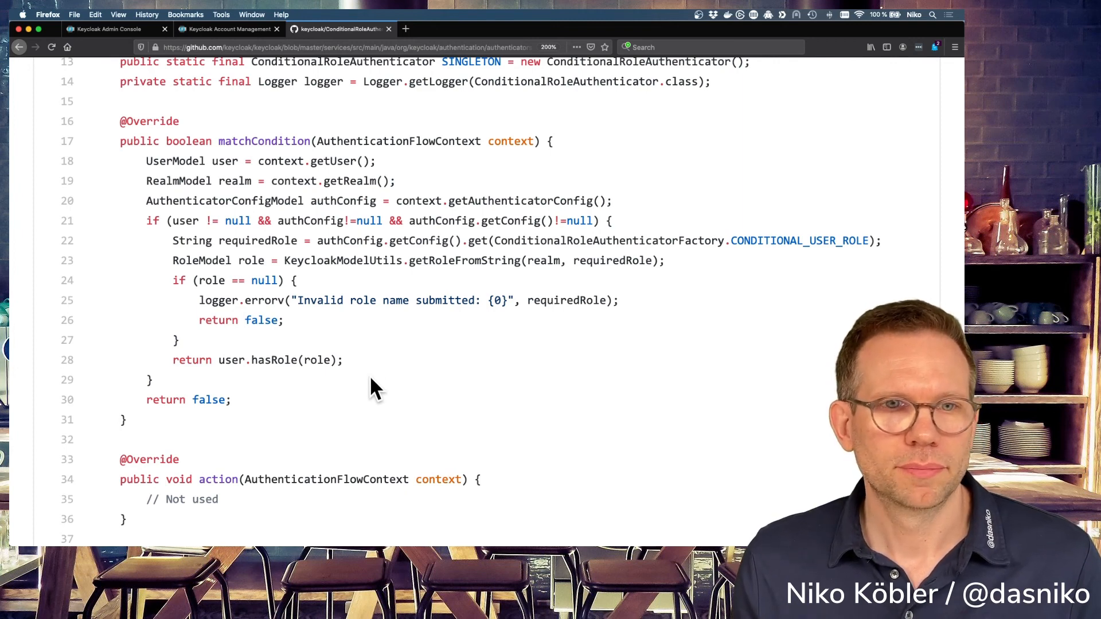
scroll("down", 3)
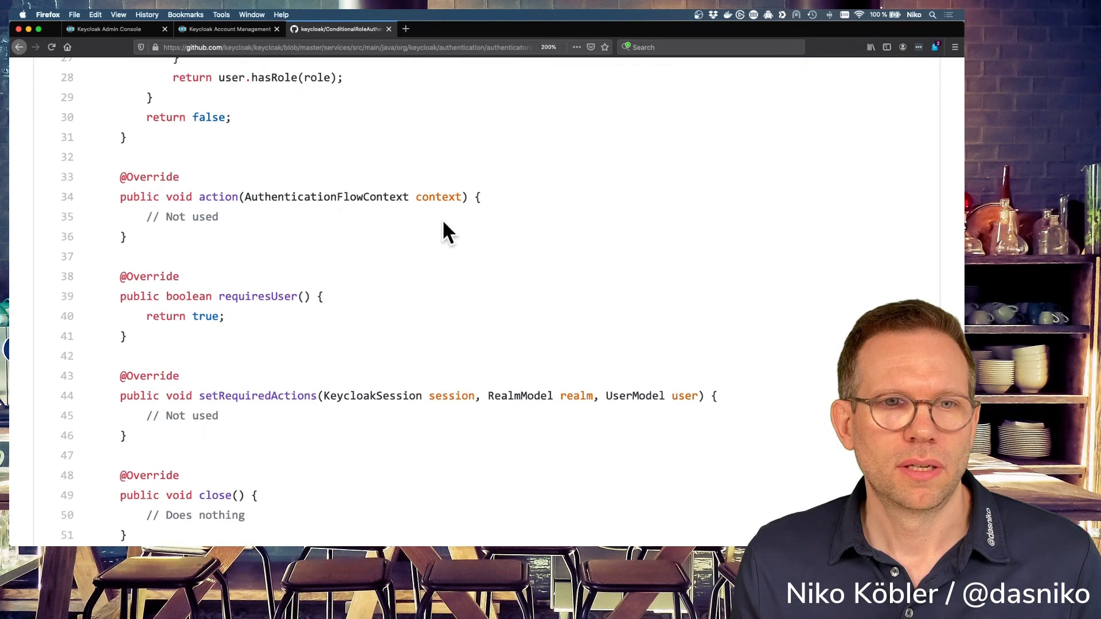
scroll("down", 3)
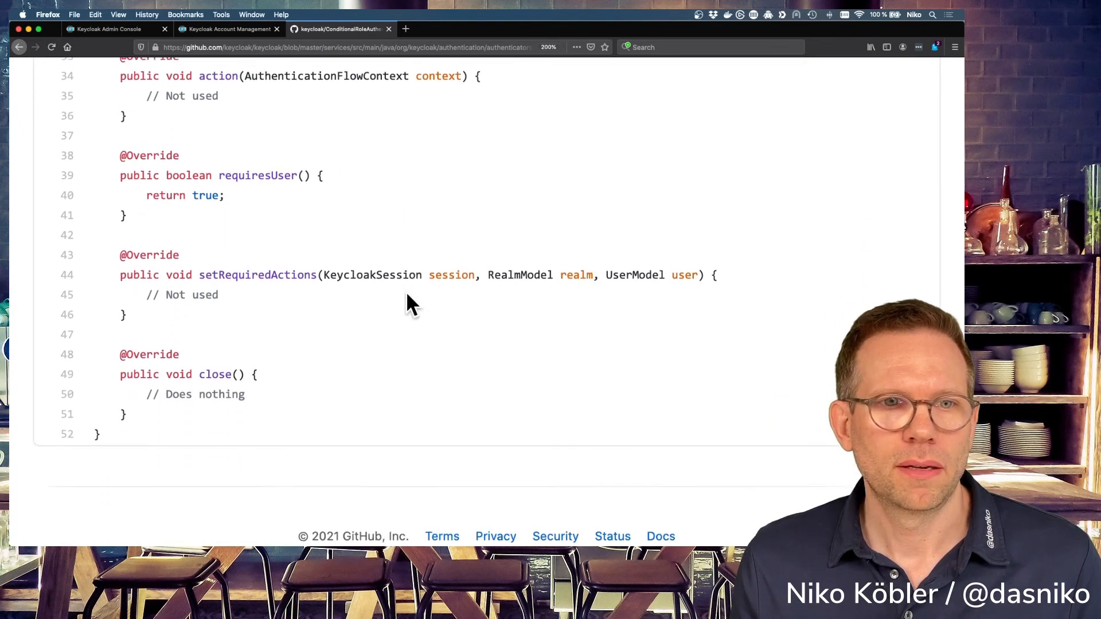
scroll("down", 3)
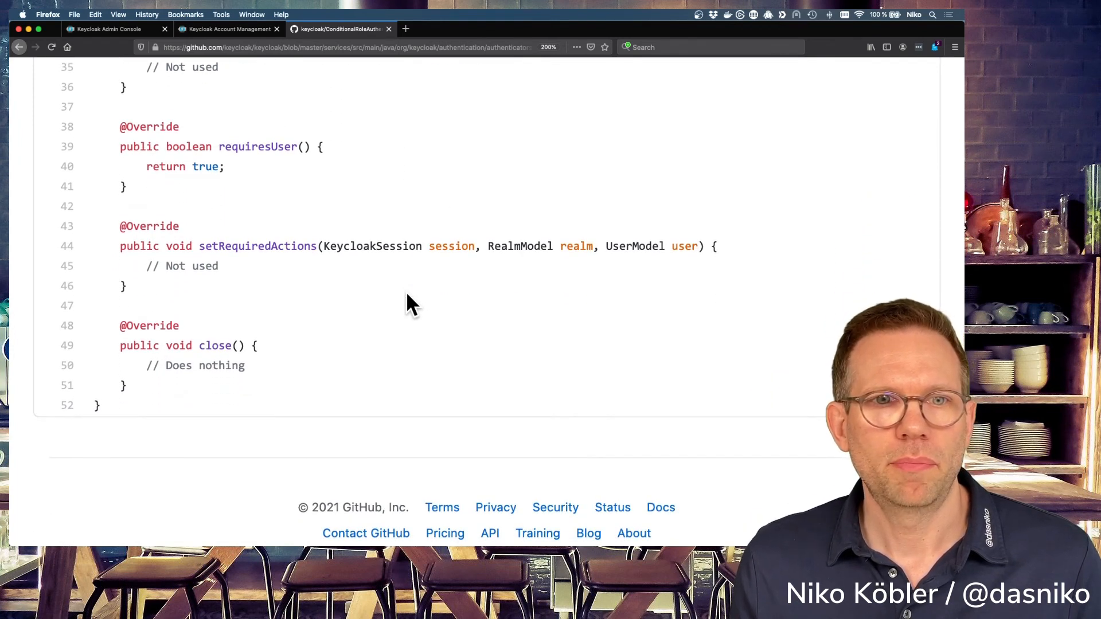
scroll("up", 3)
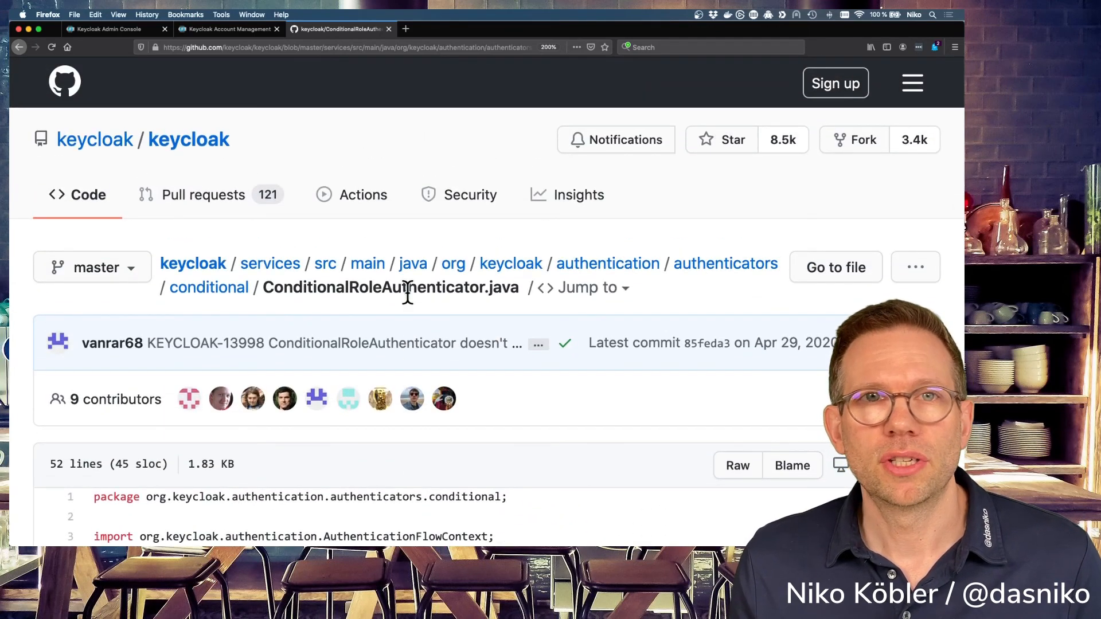
left_click(209, 287)
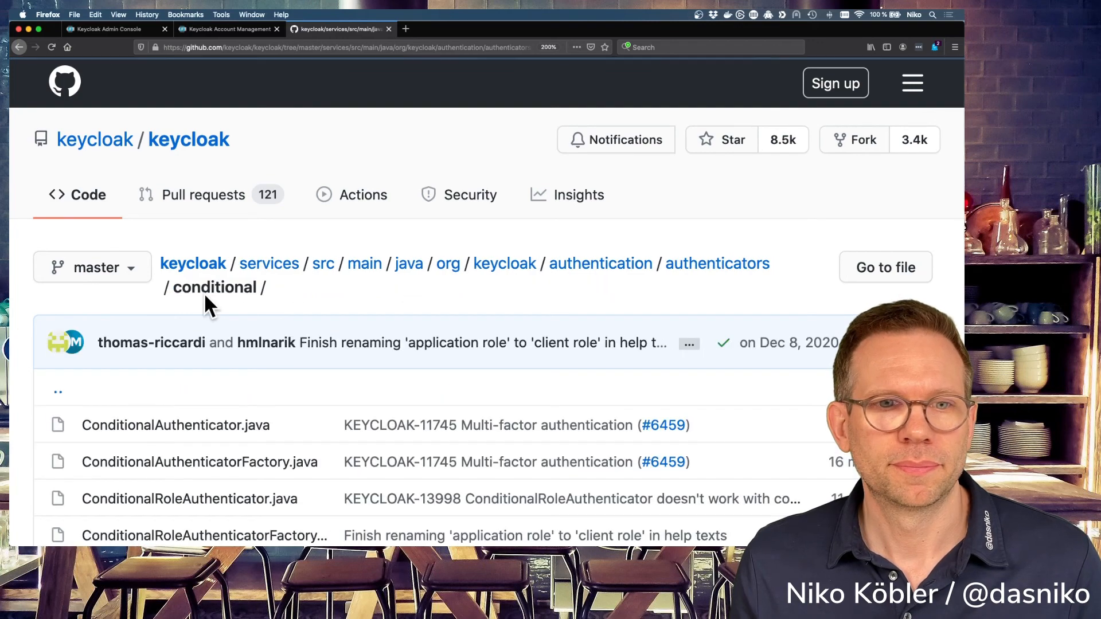